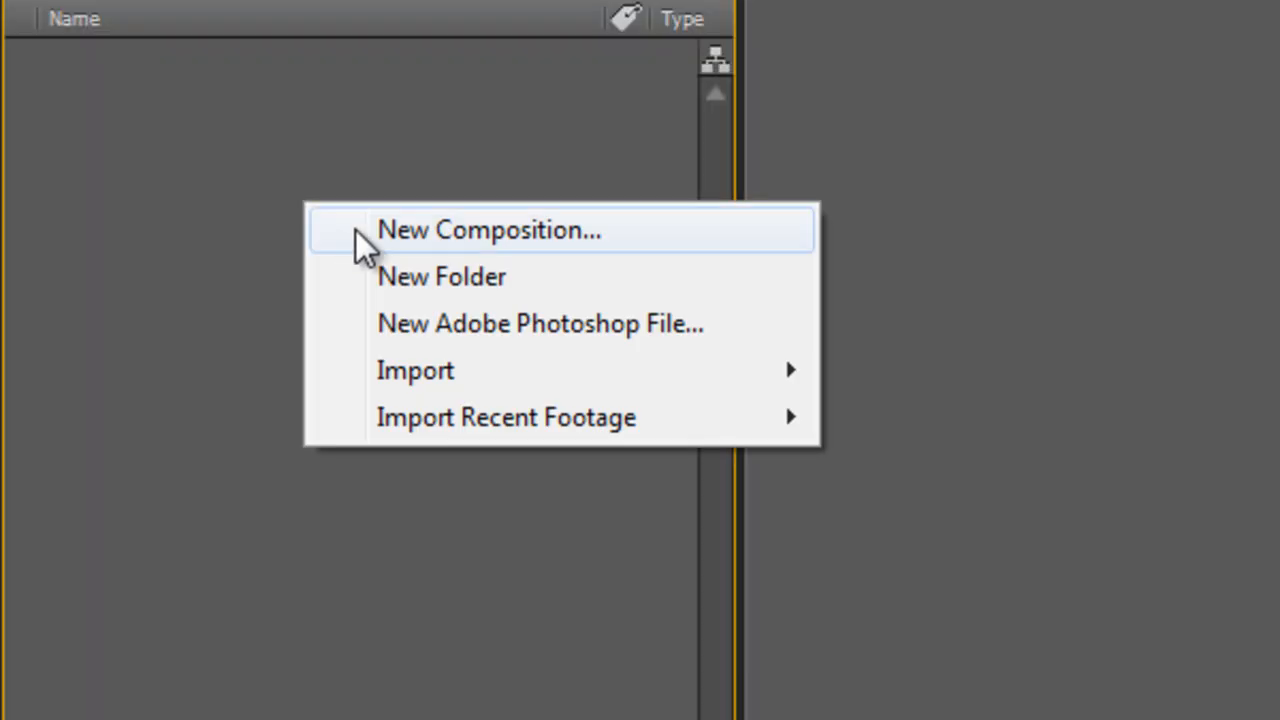
Create a 1280×720, 25 fps composition named 'Final Comp' using the HDV/HDTV 720 25 preset
left_click(488, 230)
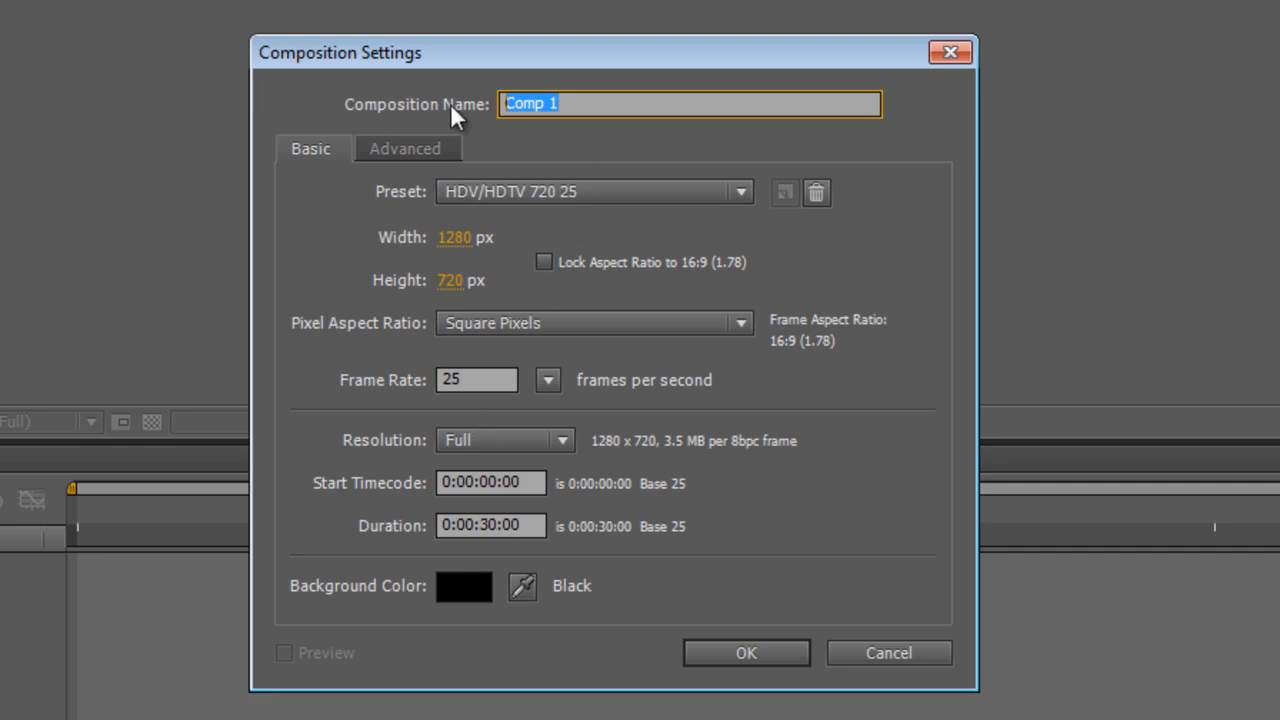
type("Final Comp")
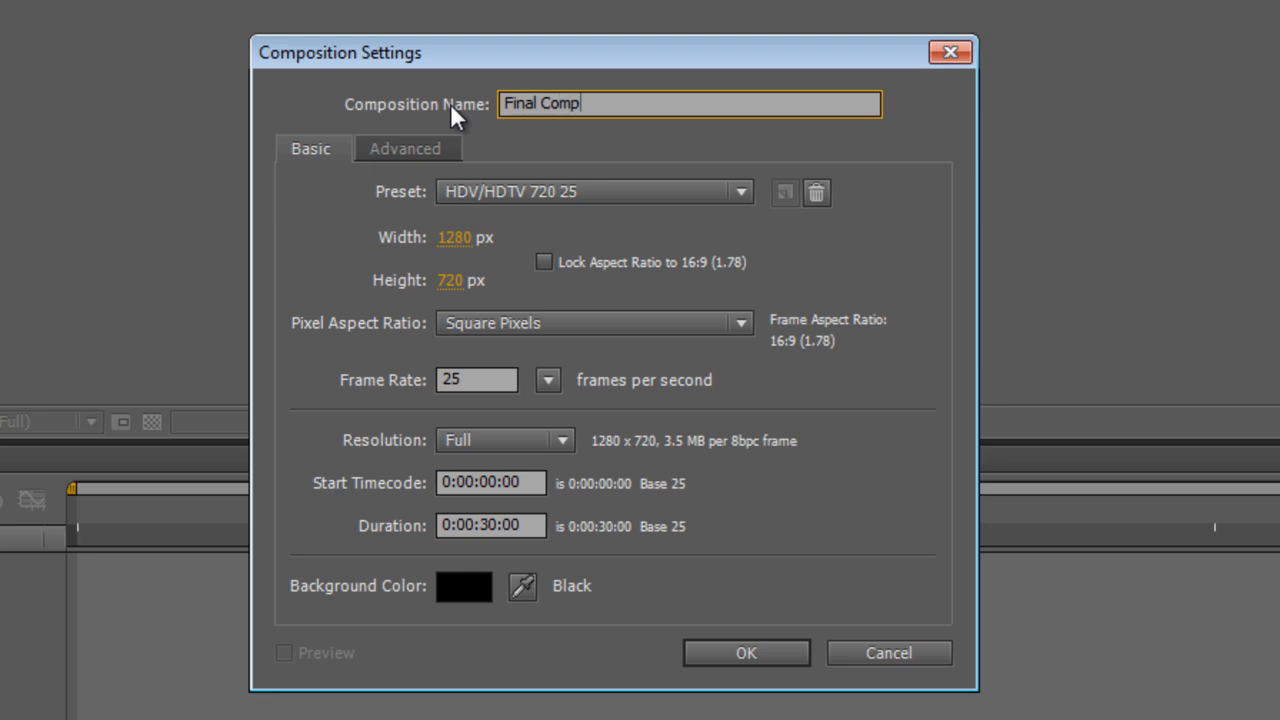
left_click(744, 652)
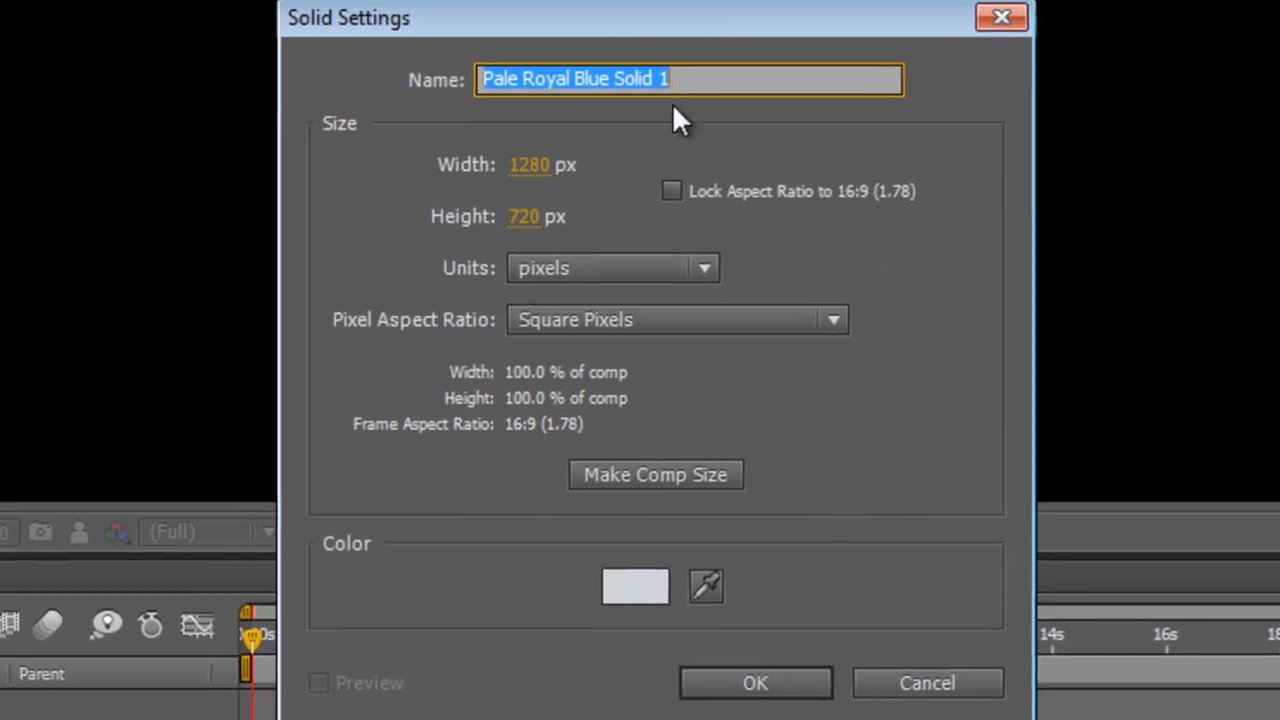
Add a full-frame solid named 'Green Background' coloured dark green (1D5F00)
type("Green Background")
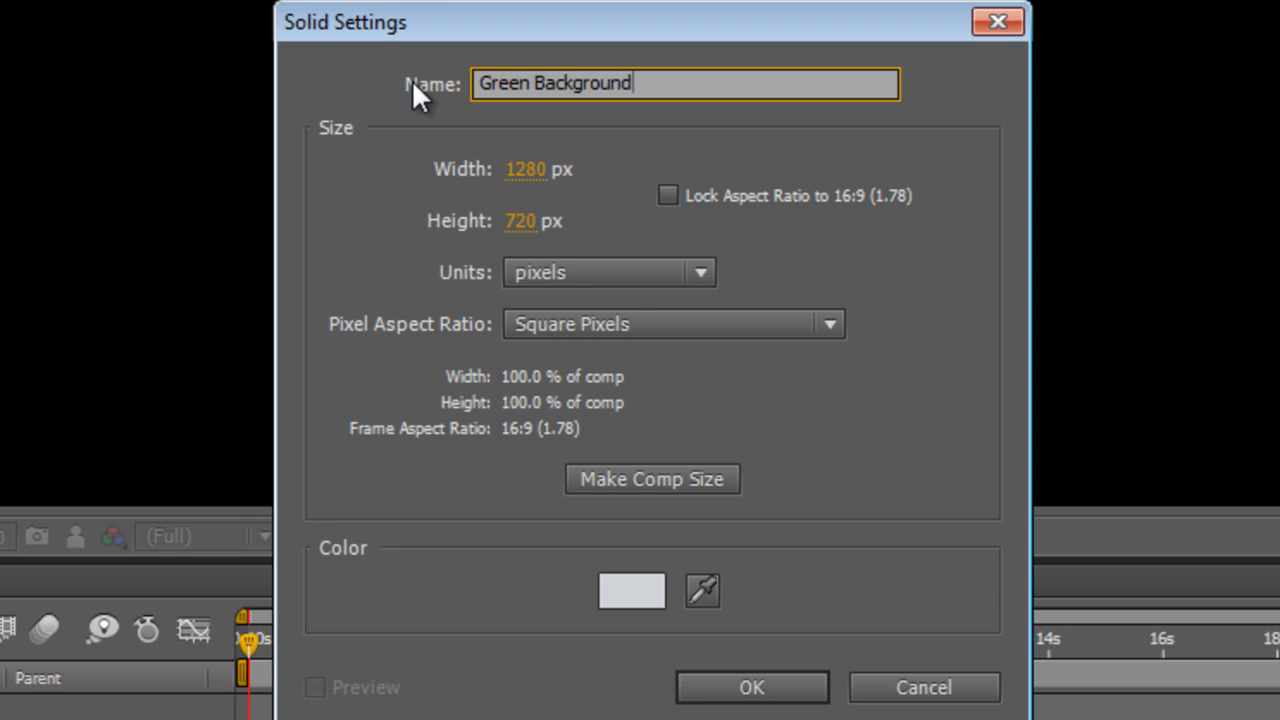
left_click(632, 590)
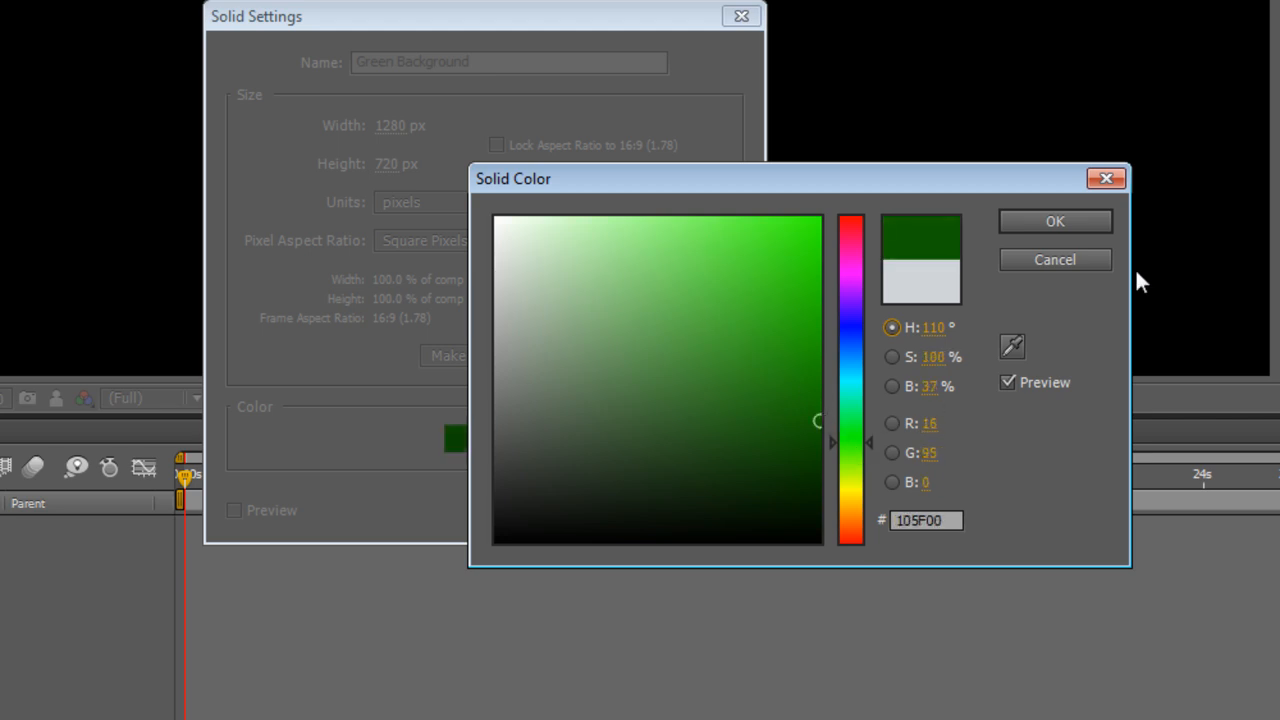
left_click(1054, 220)
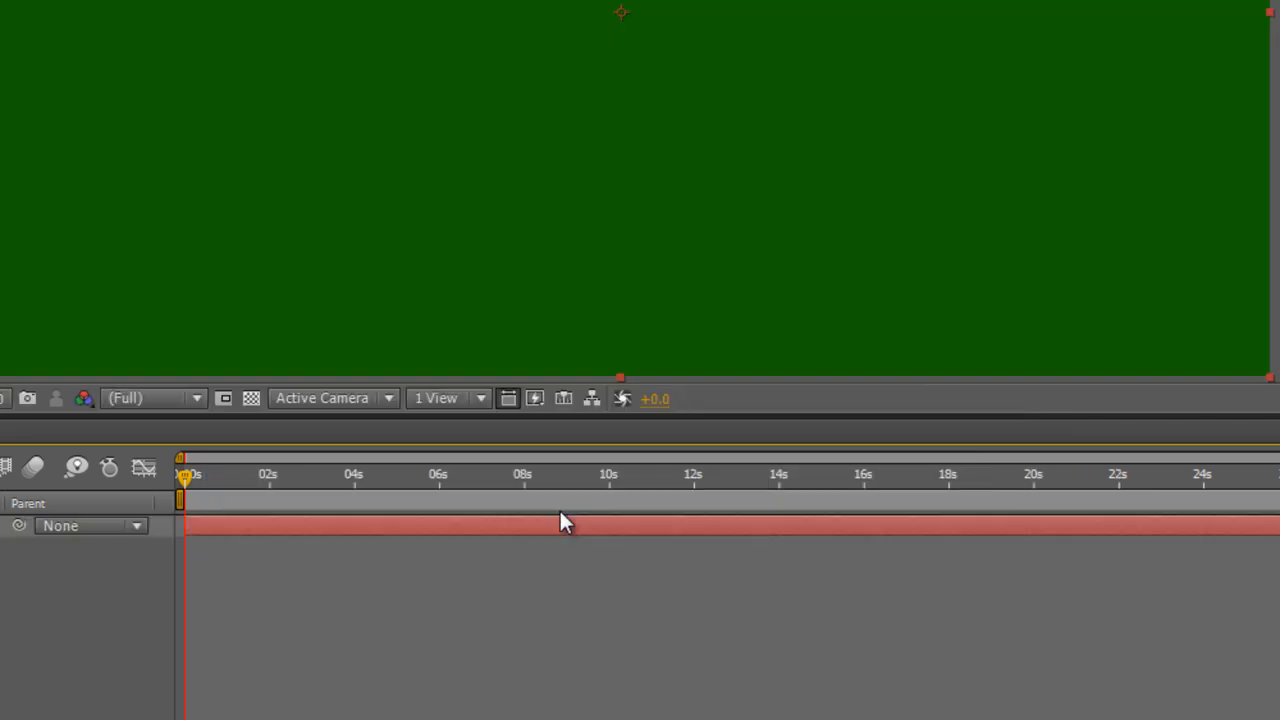
type("4")
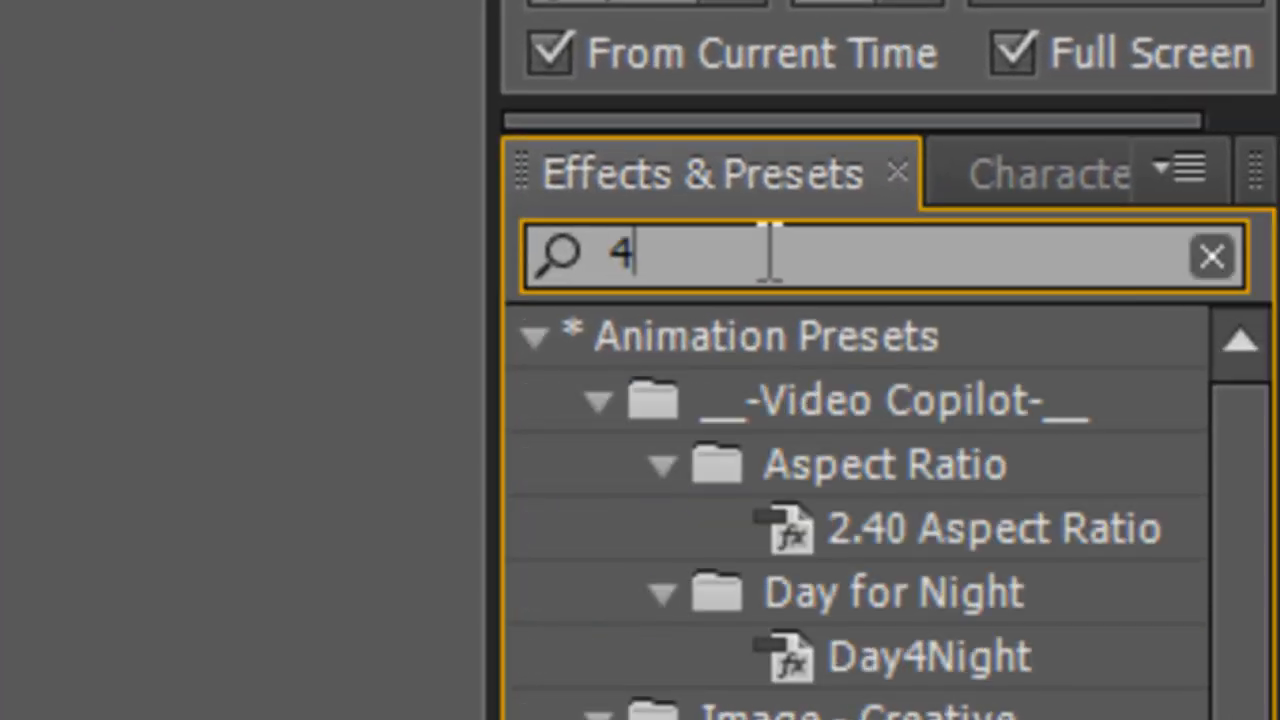
Apply 4-Color Gradient to Green Background with four green tones and Blend raised to about 134
type("-col")
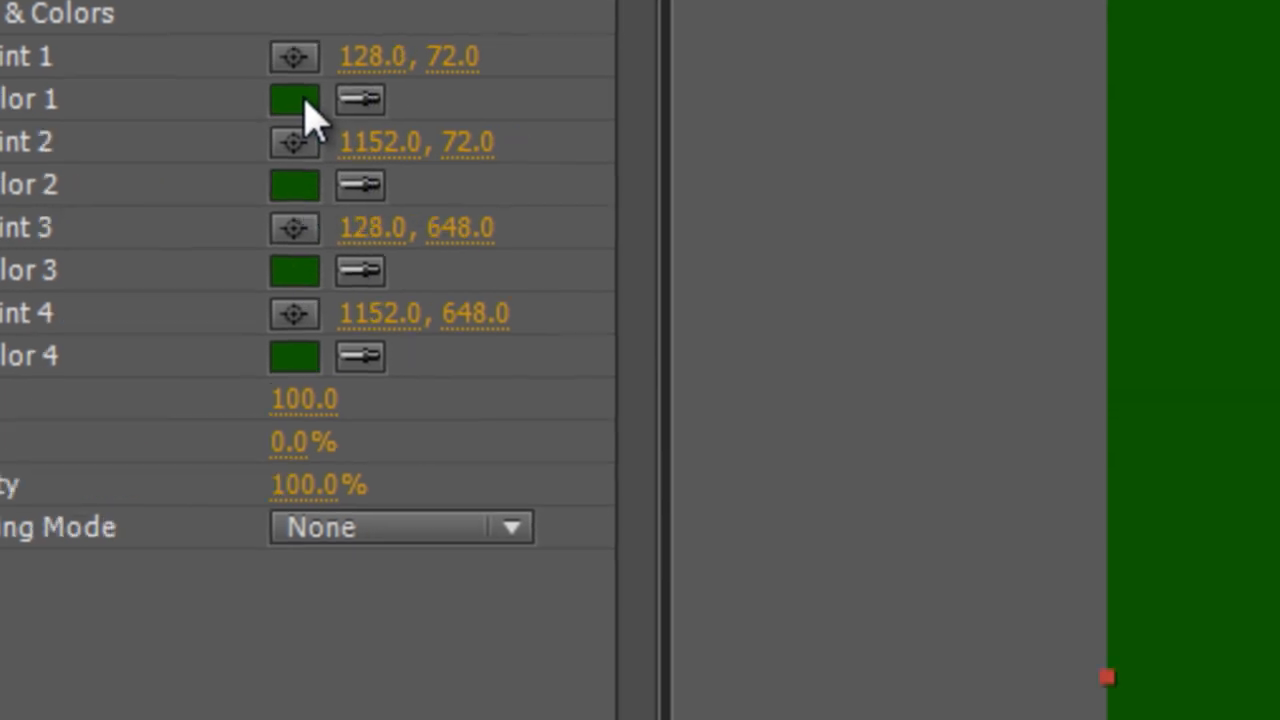
left_click(294, 98)
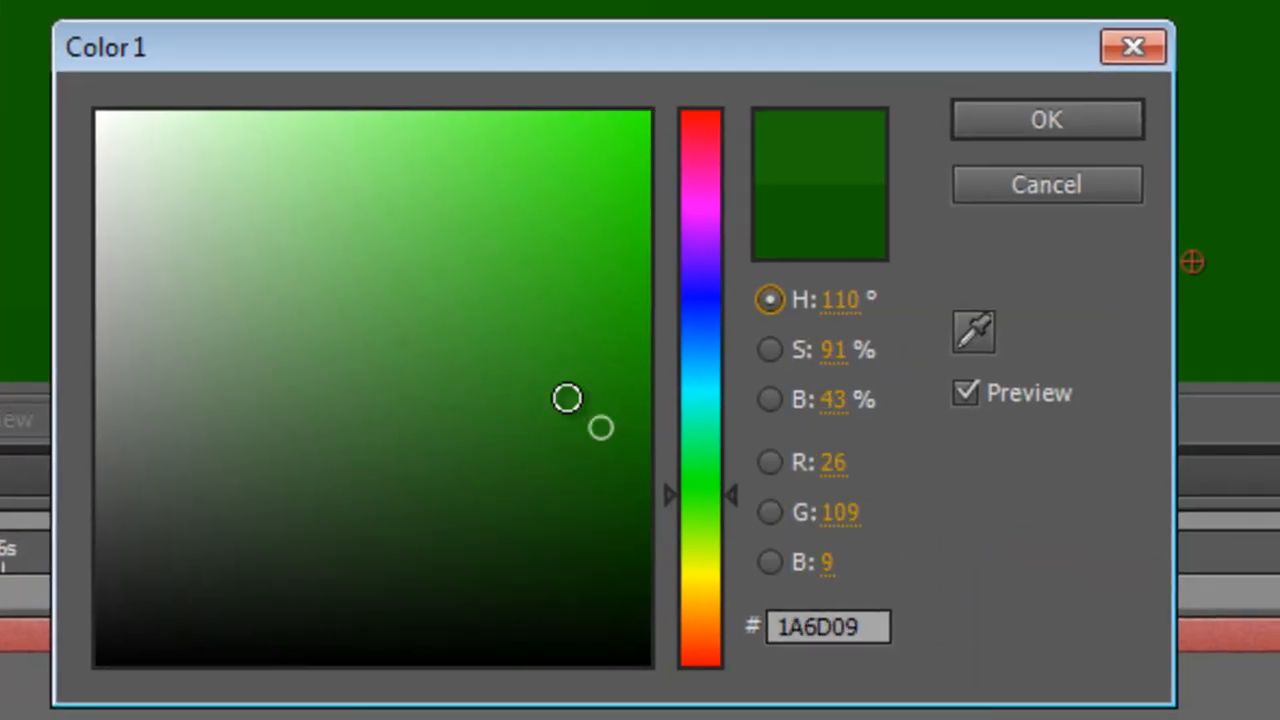
left_click(1046, 120)
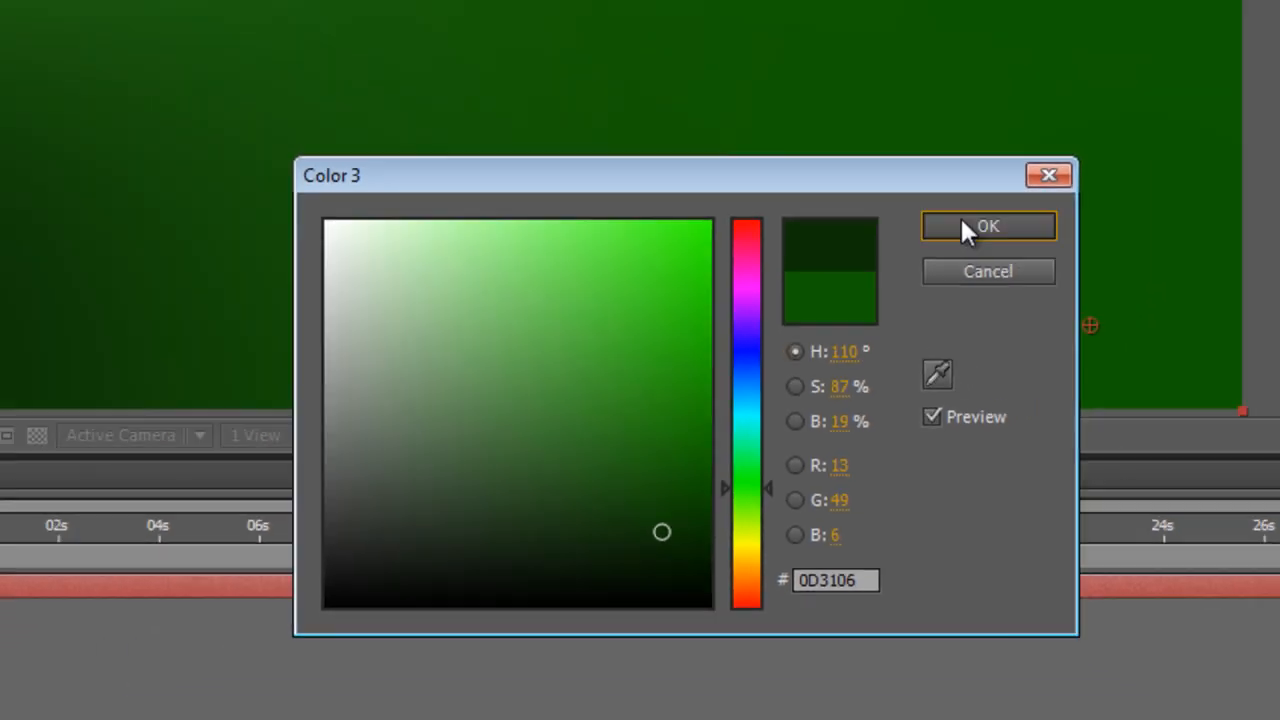
left_click(988, 224)
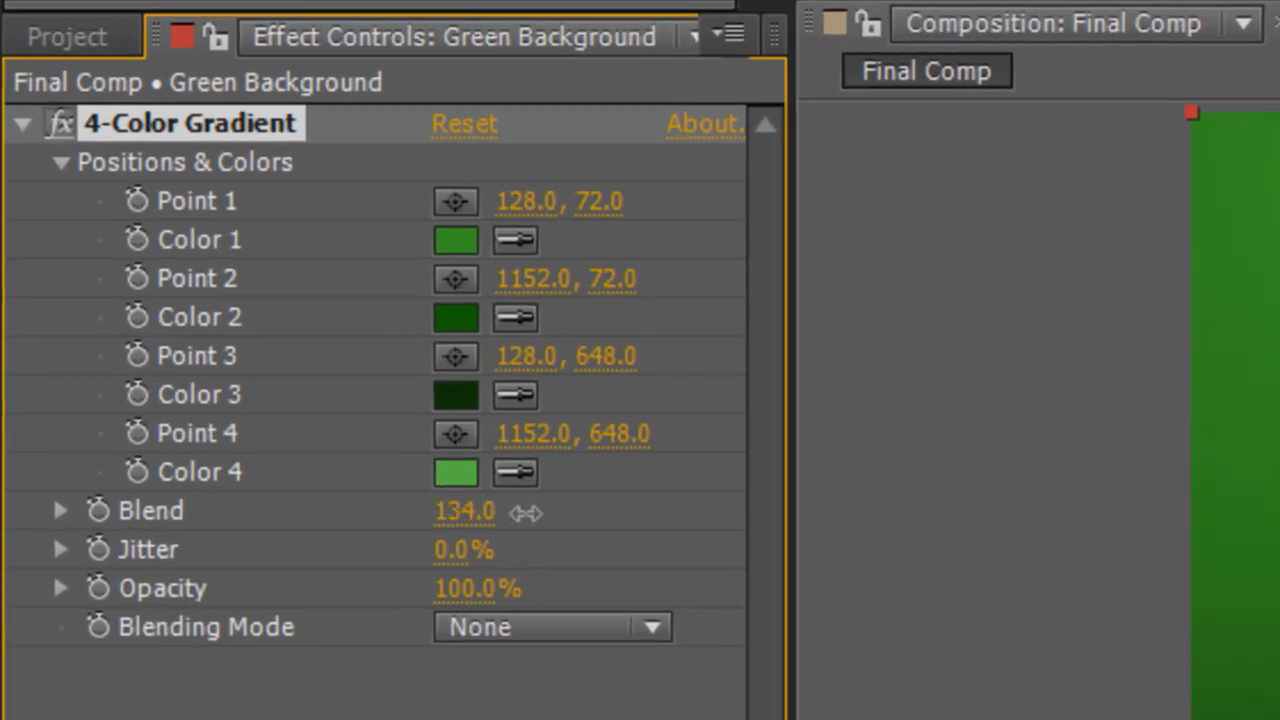
left_click_drag(464, 512, 540, 512)
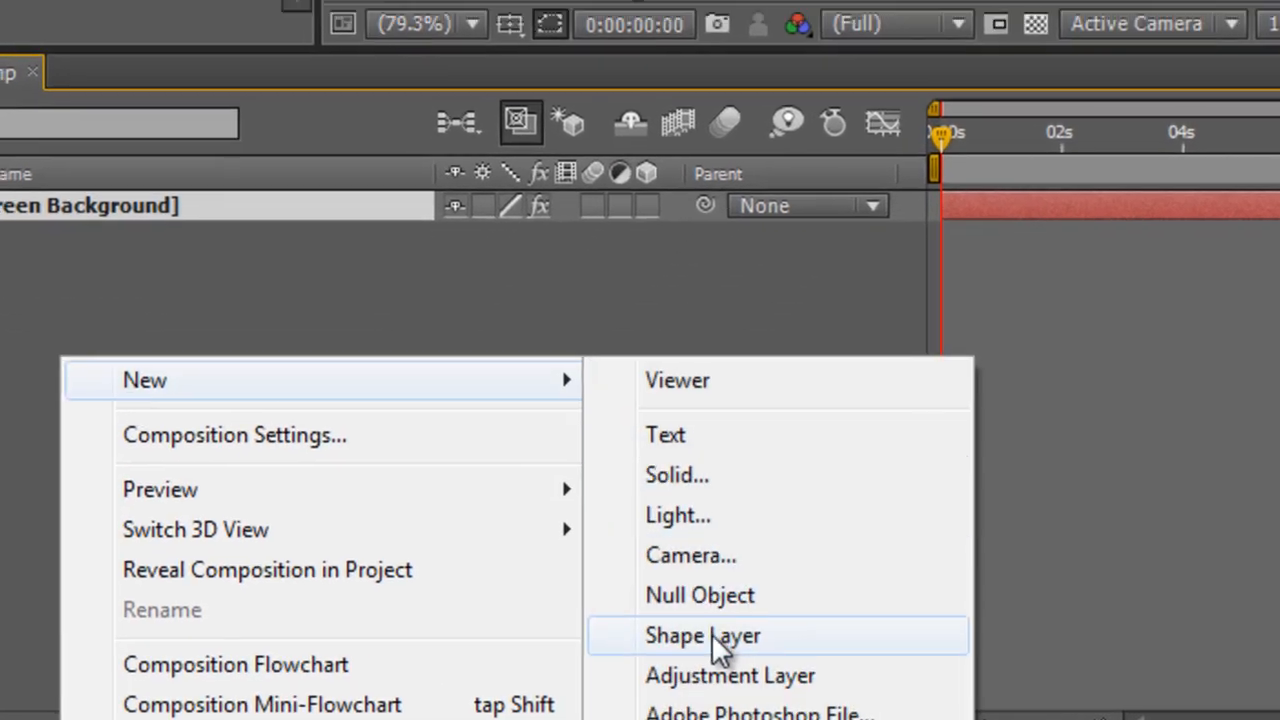
Add a shape layer, draw a large cyan star with the Star tool and set its stroke to None
left_click(704, 636)
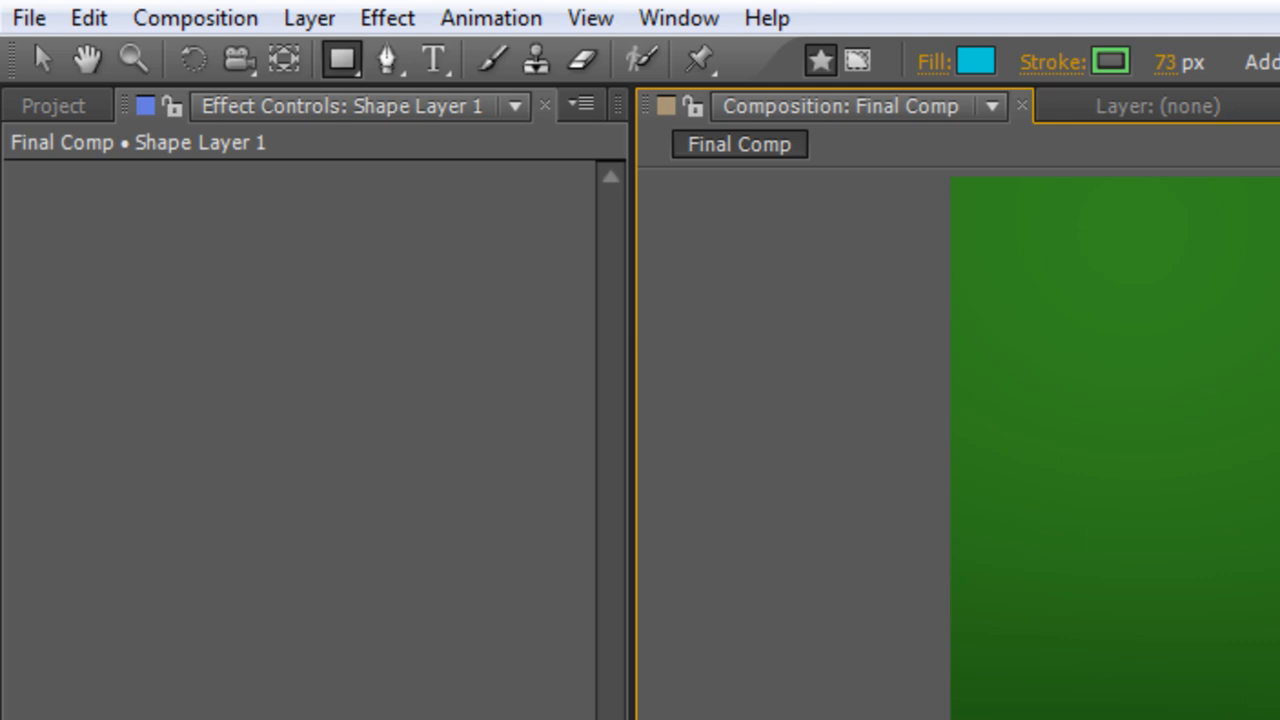
left_click(340, 60)
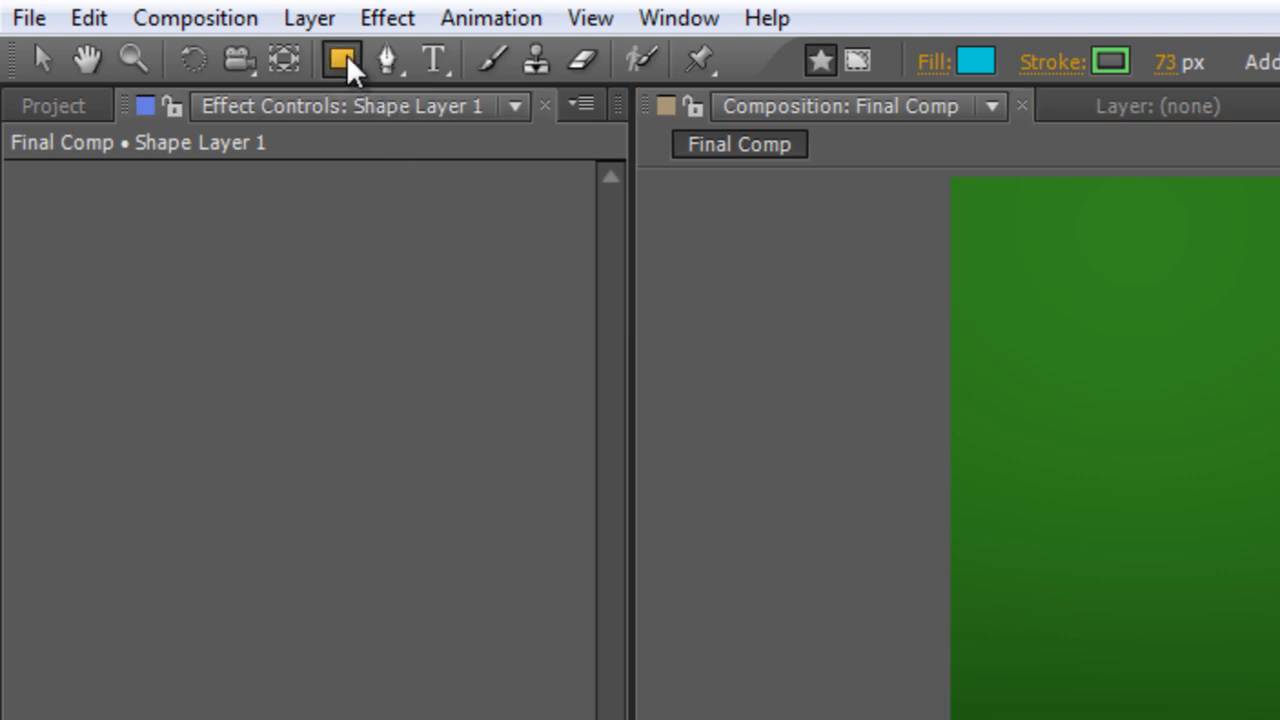
left_click(340, 58)
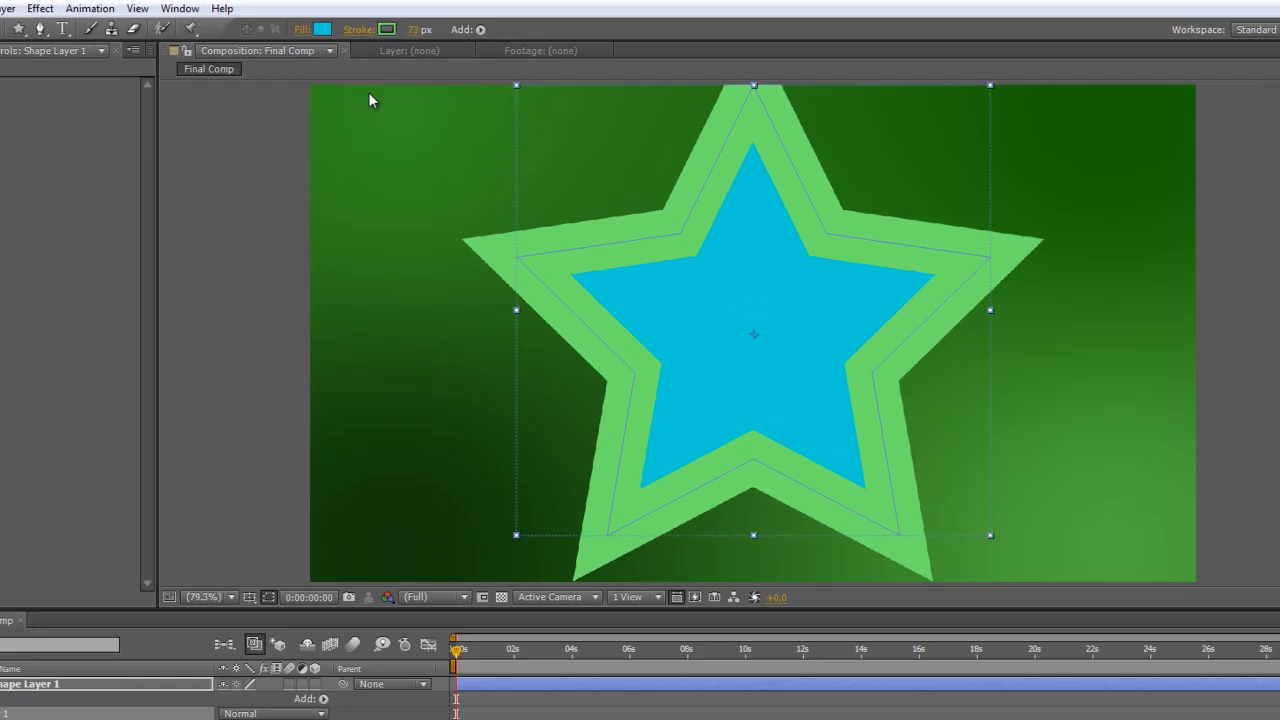
left_click(386, 30)
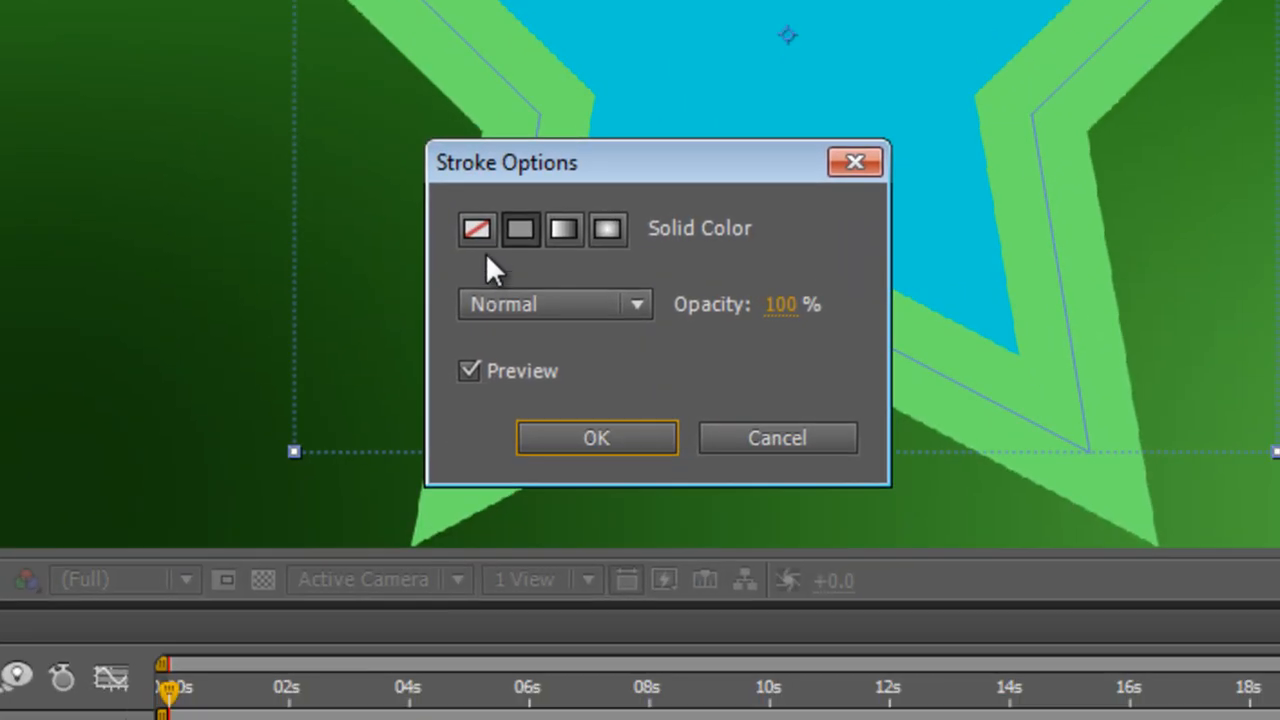
left_click(476, 228)
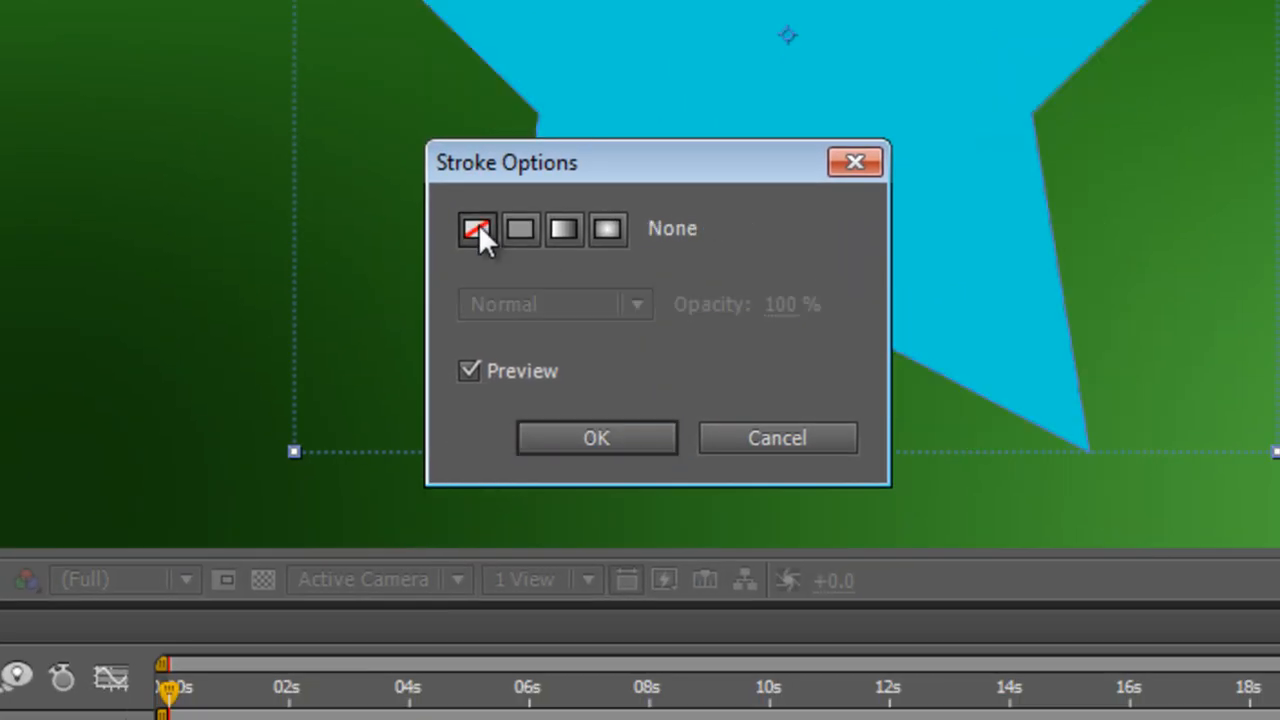
left_click(596, 438)
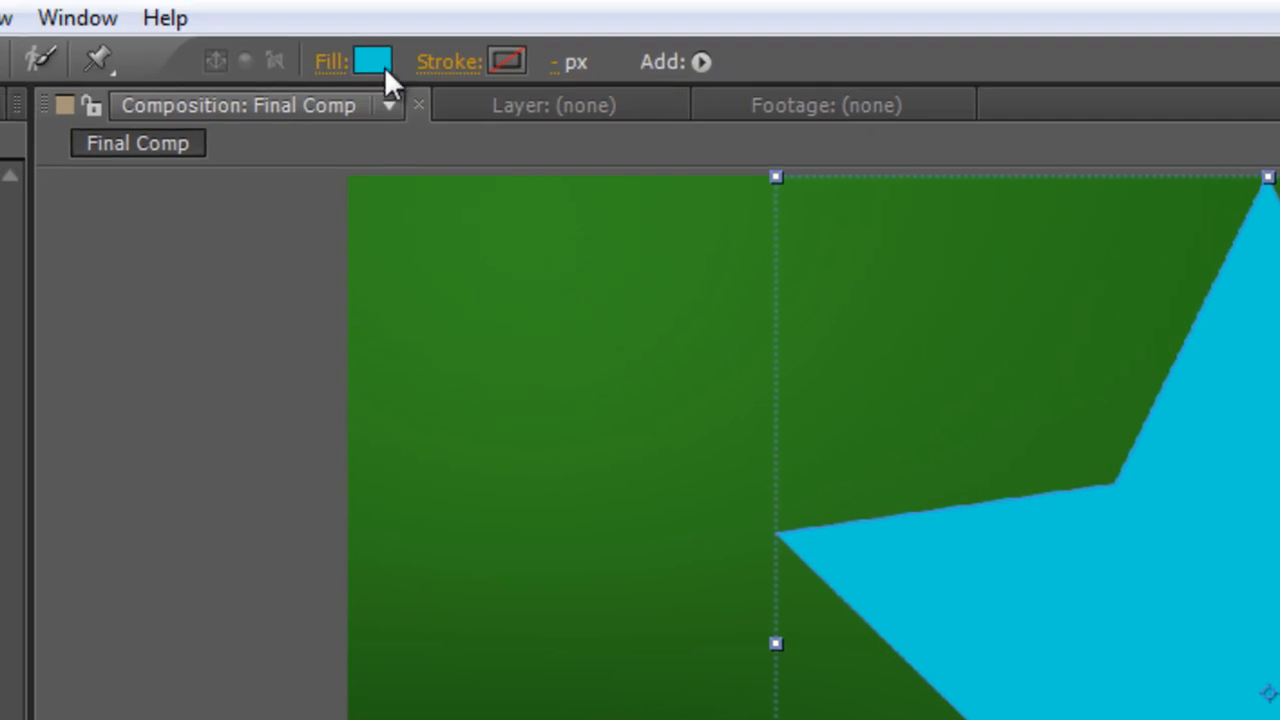
left_click(372, 60)
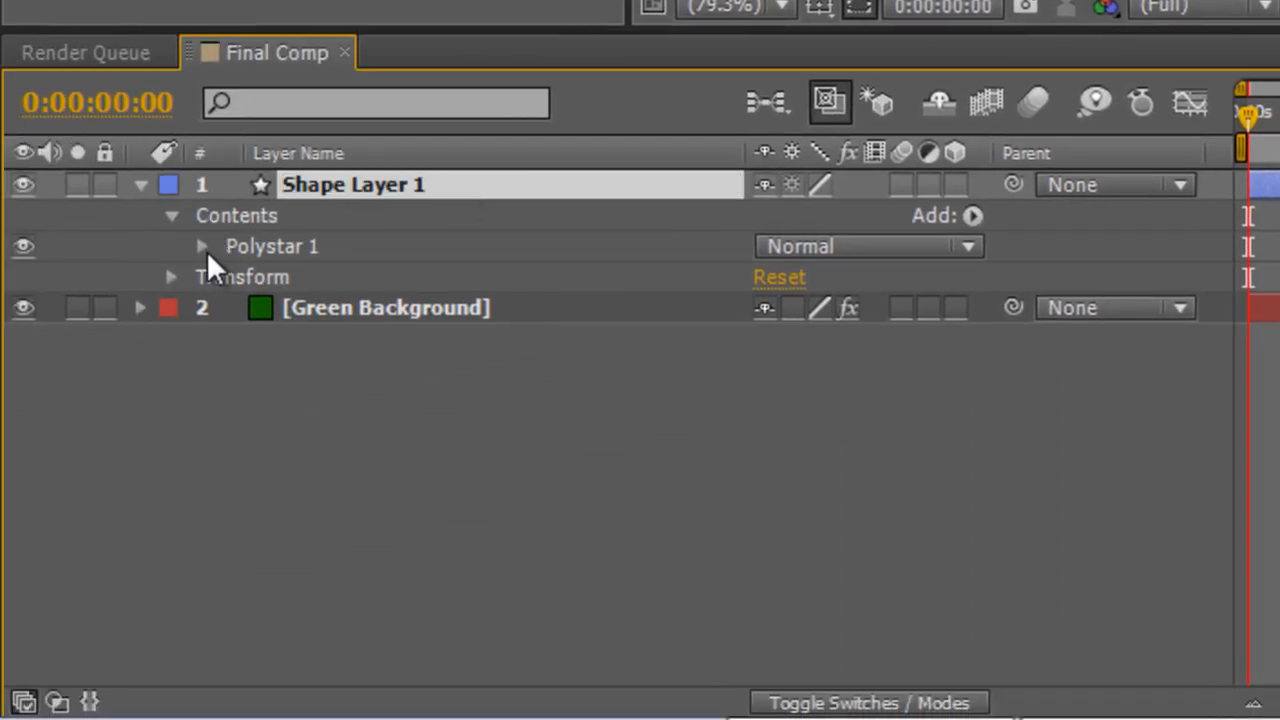
Set the polystar path's inner radius to 20 and outer radius to 3000
left_click(202, 246)
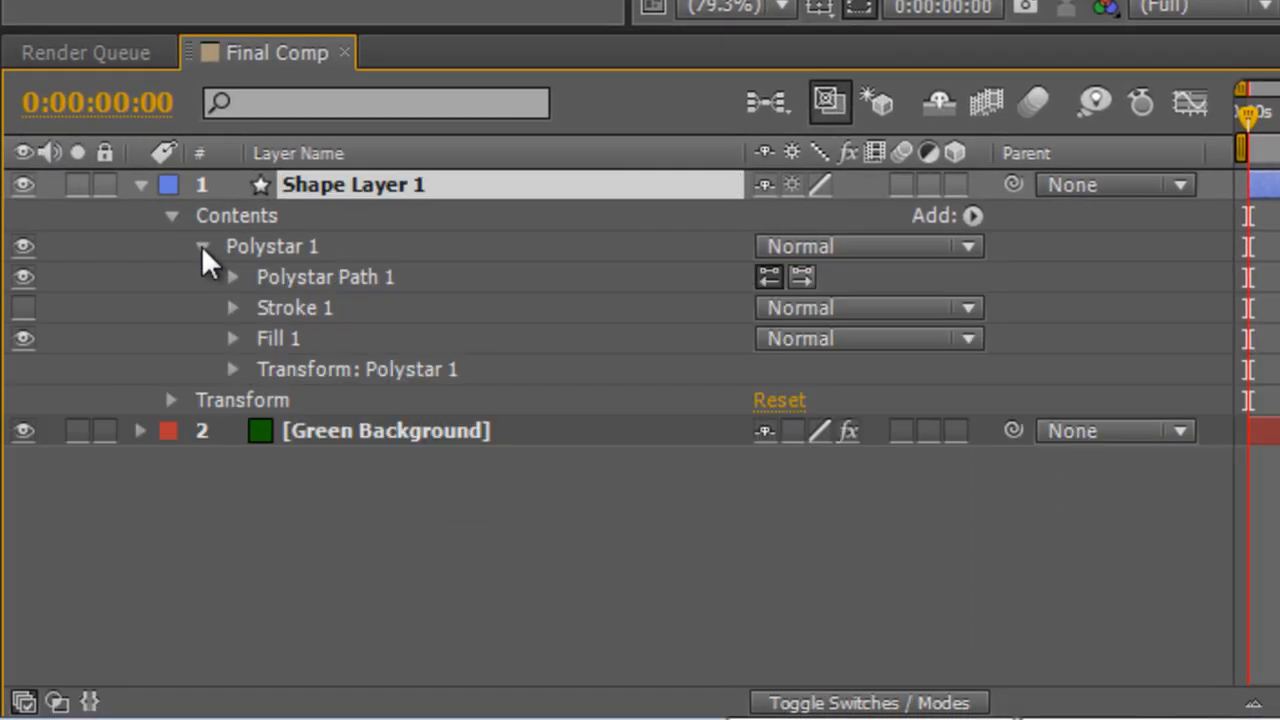
left_click(232, 276)
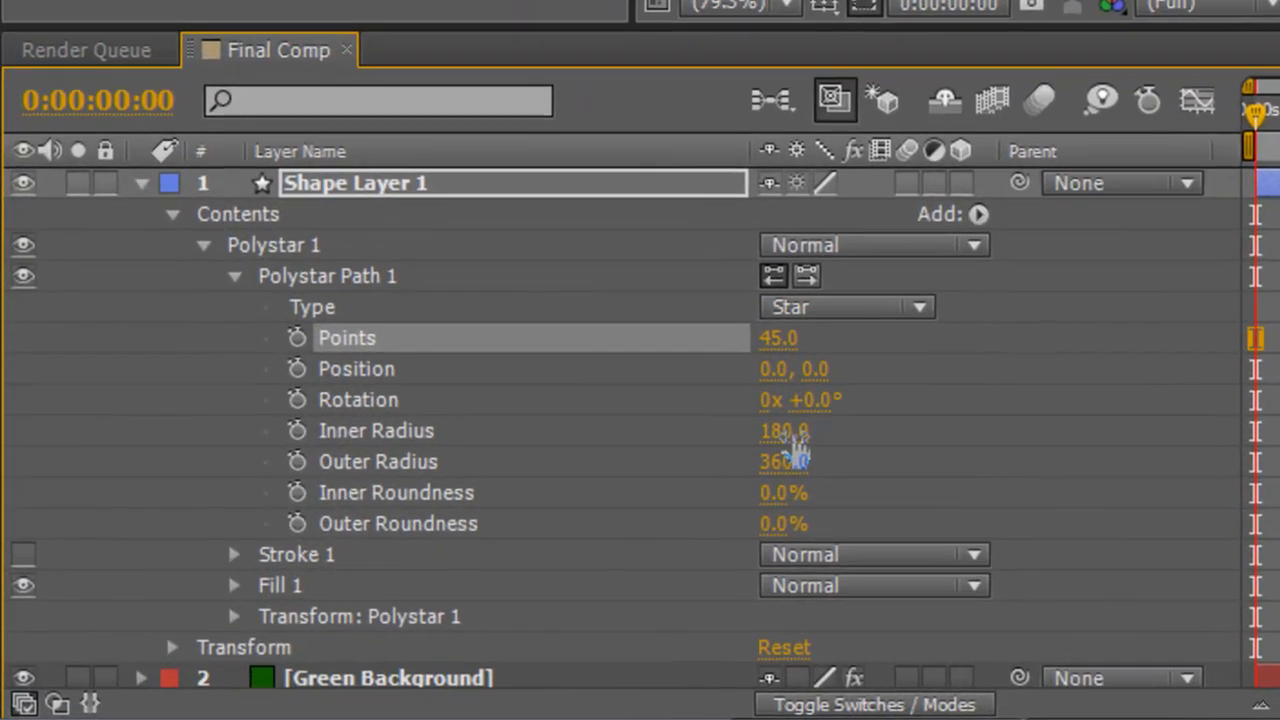
left_click_drag(800, 430, 786, 430)
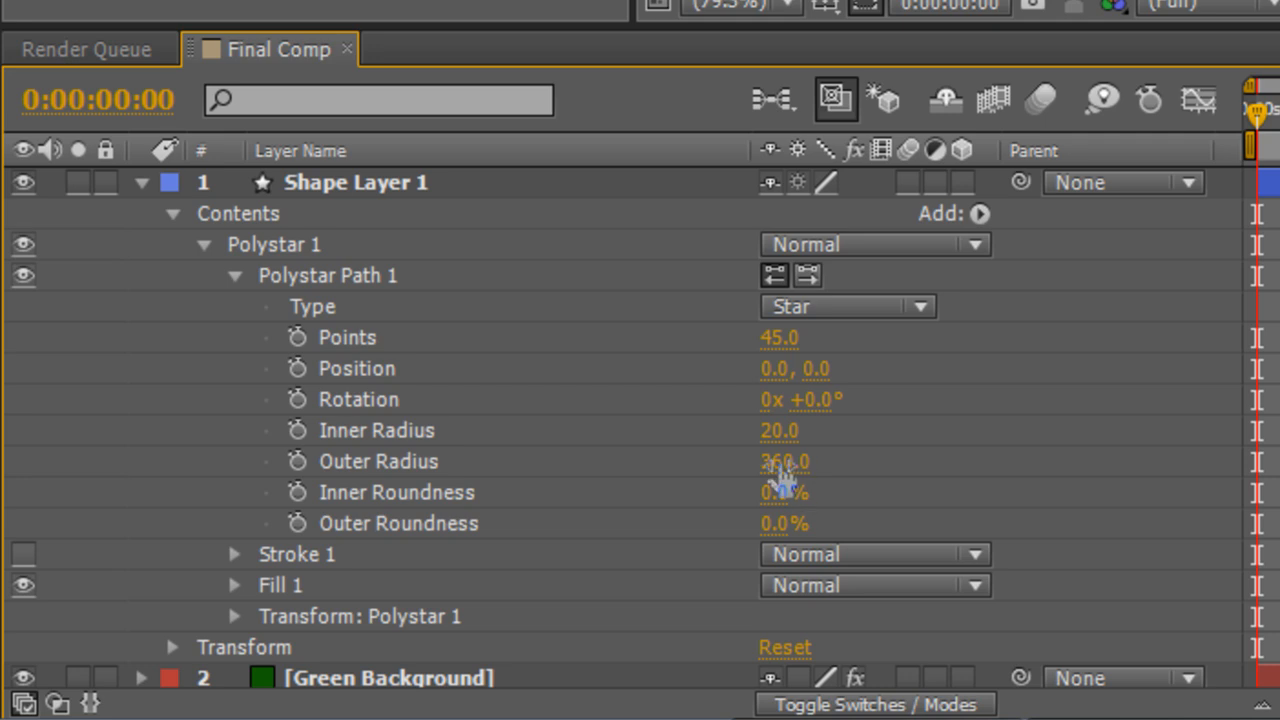
left_click_drag(784, 460, 776, 476)
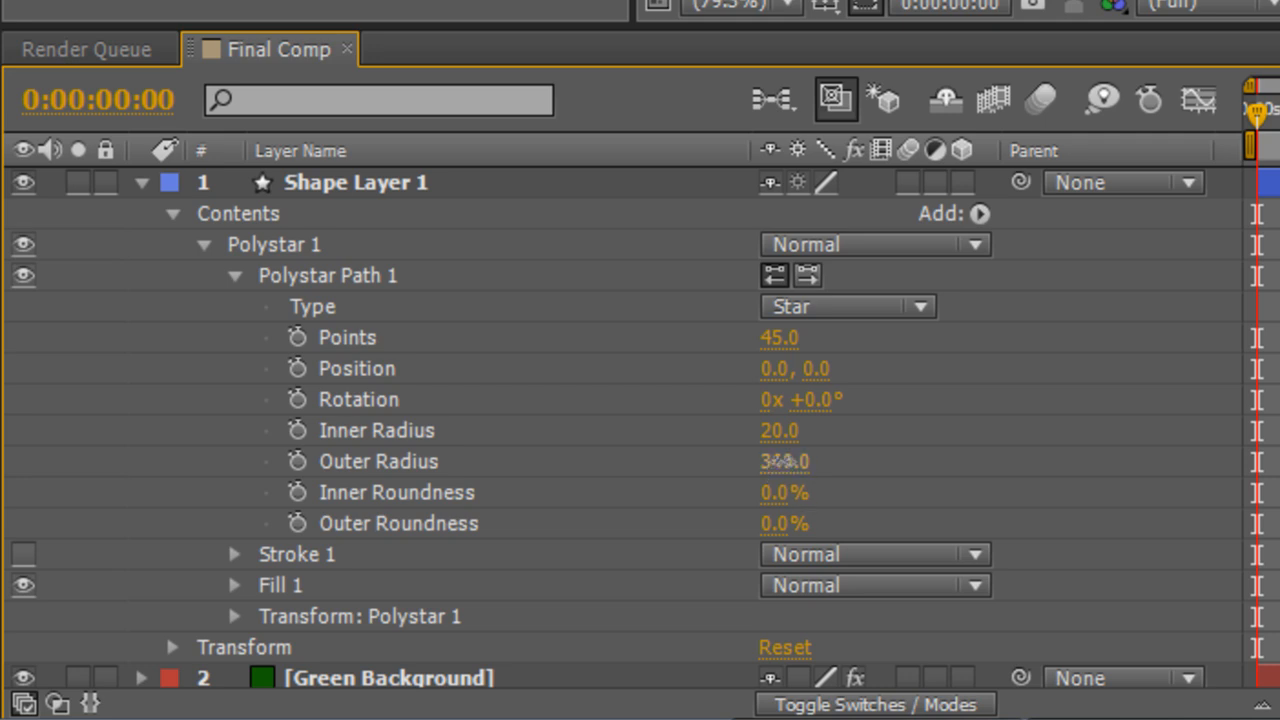
left_click_drag(784, 460, 950, 460)
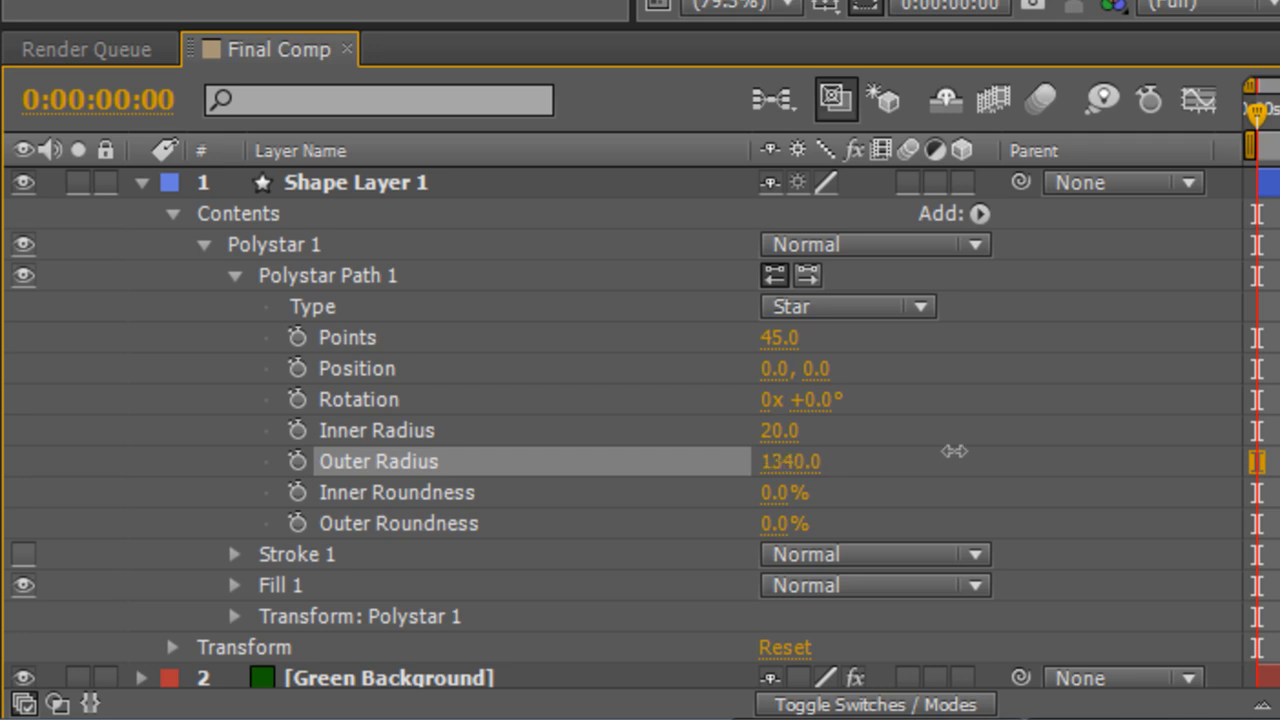
left_click_drag(956, 452, 1132, 452)
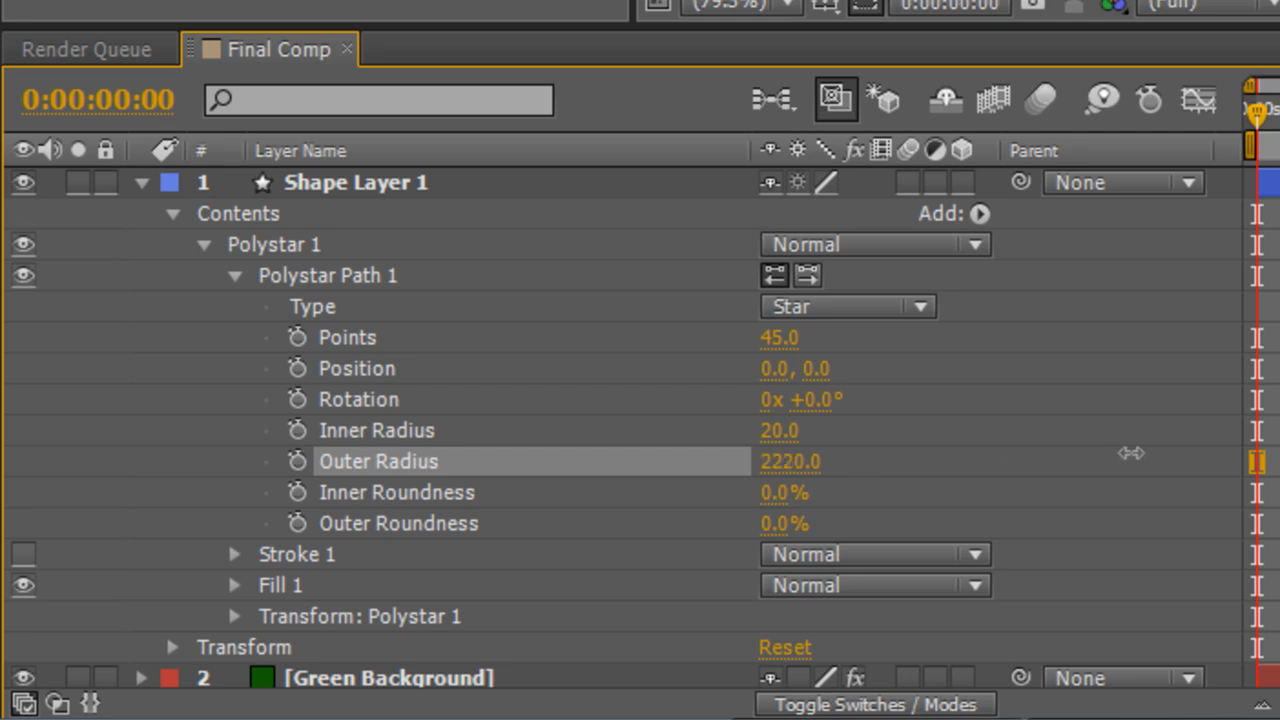
left_click_drag(1130, 452, 1218, 452)
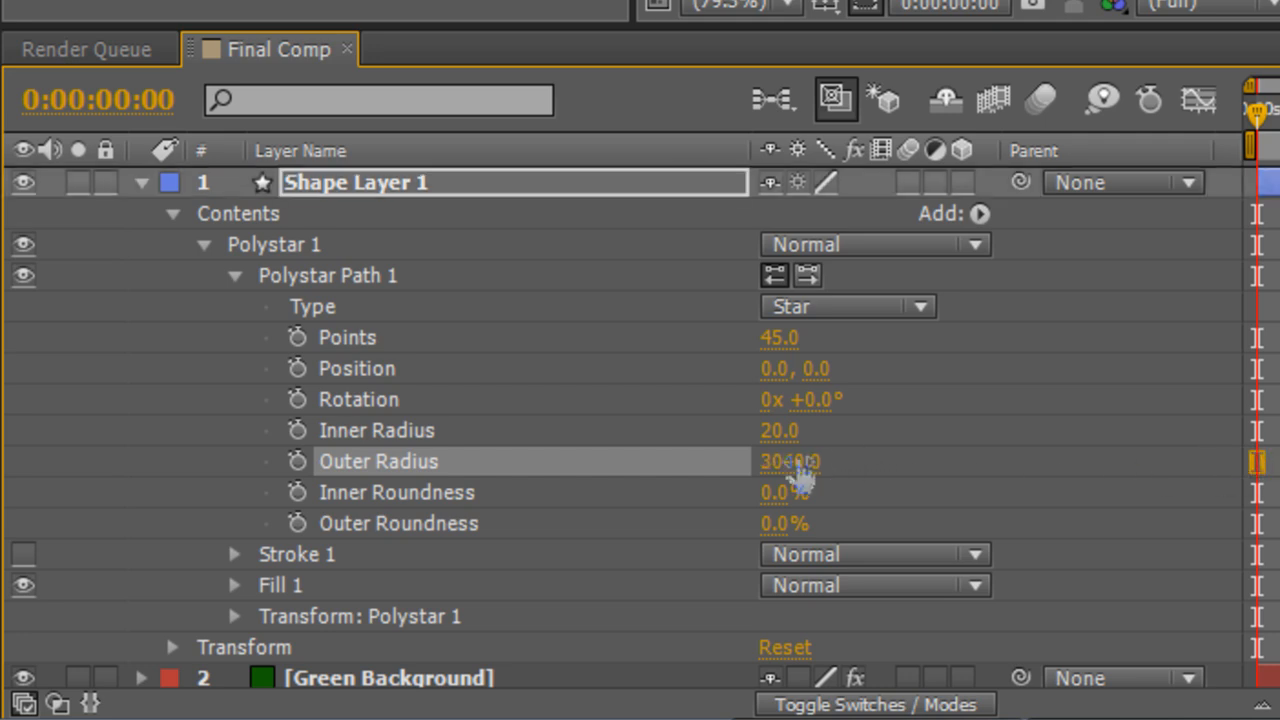
double_click(790, 460)
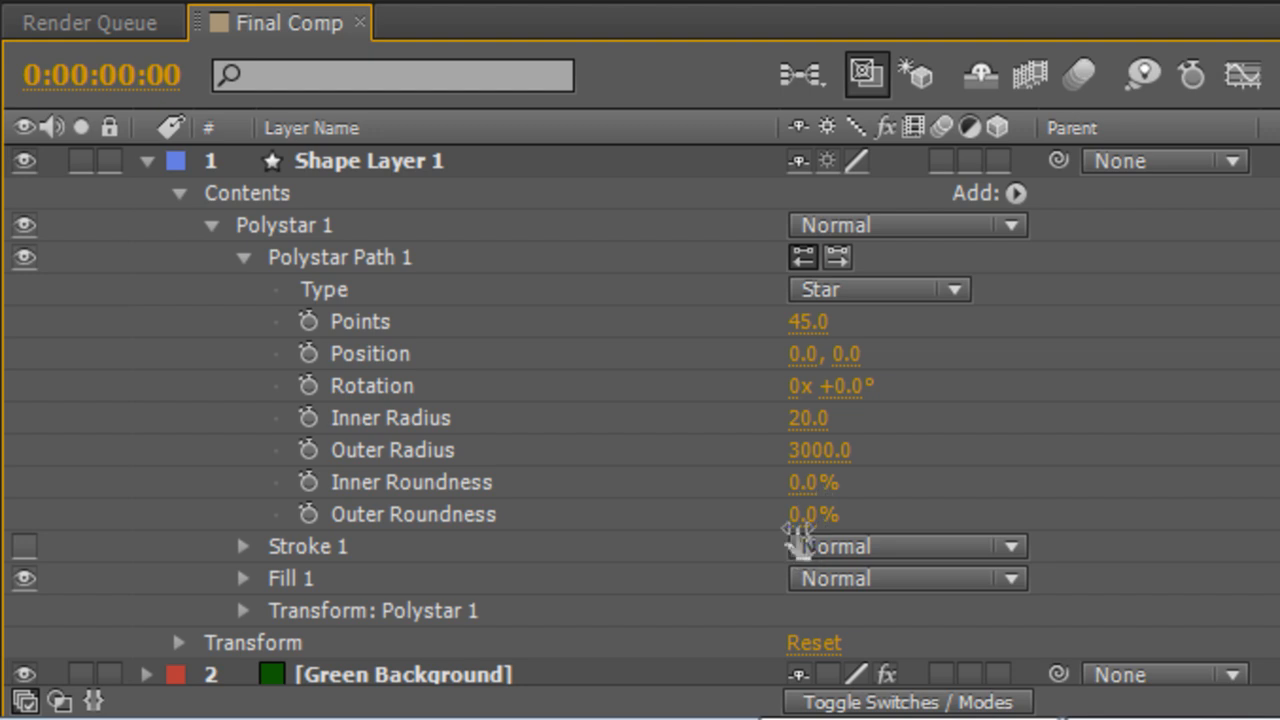
Raise the star's Outer Roundness to 100% so the rays are fully rounded
left_click_drag(812, 514, 860, 504)
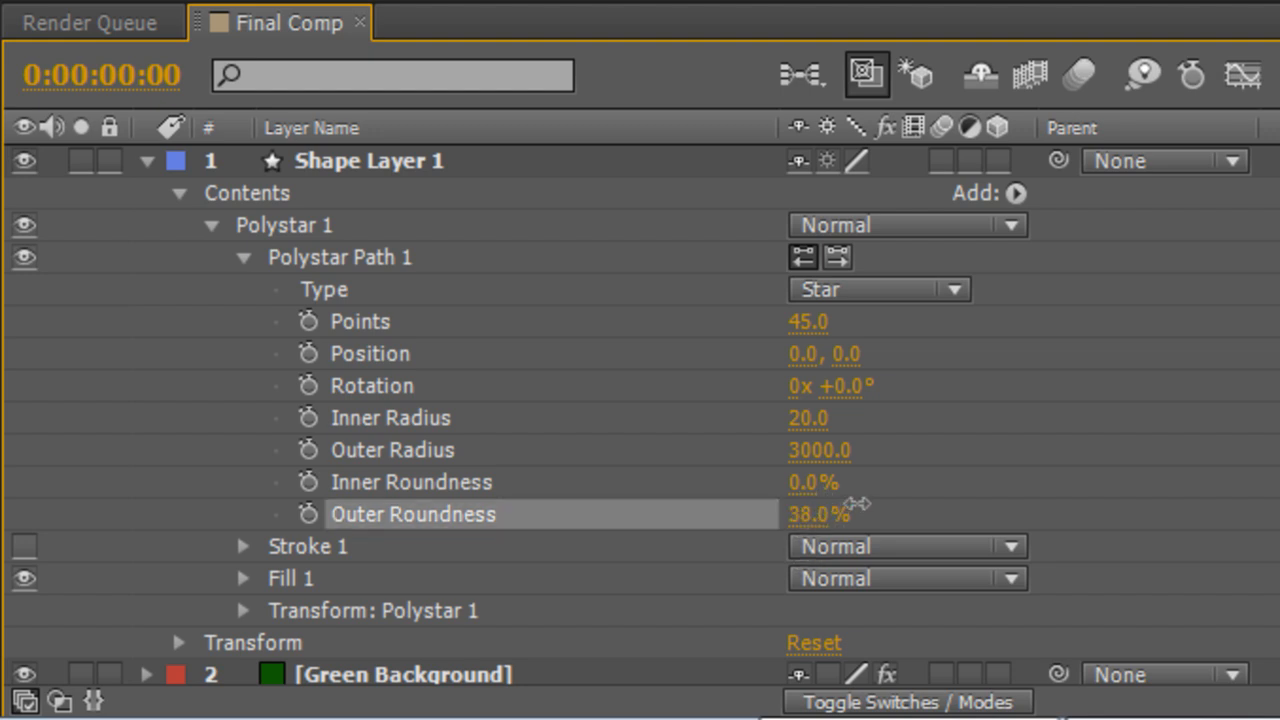
left_click_drag(856, 504, 924, 502)
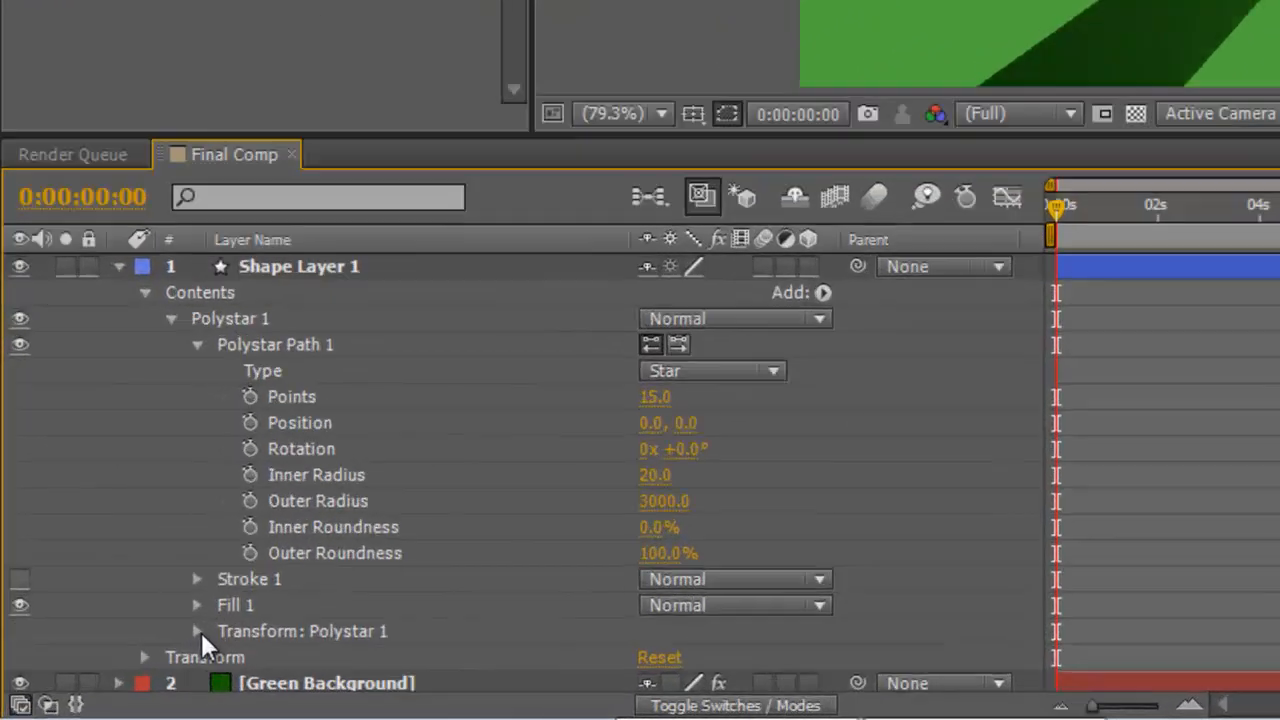
Shift the polystar transform's Position X from about 29 to 267, offsetting the ray centre
left_click(196, 632)
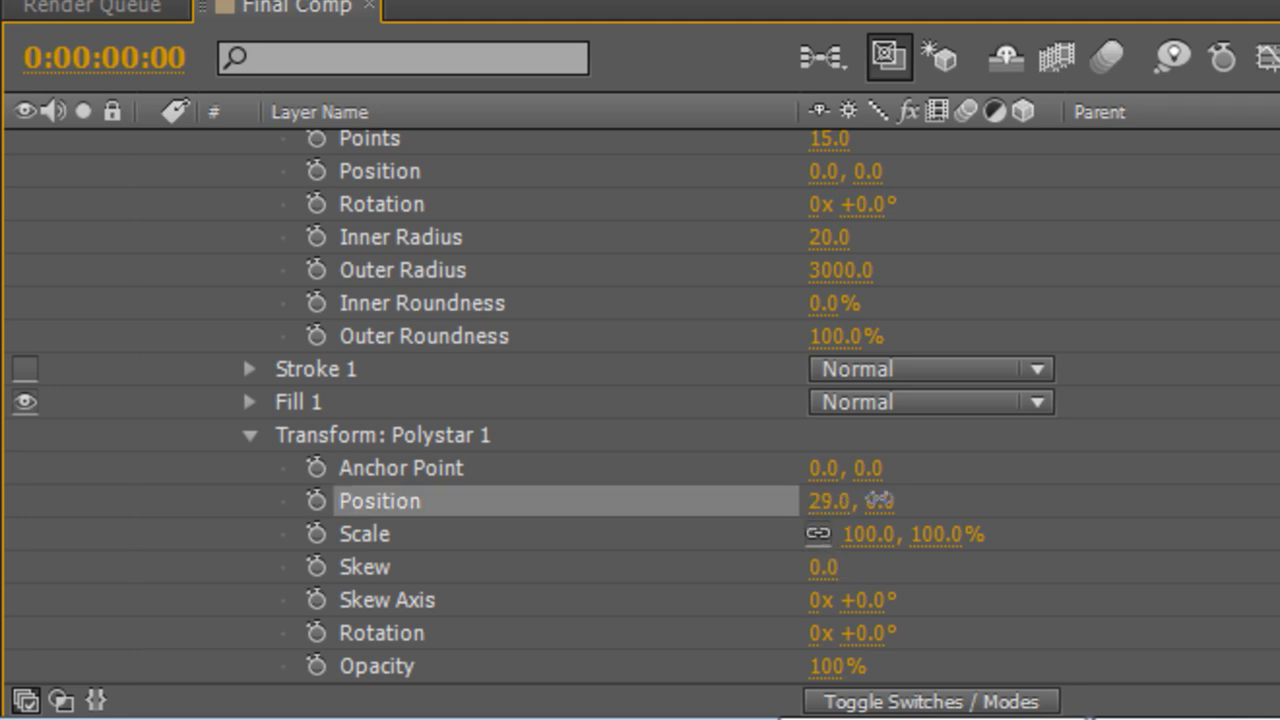
left_click_drag(828, 500, 876, 500)
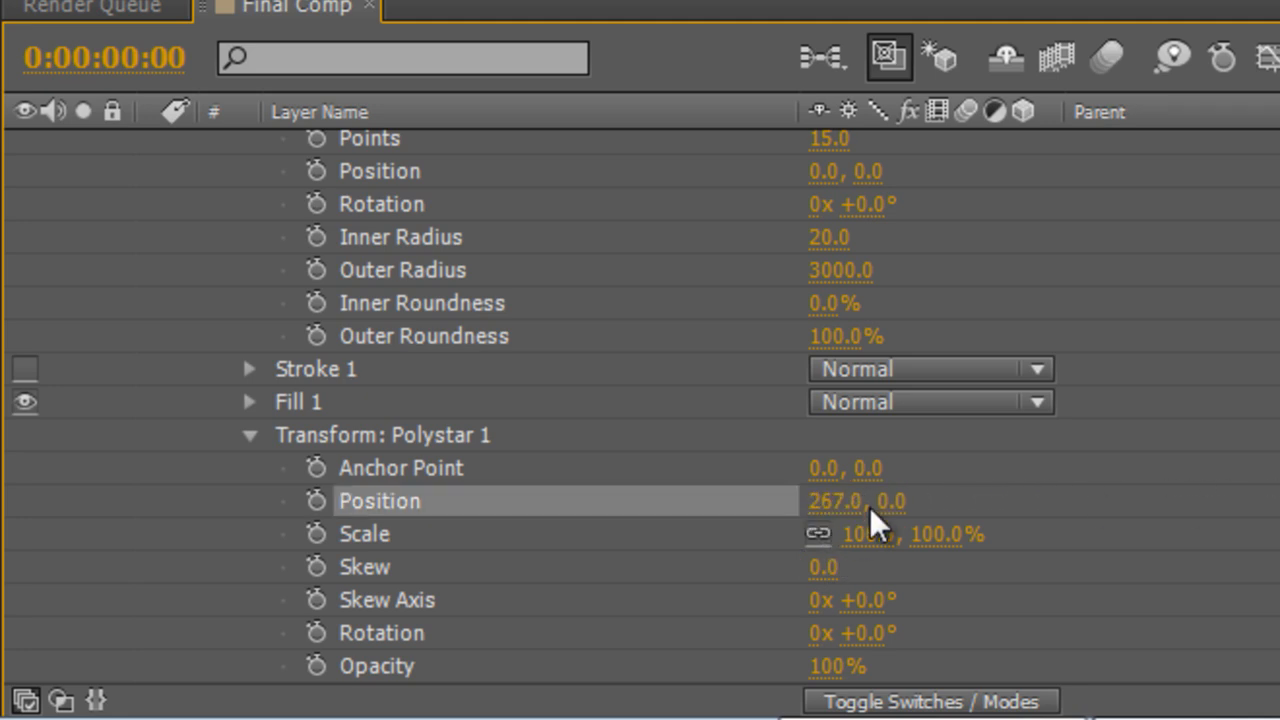
left_click_drag(876, 500, 876, 520)
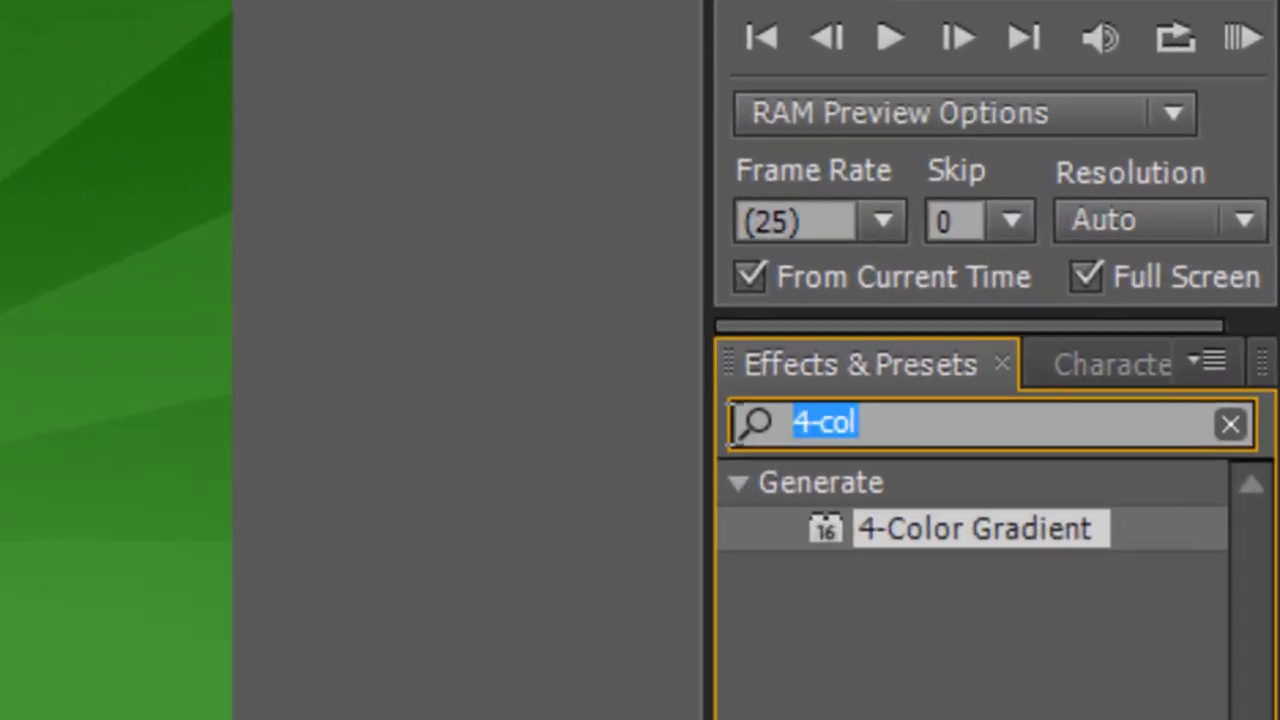
Apply Fast Blur to Shape Layer 1 and raise Blurriness to soften the rays
type("fast b")
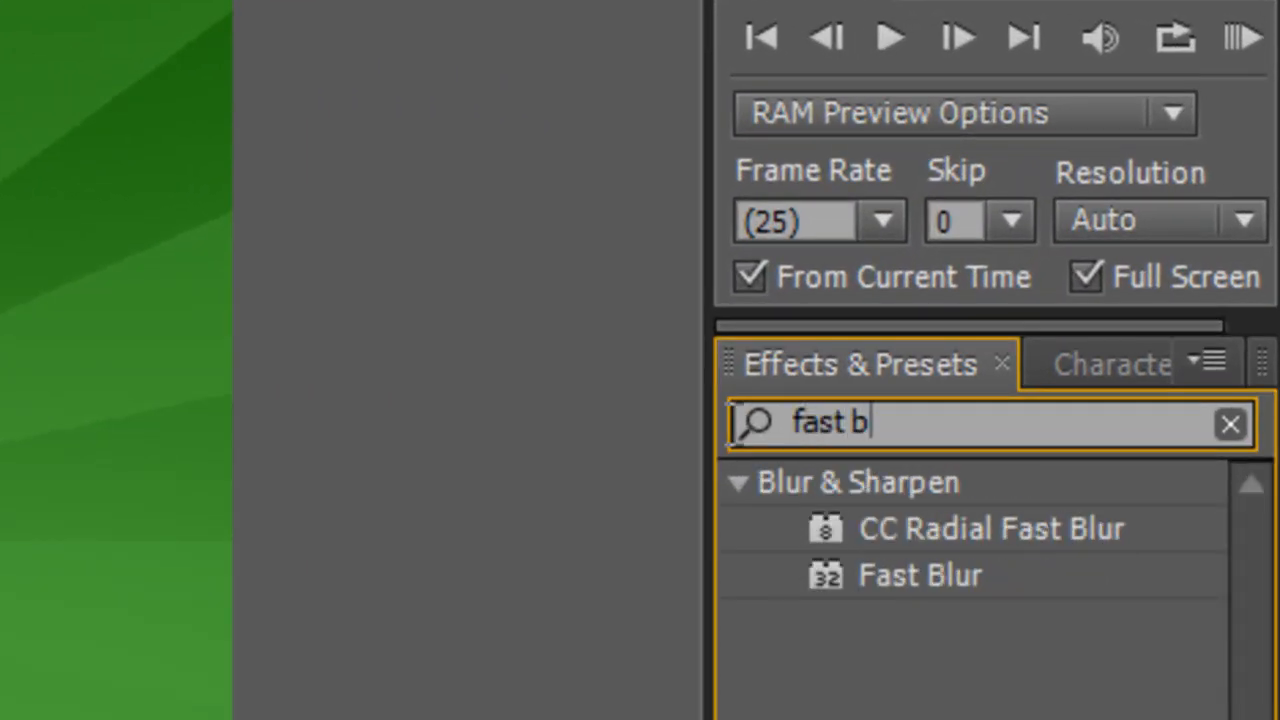
type("lur")
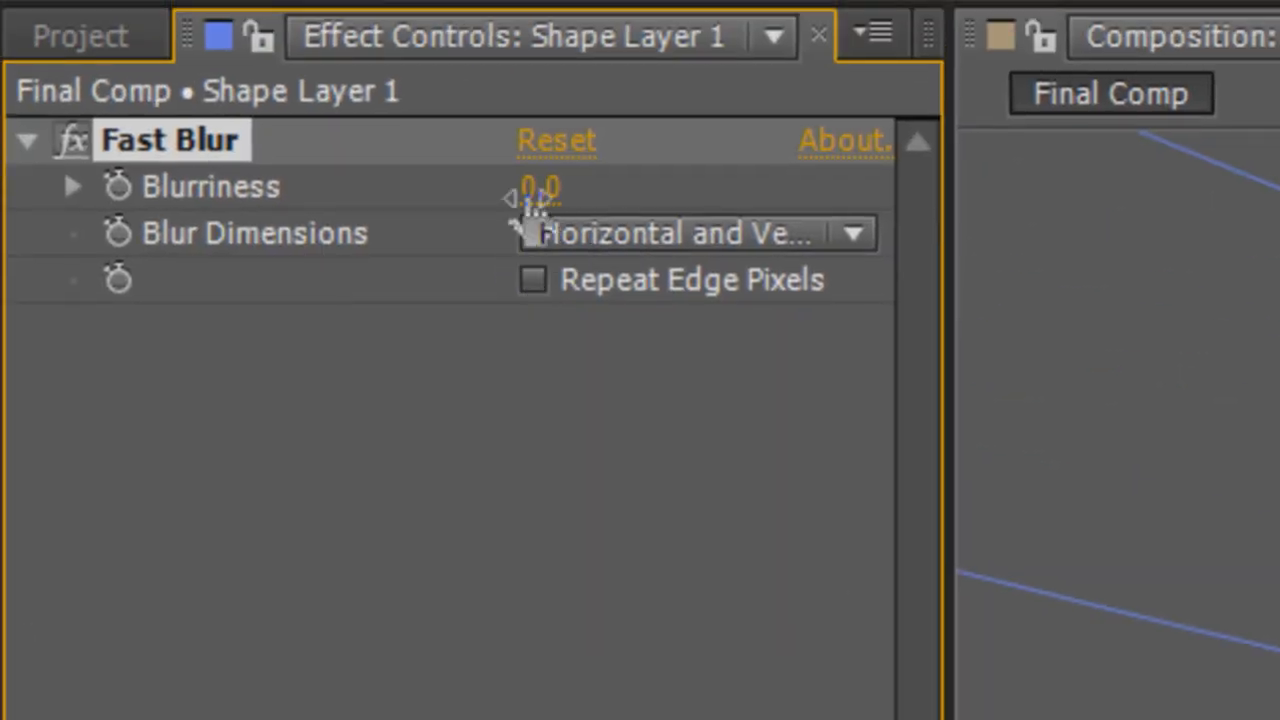
left_click_drag(540, 188, 600, 188)
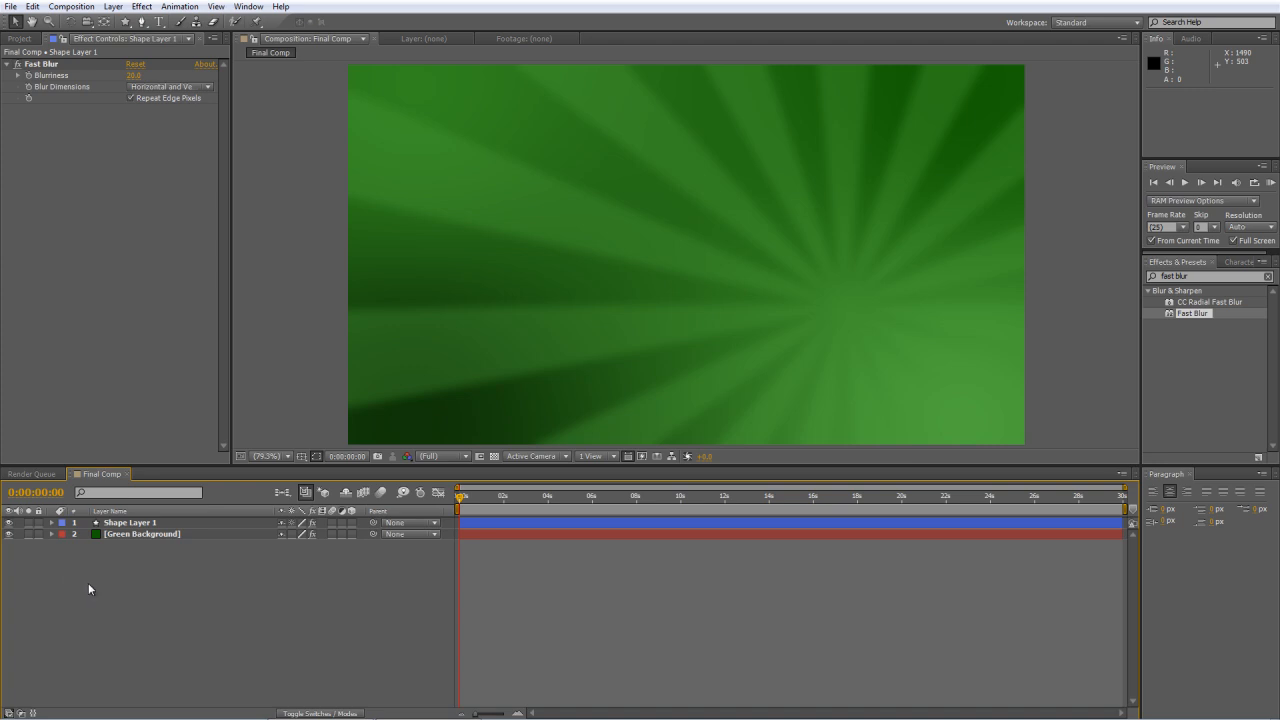
Duplicate Green Background to the top with a subtracted elliptical mask feathered 125 and opacity 76%
left_click(140, 532)
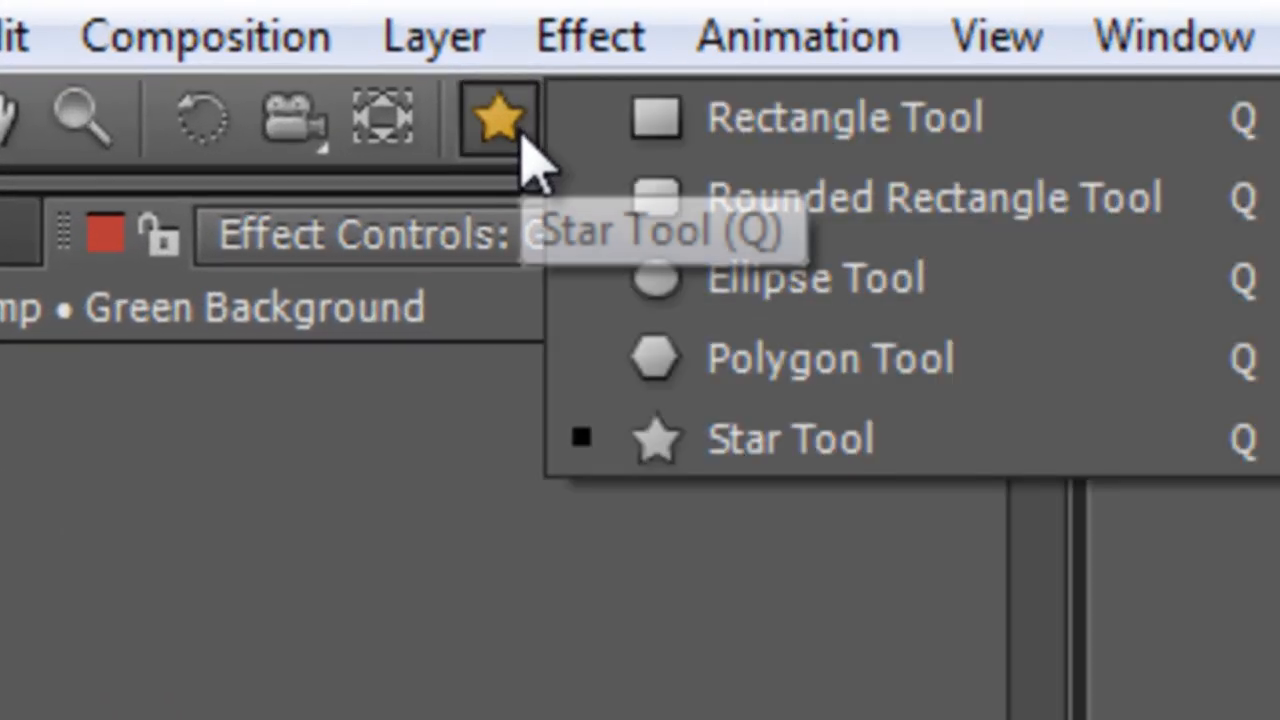
left_click(496, 114)
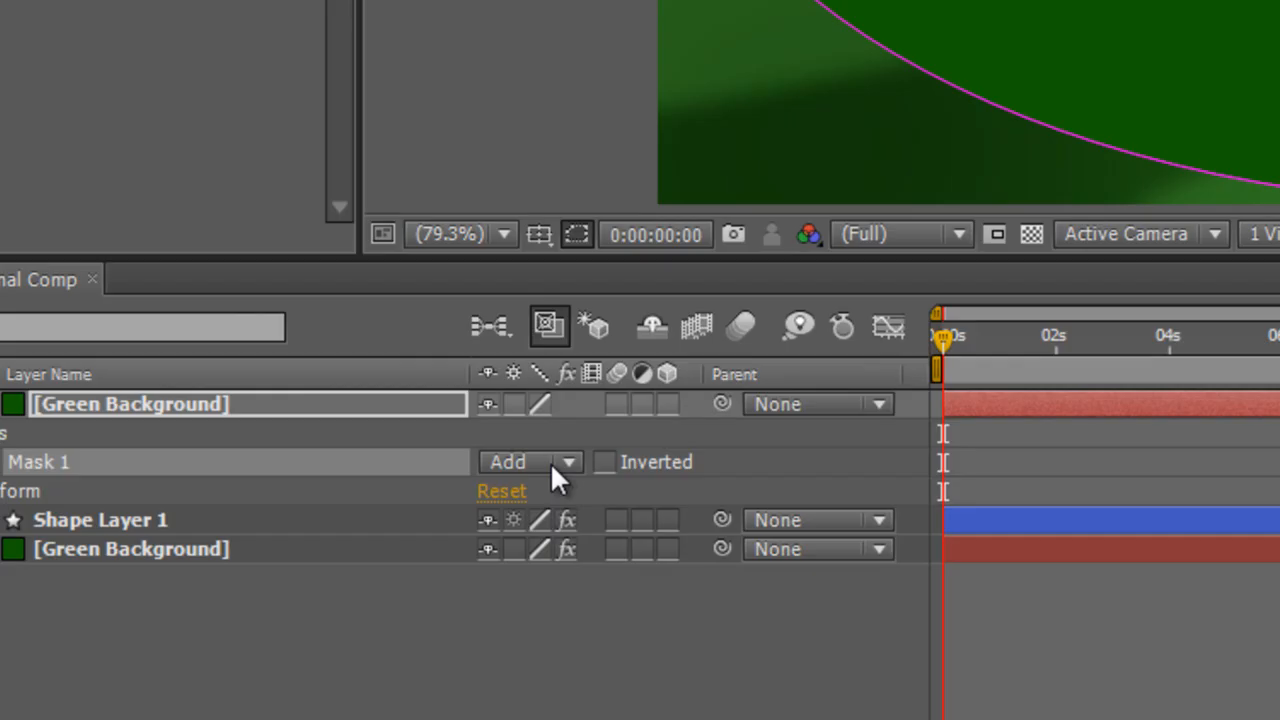
left_click(570, 460)
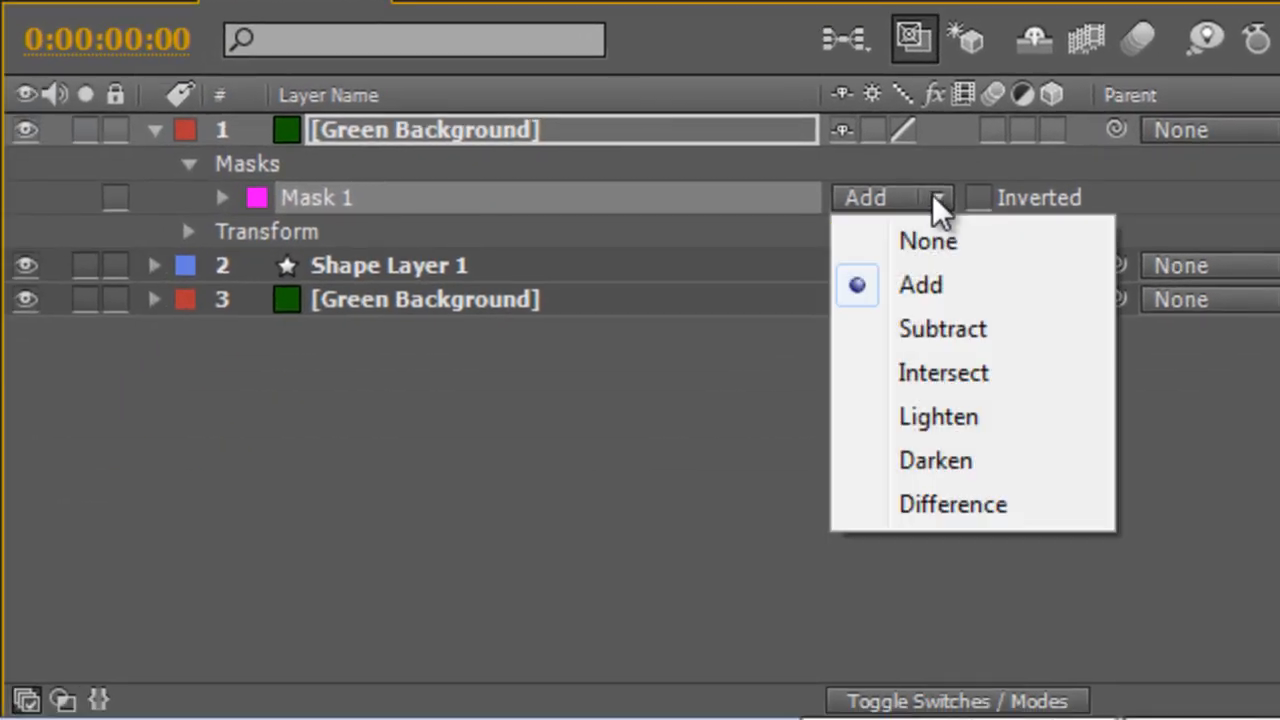
left_click(940, 328)
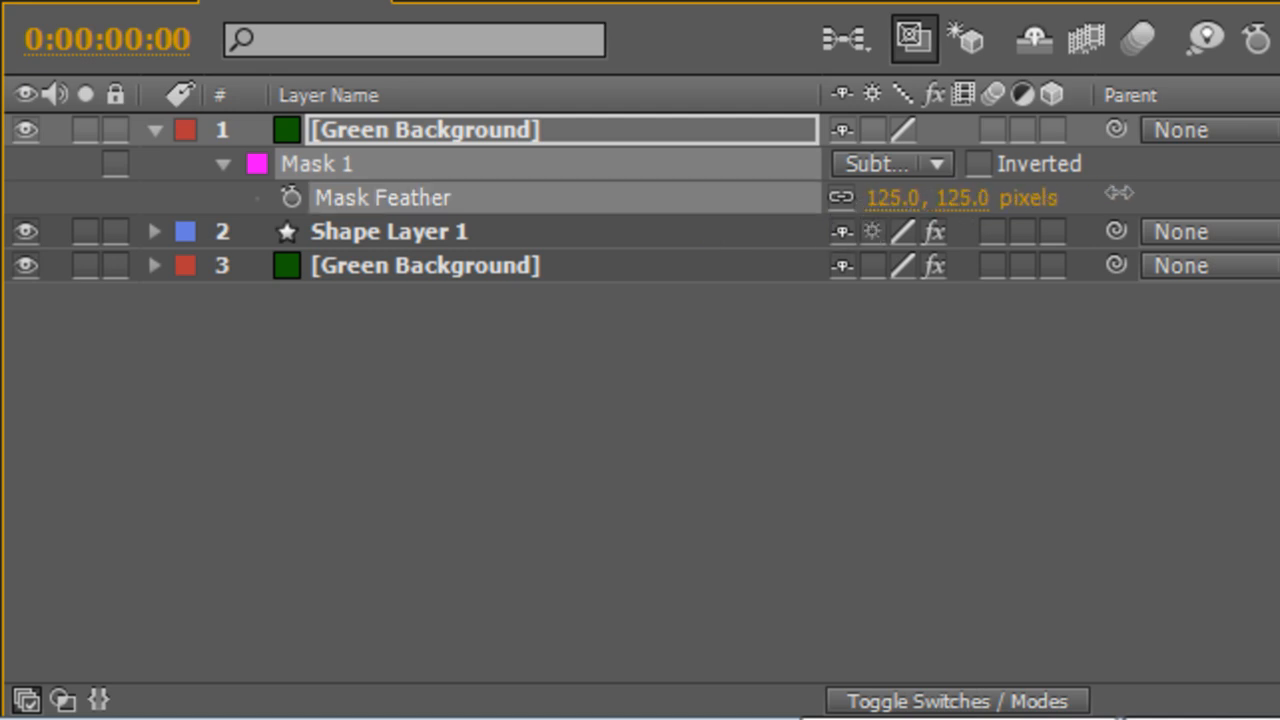
mouse_move(648, 144)
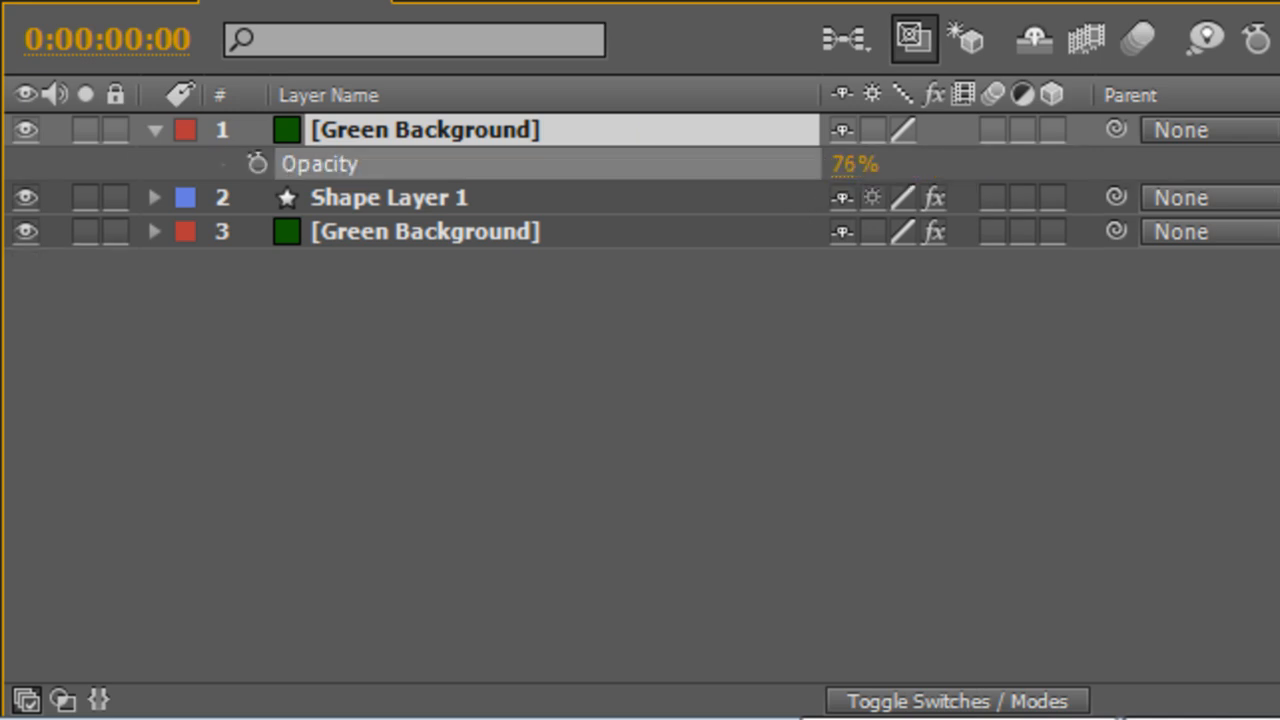
left_click_drag(856, 164, 826, 164)
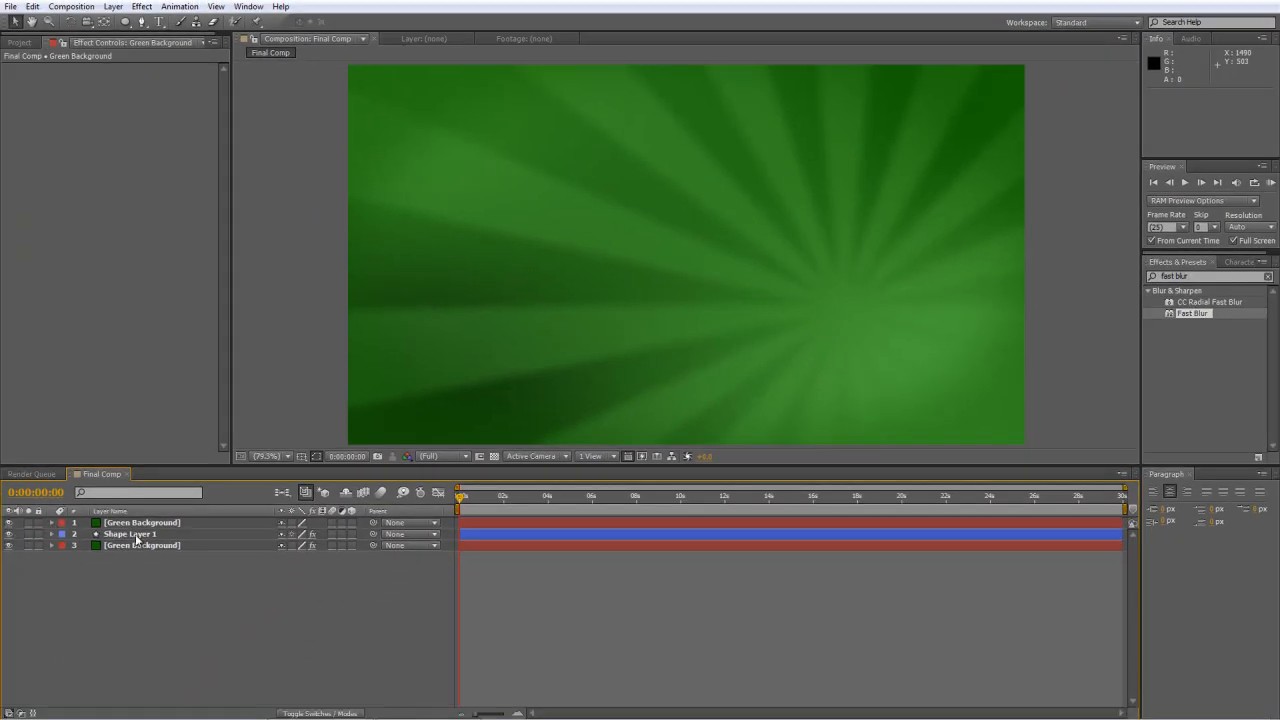
Reveal the ray shape layer's Polystar 1 transform properties in the timeline
left_click(130, 534)
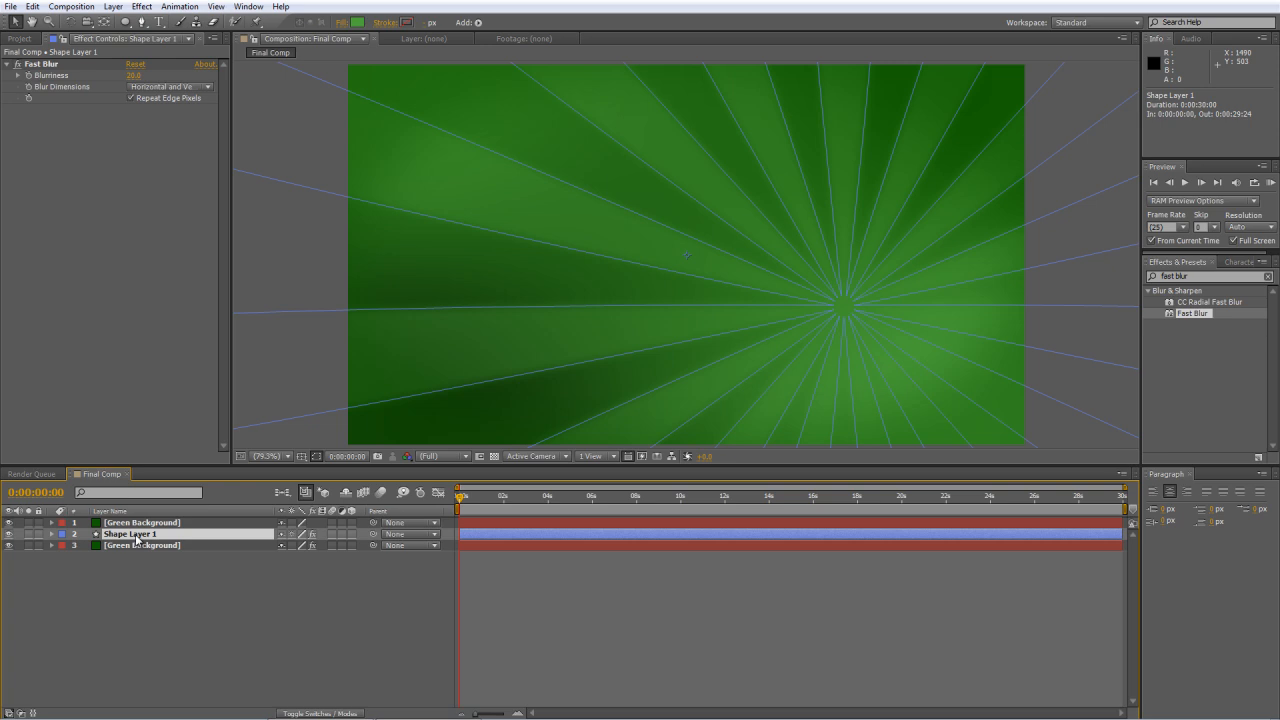
left_click(52, 534)
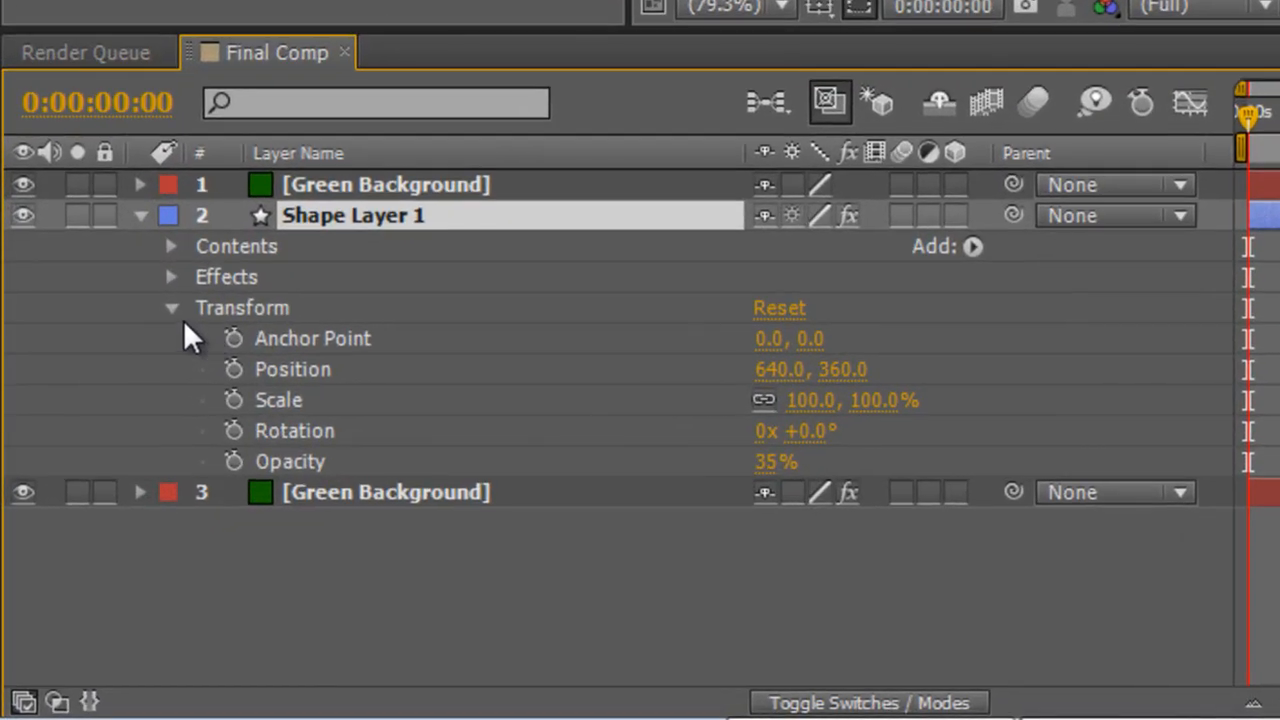
left_click(170, 246)
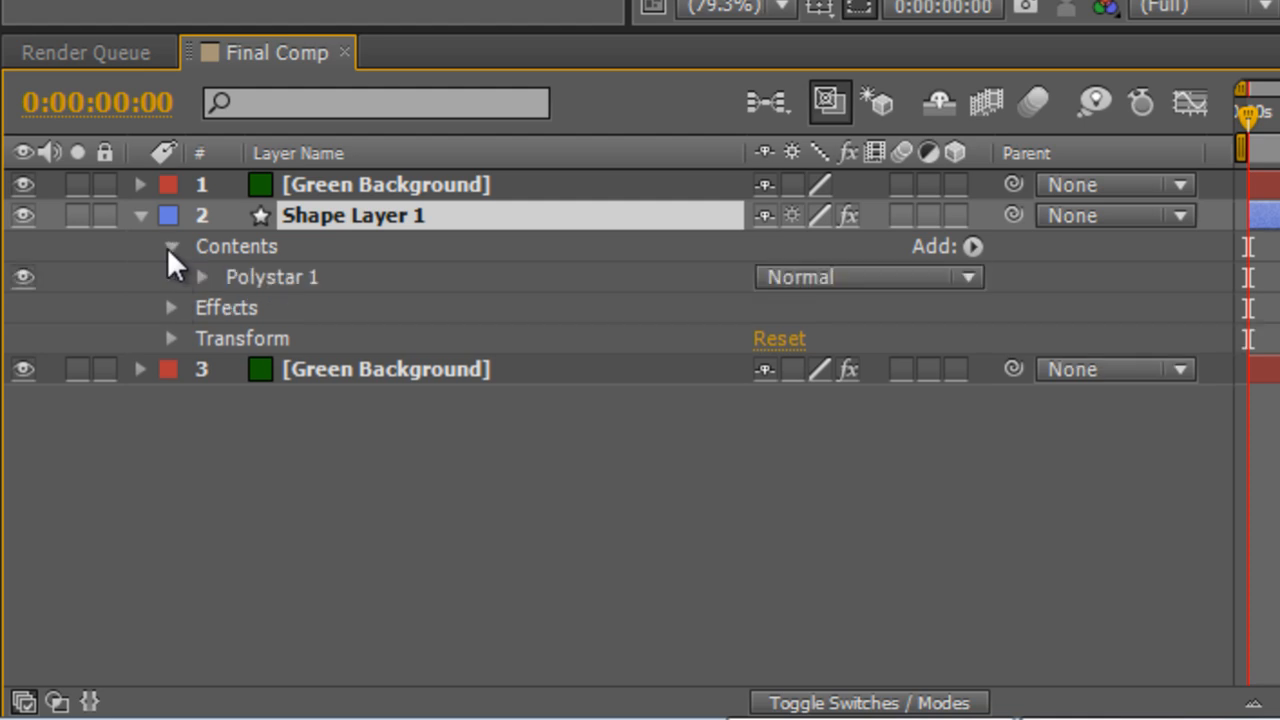
left_click(200, 276)
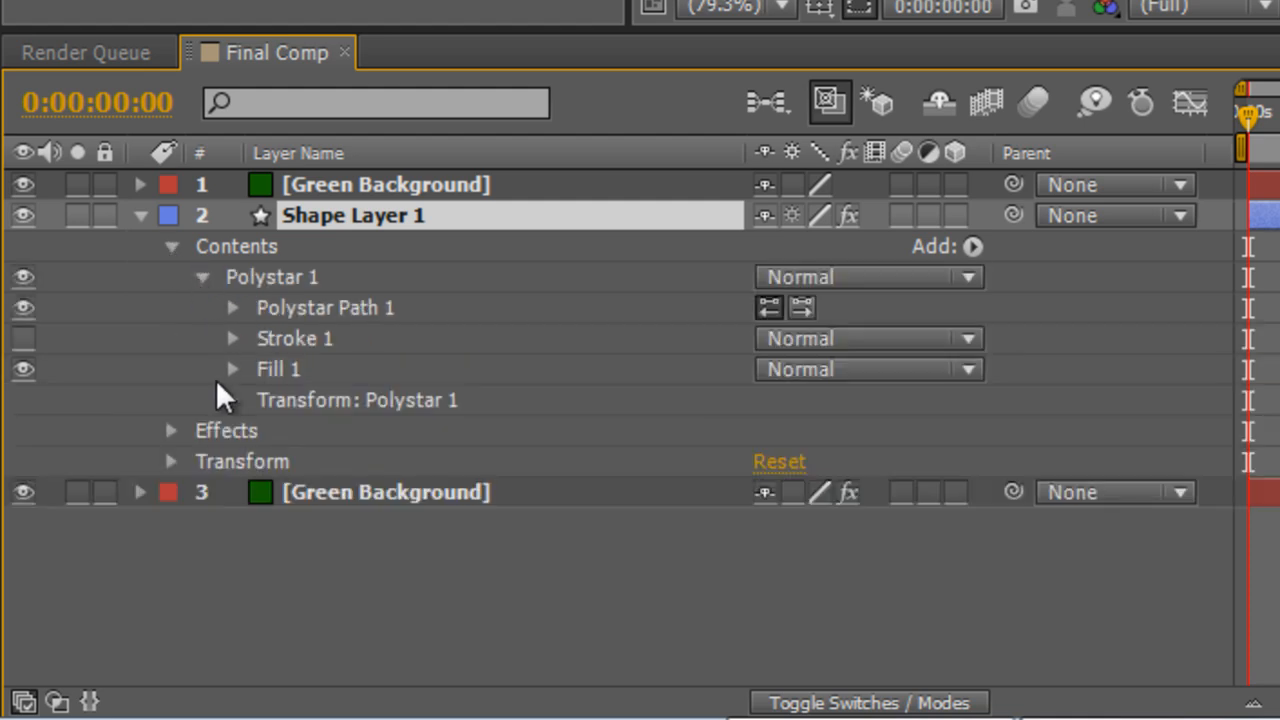
left_click(232, 400)
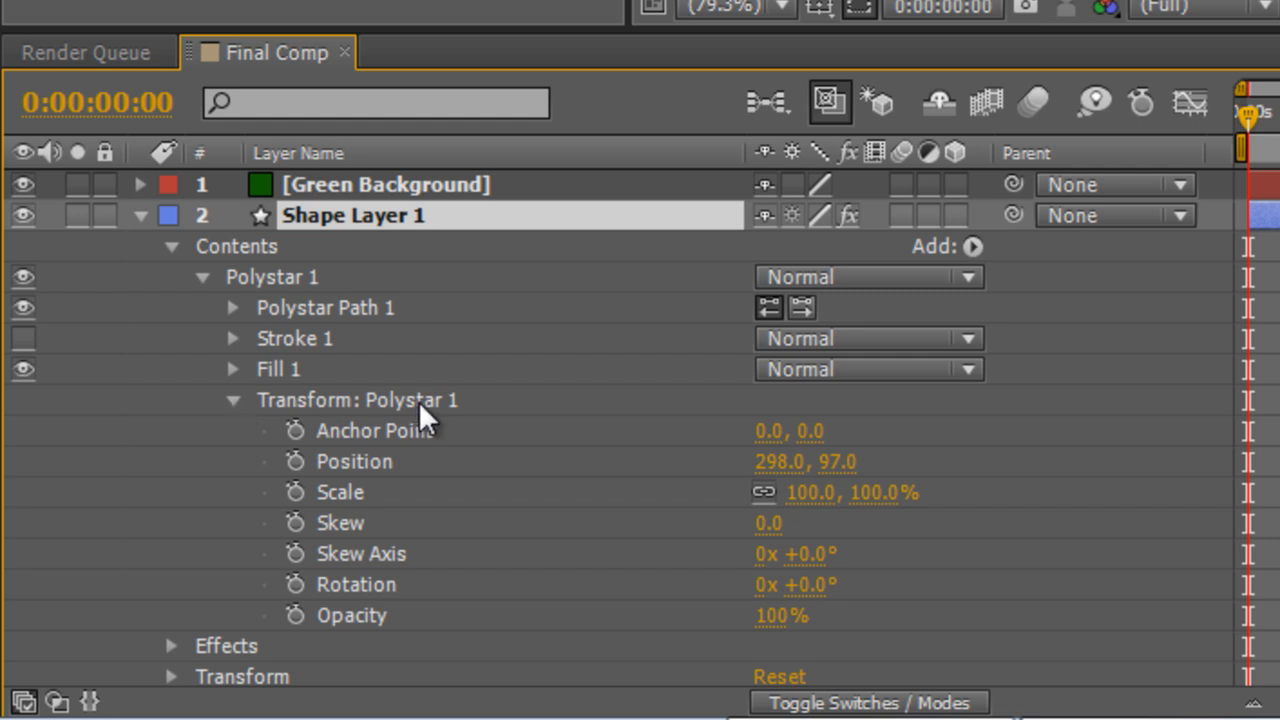
scroll("down", 3)
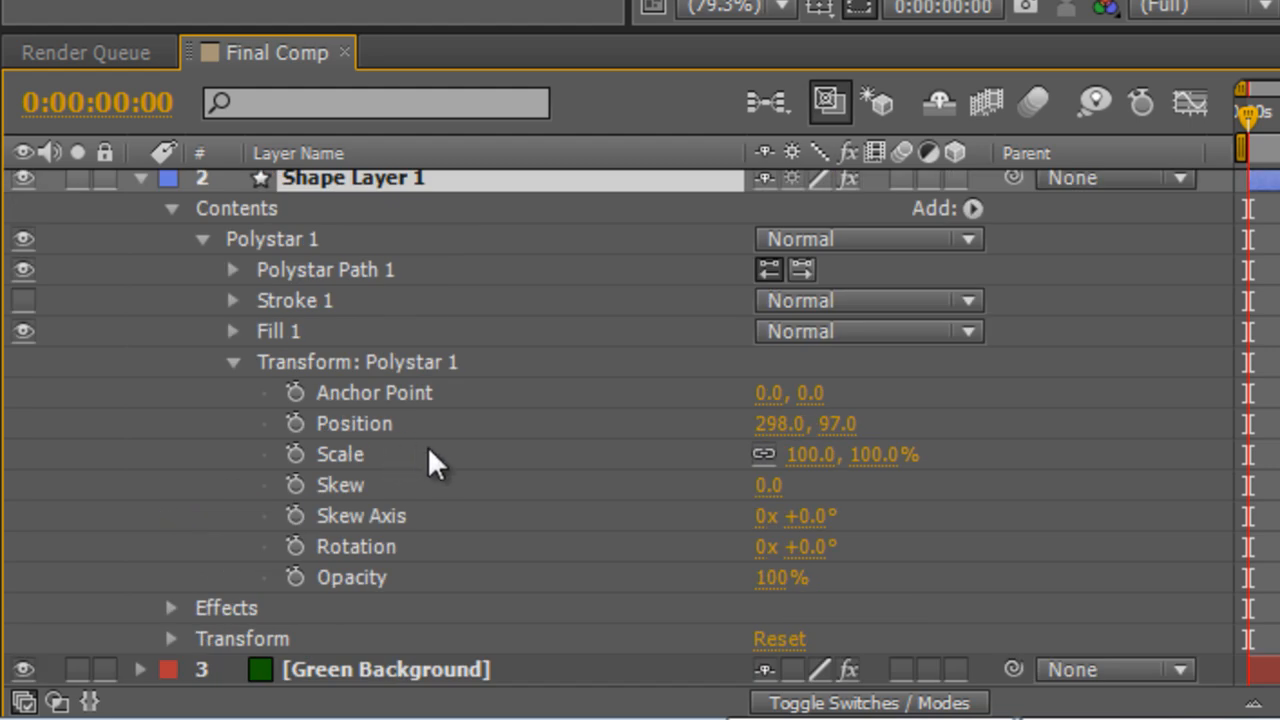
left_click(356, 360)
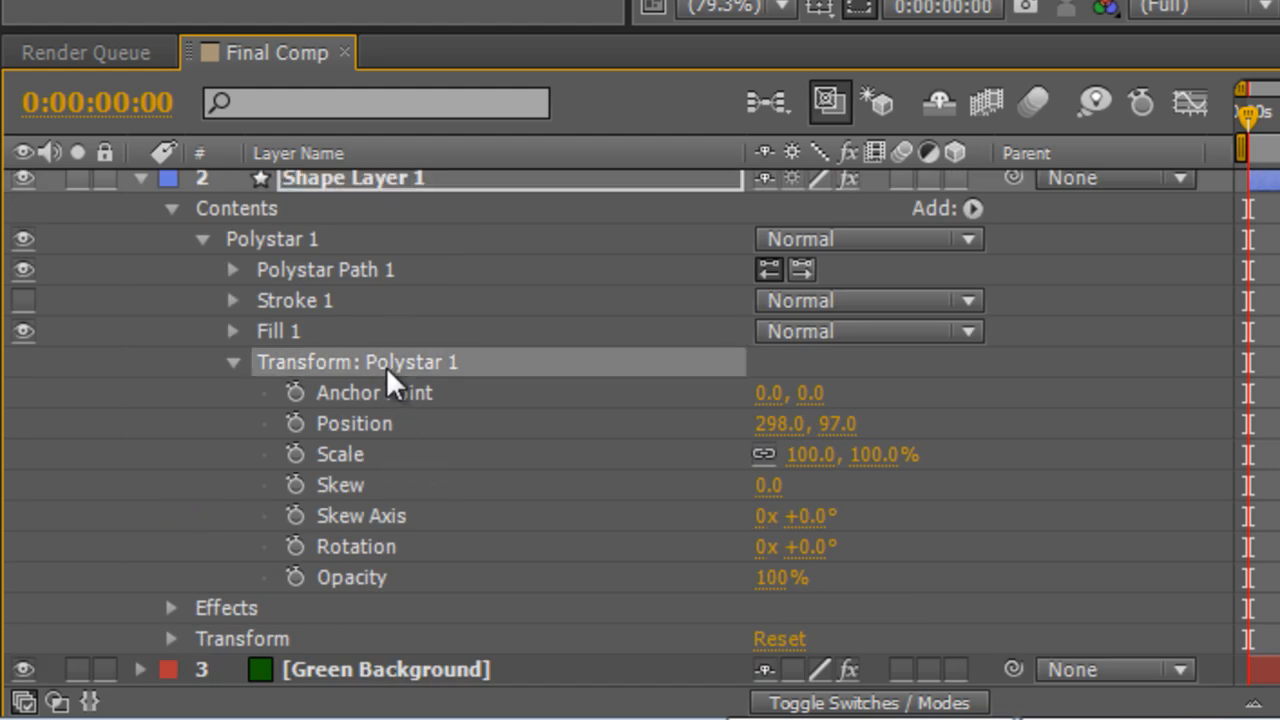
mouse_move(296, 546)
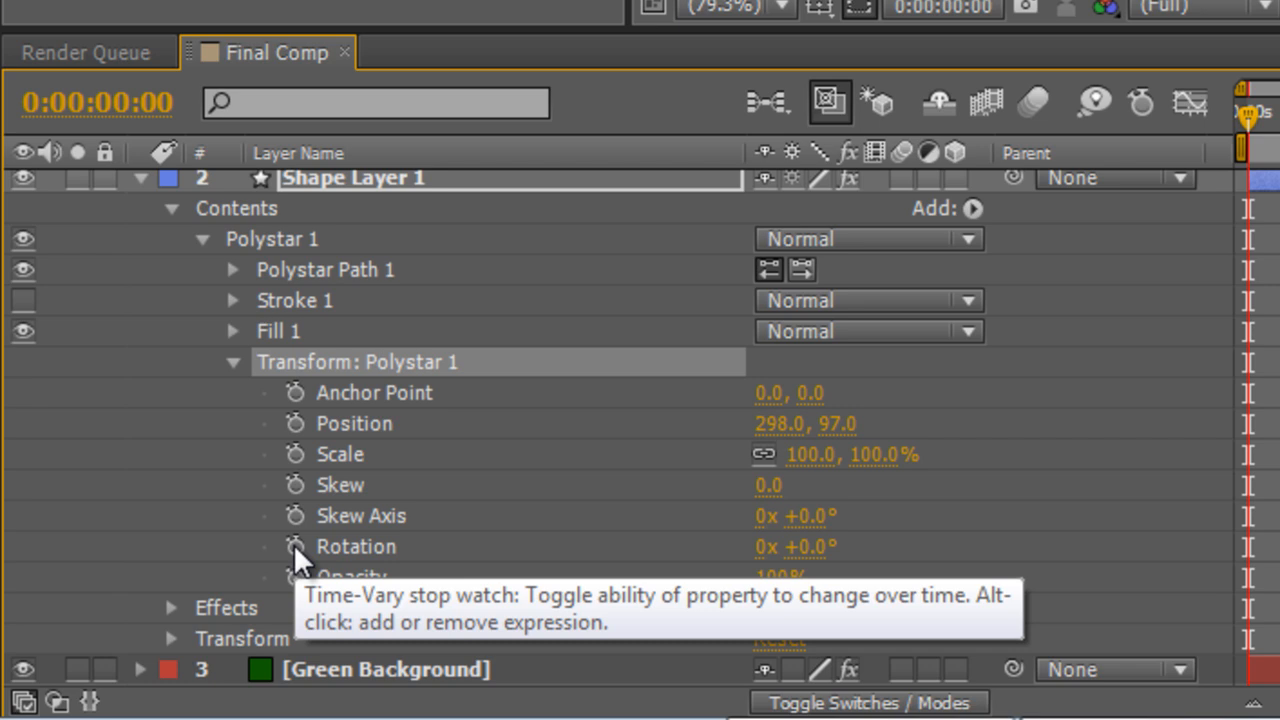
Keyframe the star's Rotation from 0 at the start to 1x at the last frame
left_click(296, 546)
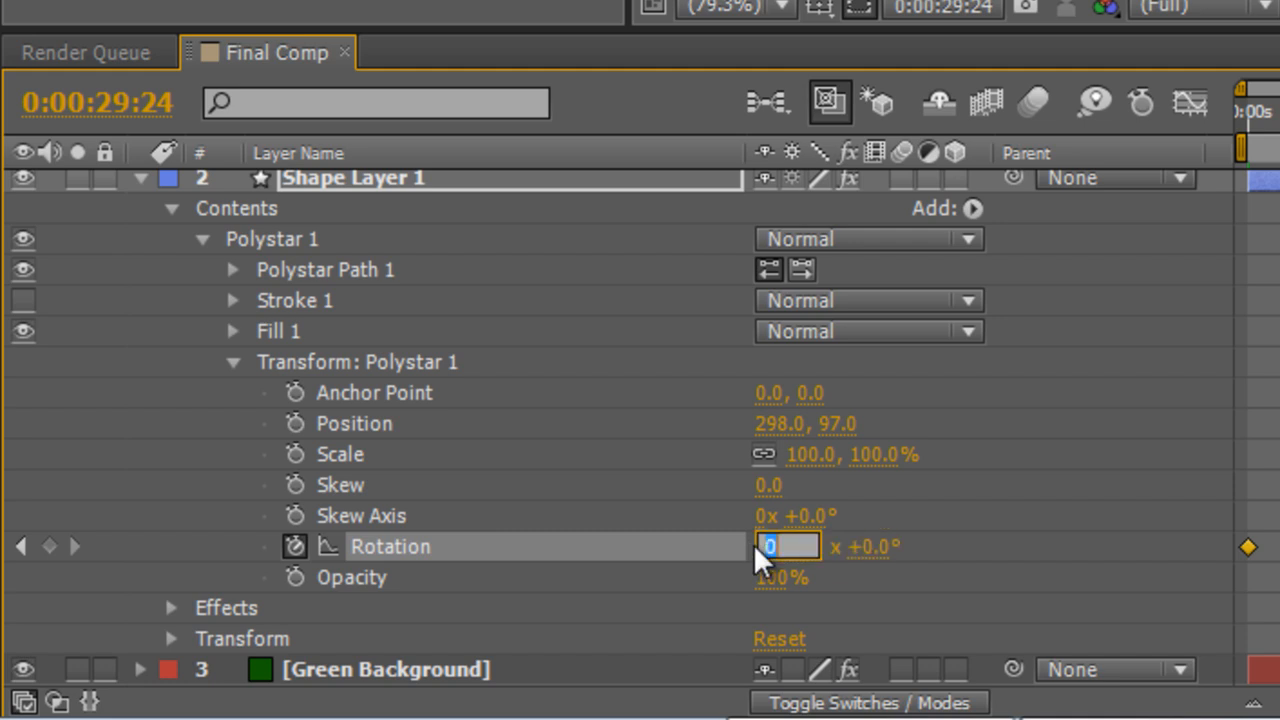
type("1")
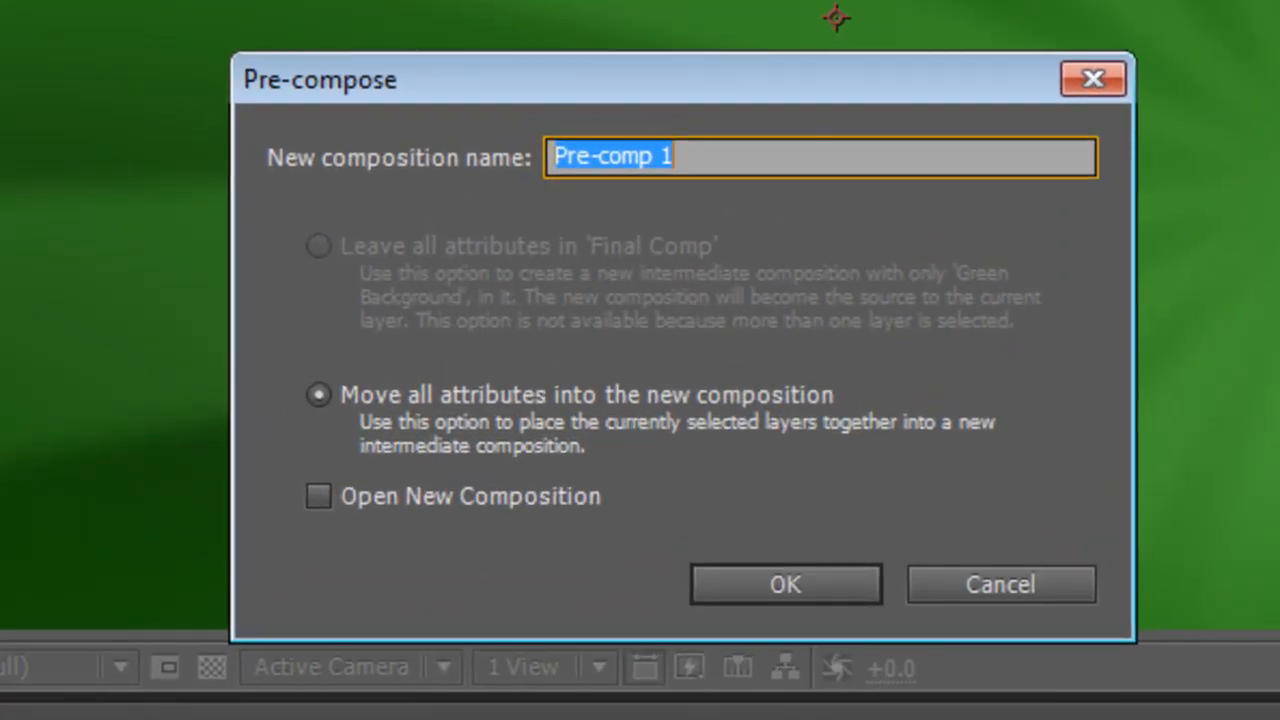
Pre-compose the background layers into 'BG Precomp' with Move all attributes kept
type("BG P")
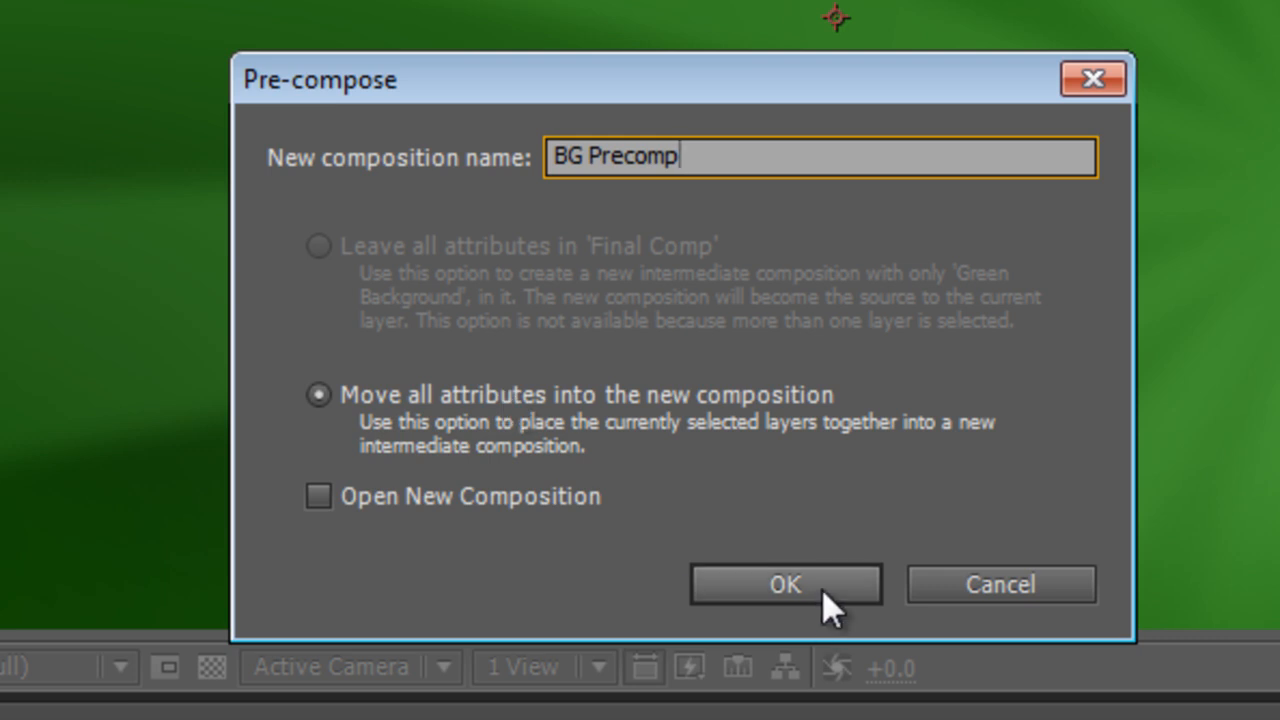
left_click(784, 584)
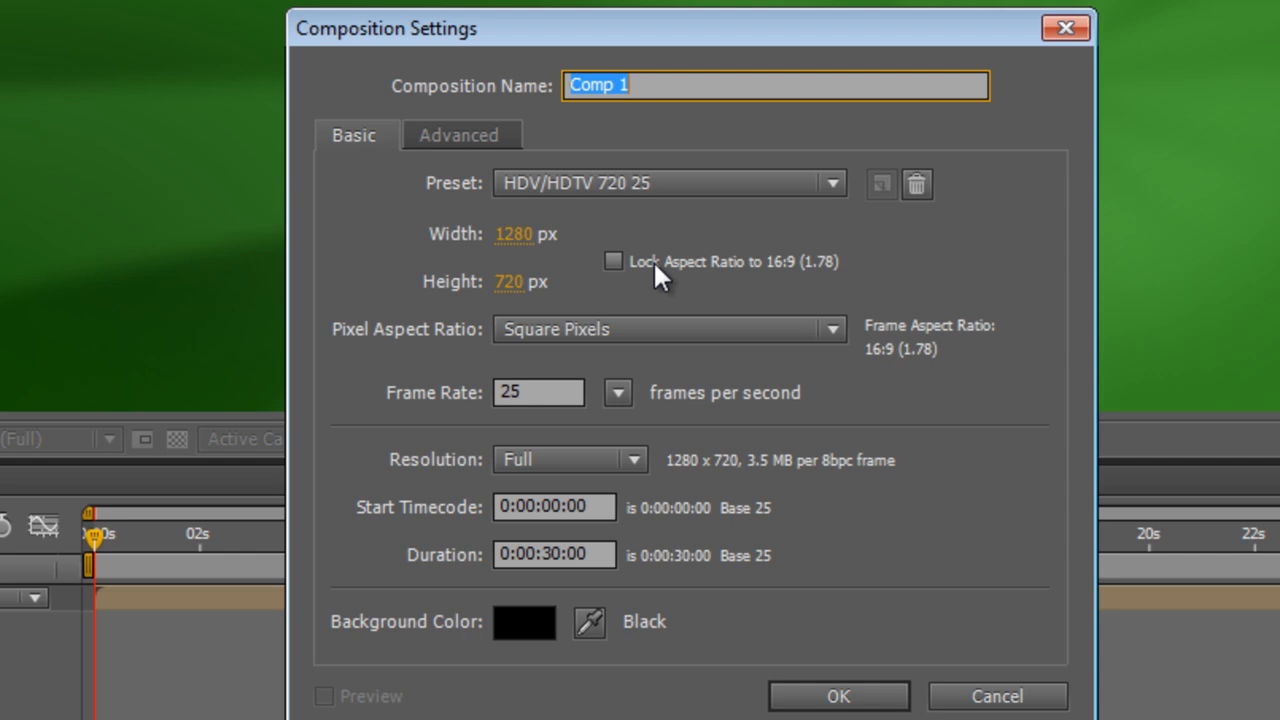
Create a 1000 px wide composition named 'Ball Texture 1' and confirm its settings
left_click(512, 234)
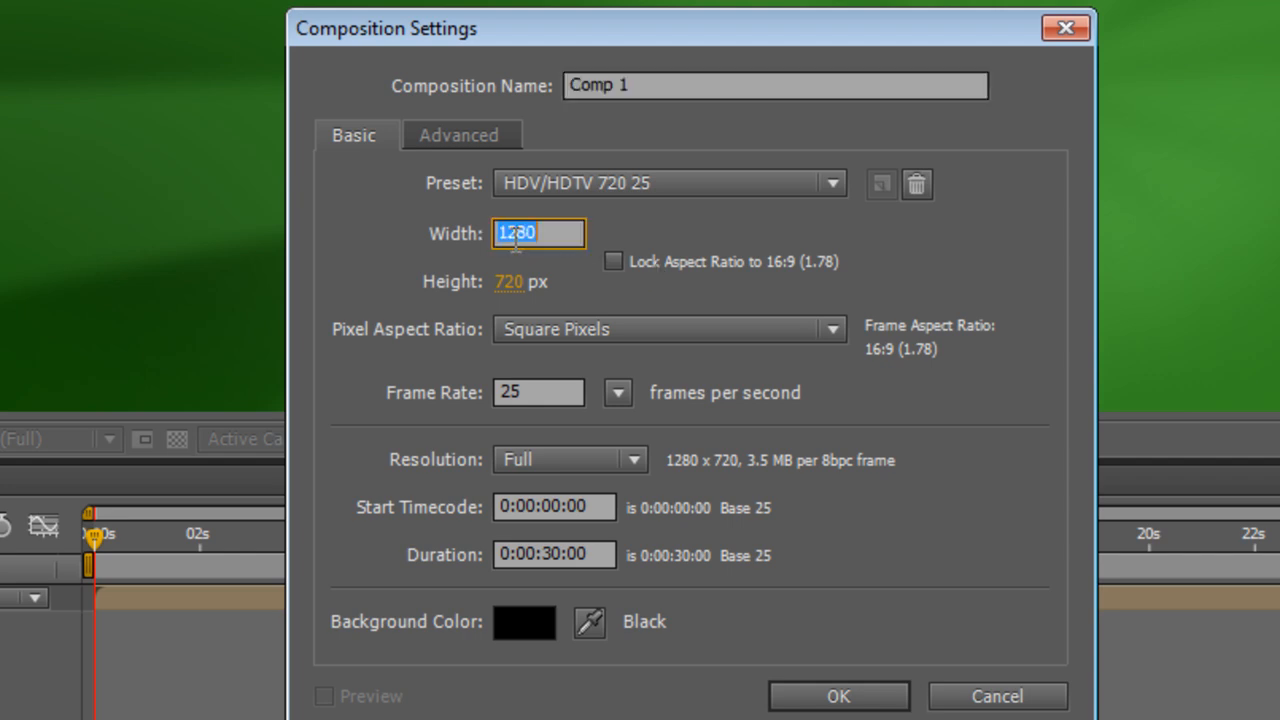
type("1000")
left_click(522, 280)
type("500")
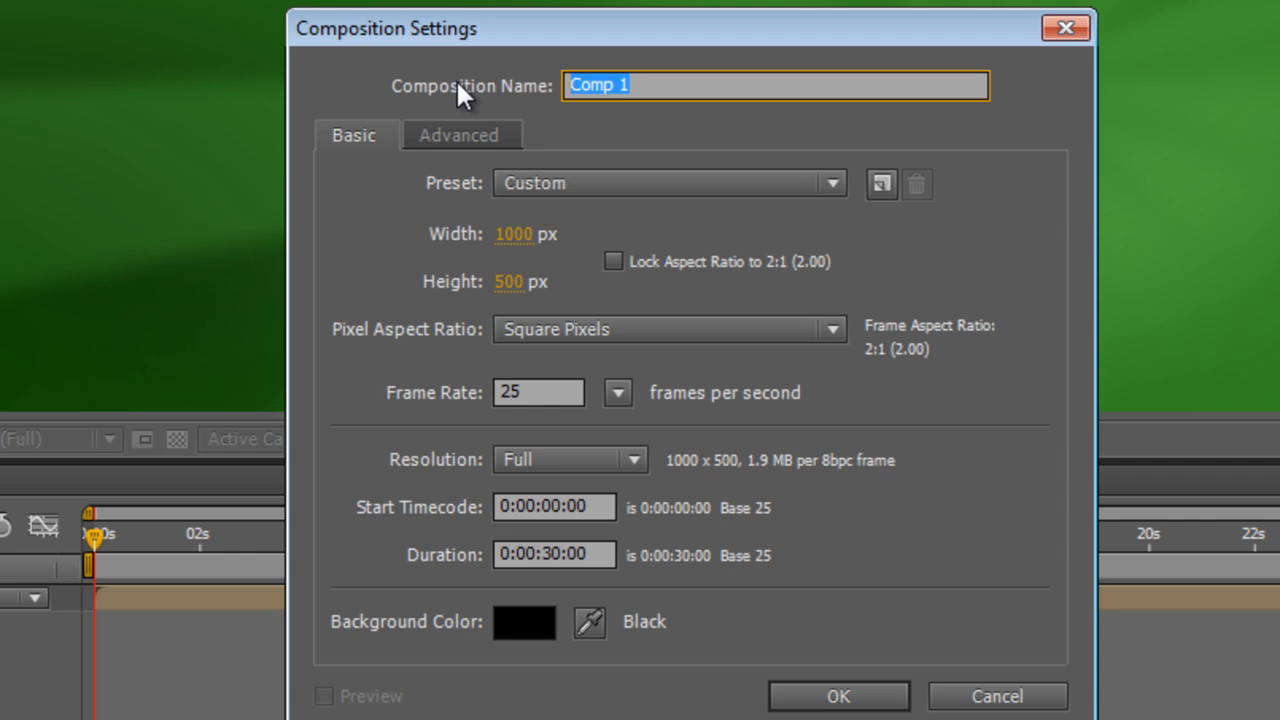
type("Ball Te")
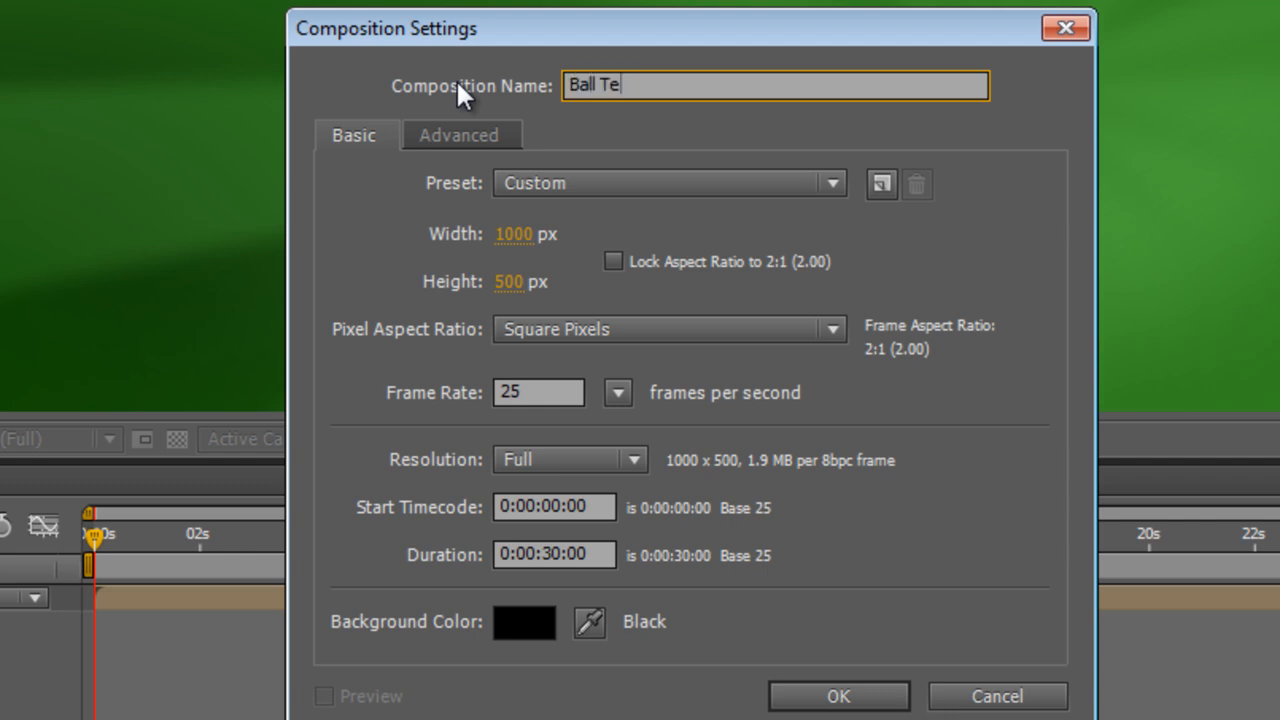
left_click(838, 696)
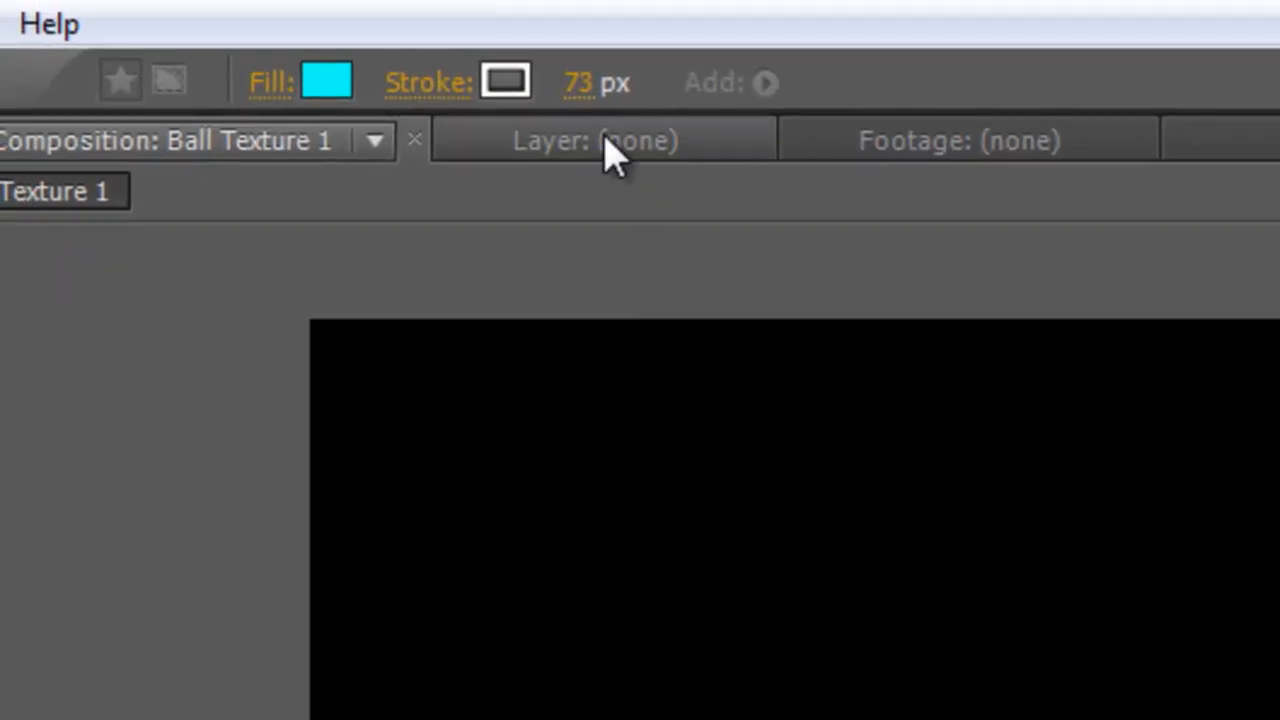
Draw stacked cyan, white and black stripe rectangles with the Rectangle tool
left_click(578, 84)
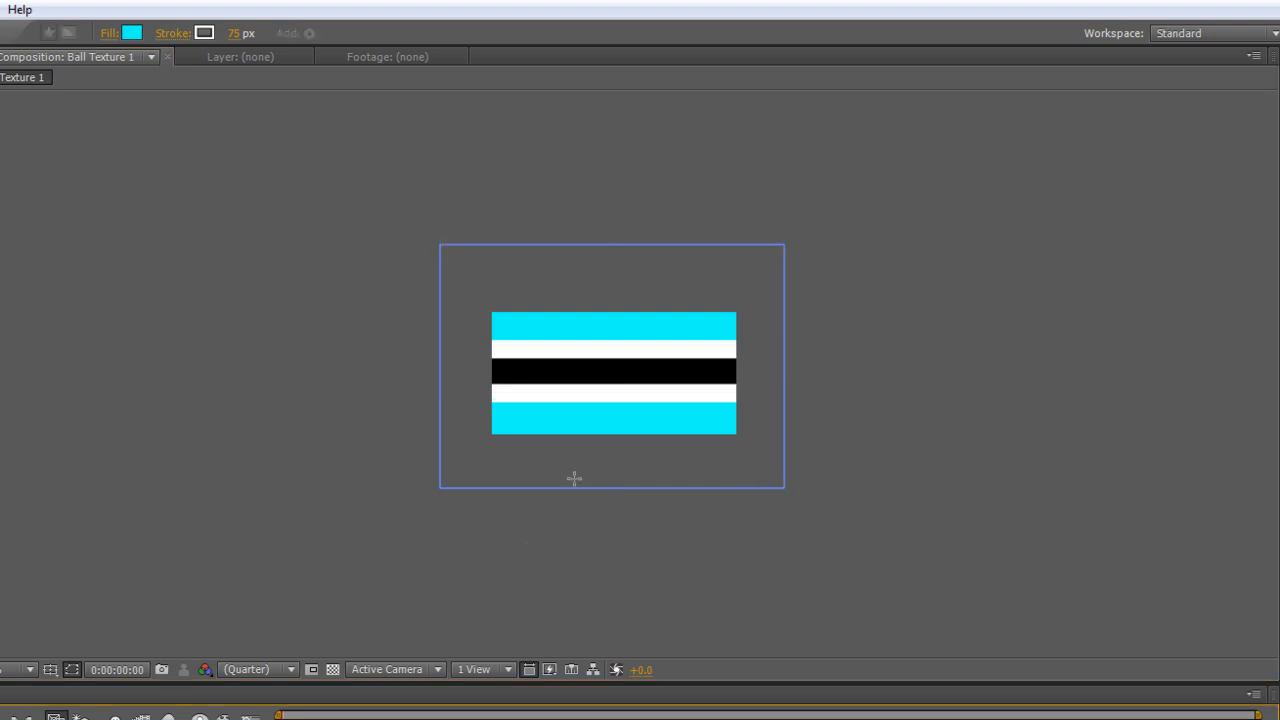
left_click(258, 668)
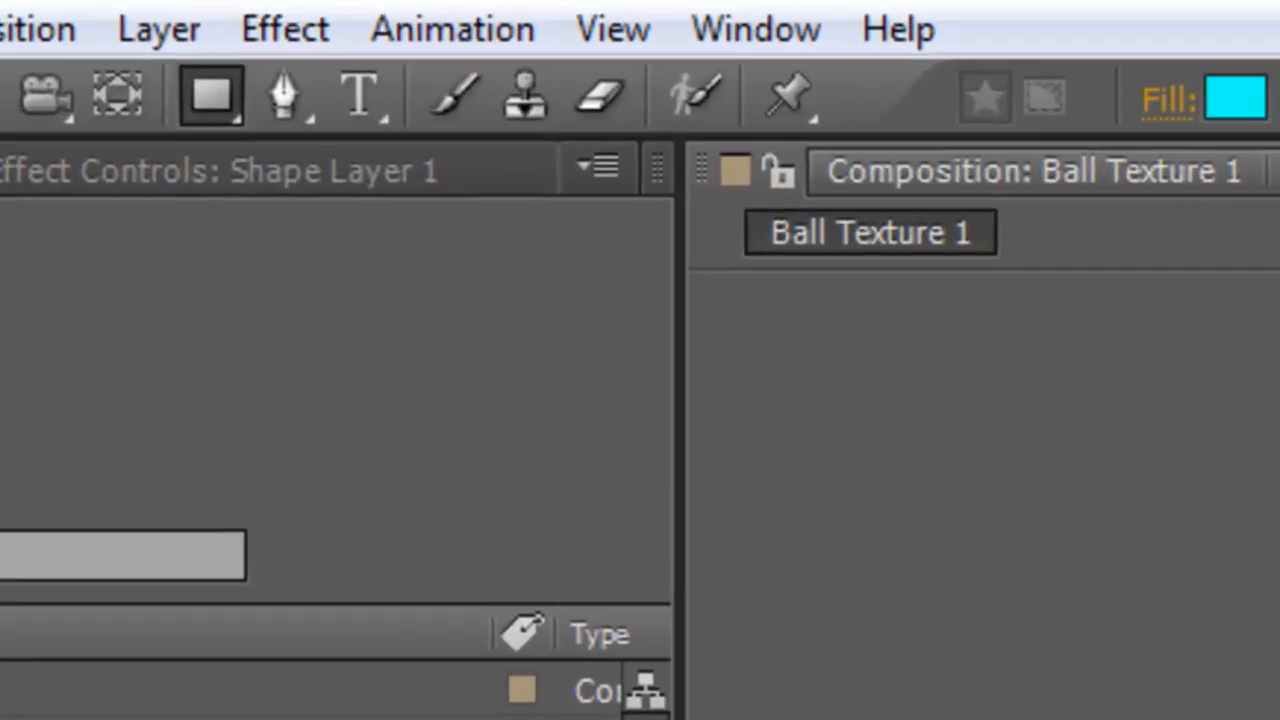
left_click(284, 96)
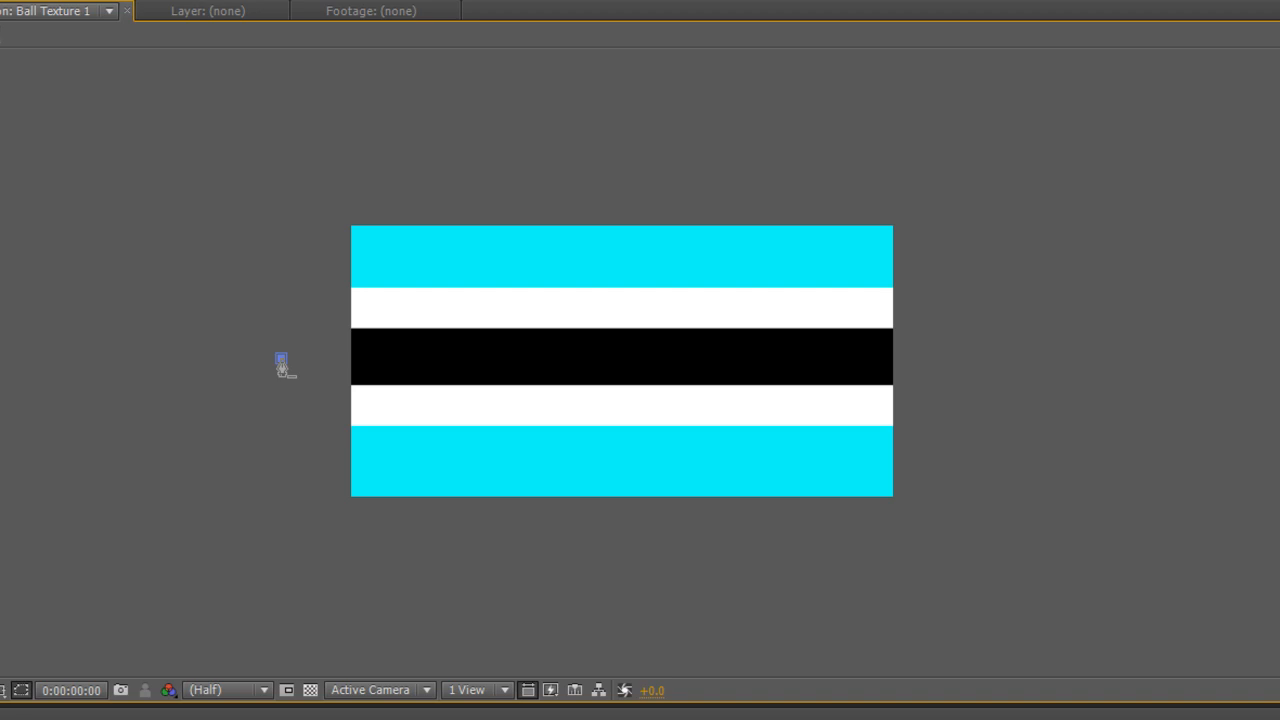
mouse_move(936, 368)
type("fast blur")
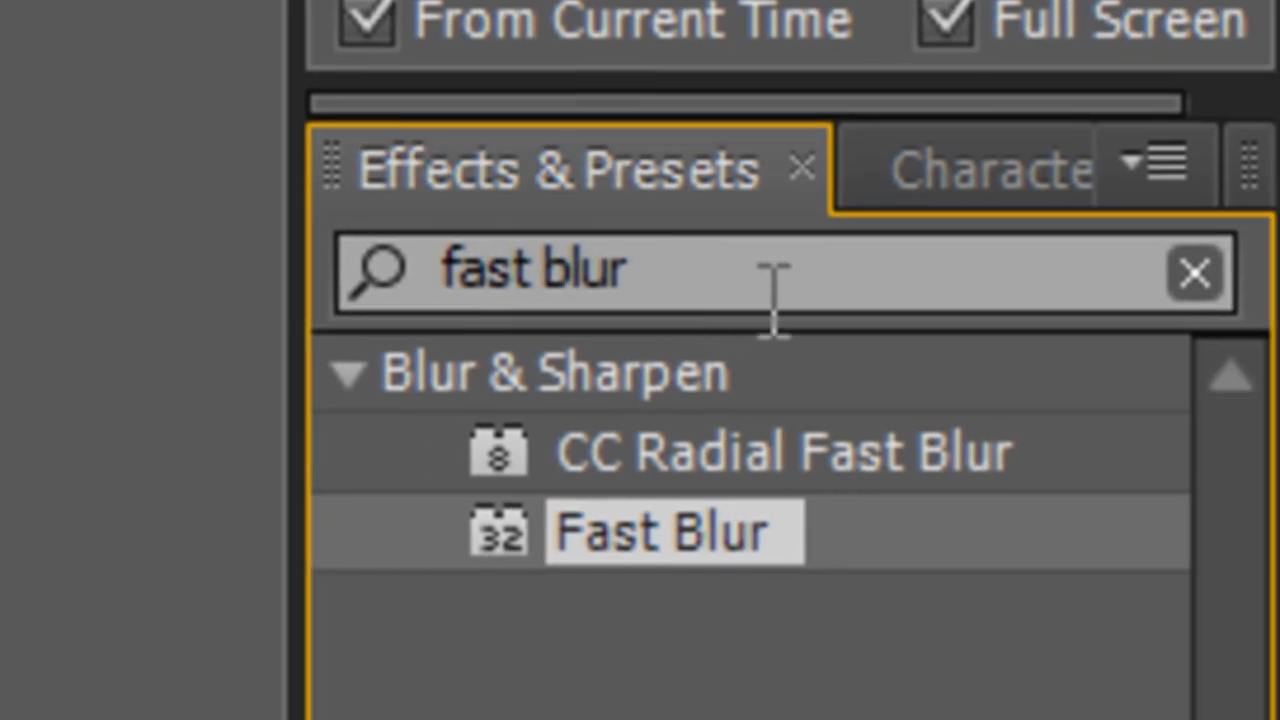
Find Wave Warp in Effects & Presets and apply it to the black stripe layer
type("warp")
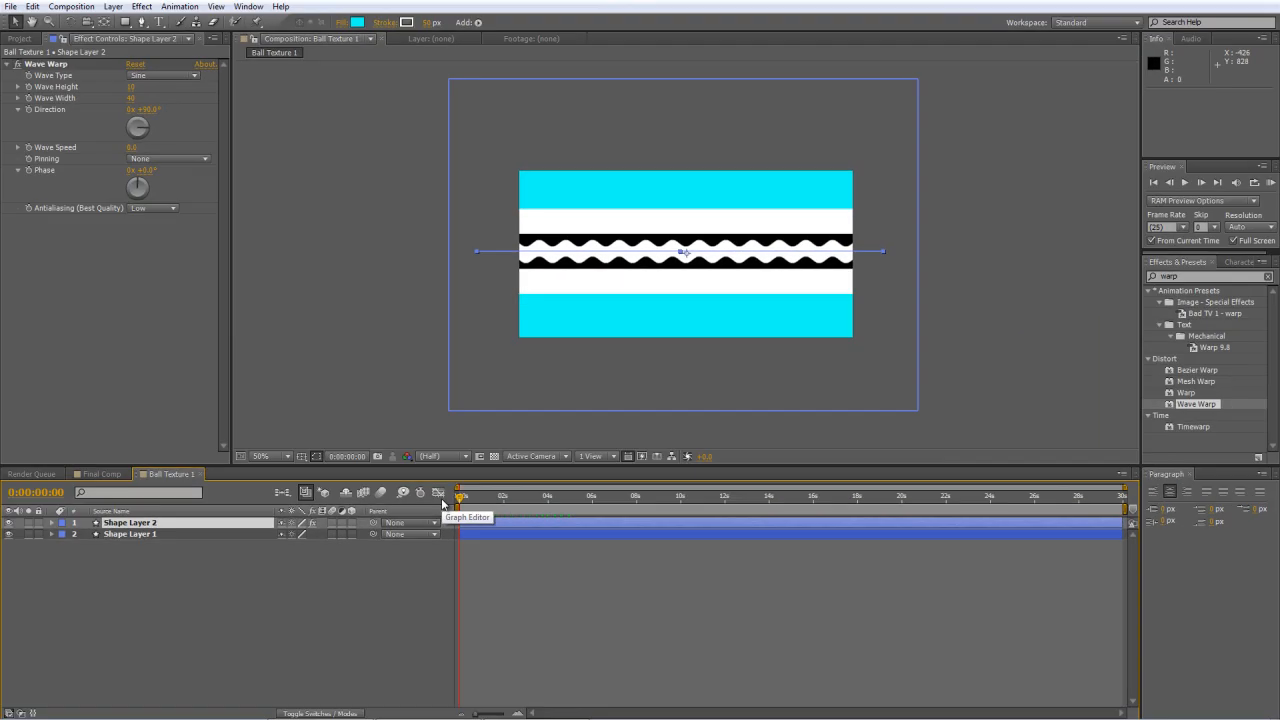
Switch to the Final Comp showing the green ray background
left_click(100, 472)
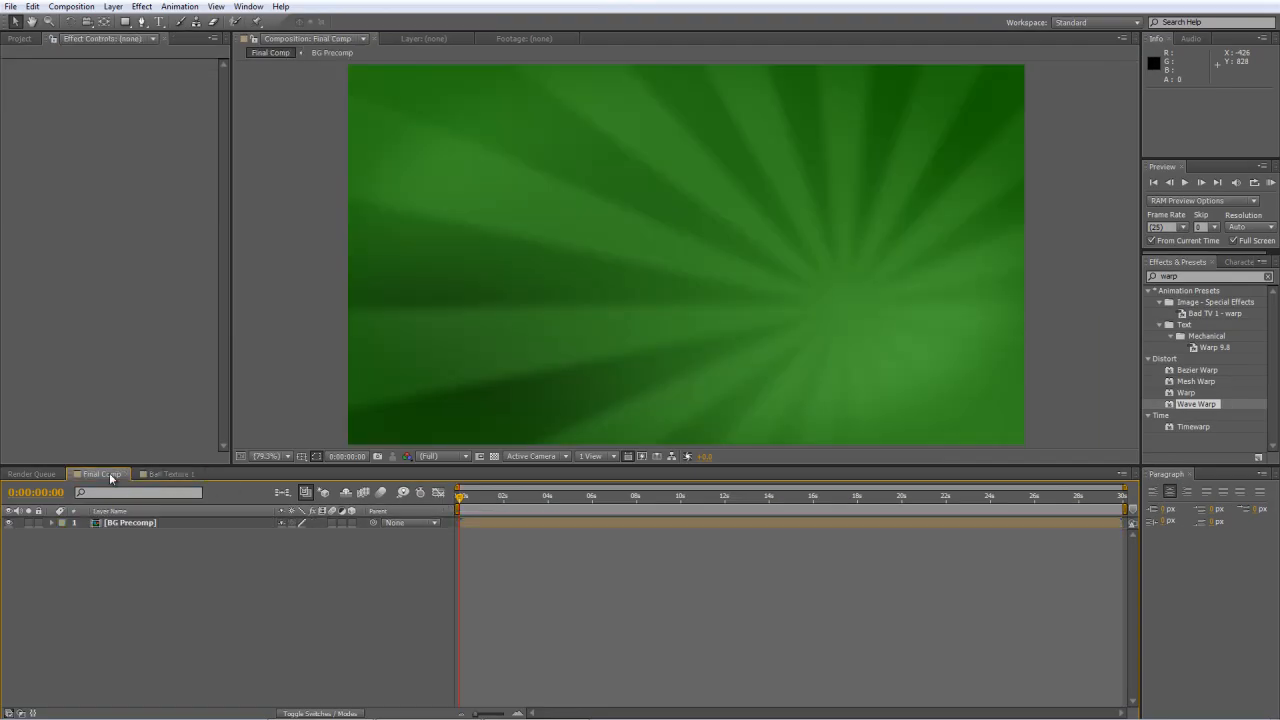
left_click(20, 38)
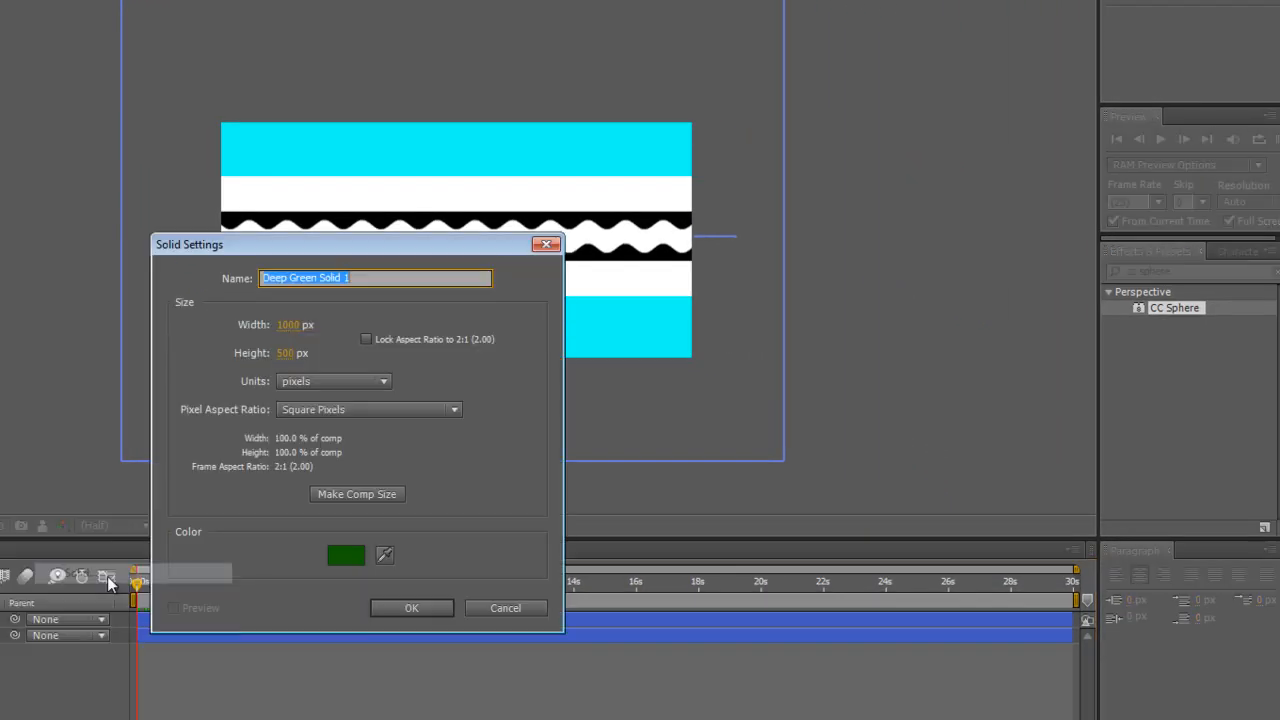
Change the solid's colour to cyan in the Solid Color picker
left_click(346, 556)
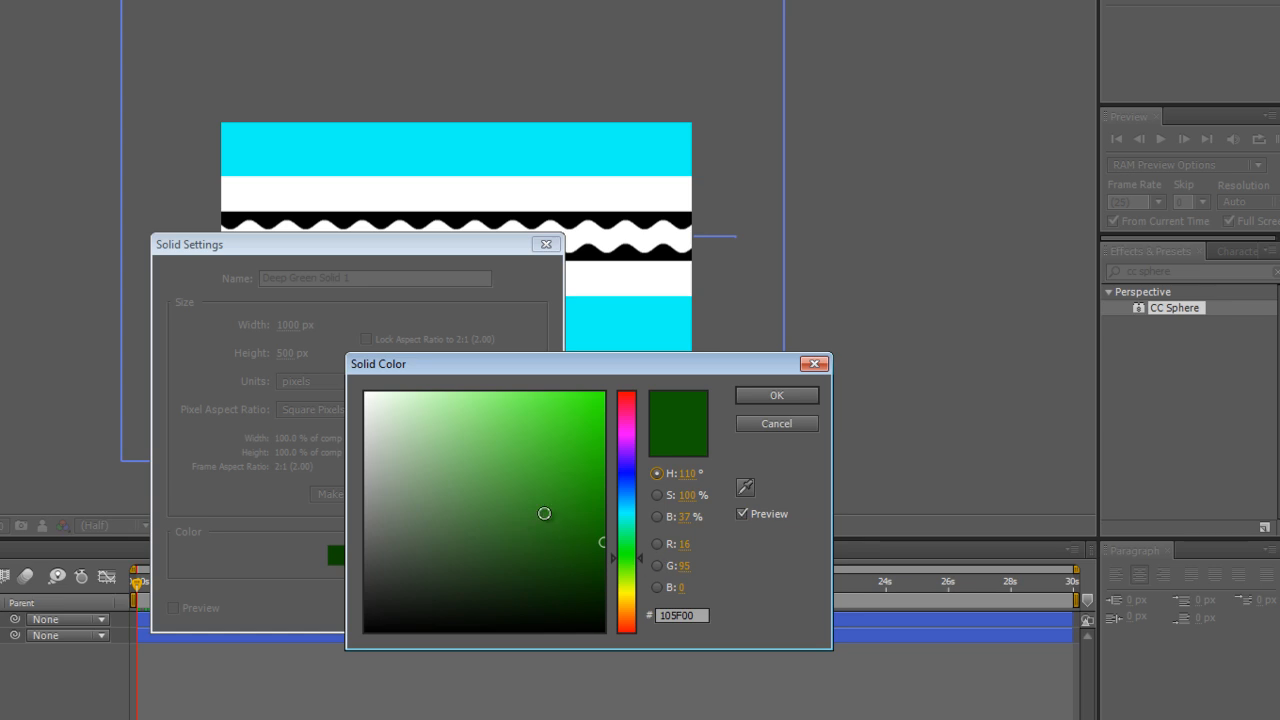
mouse_move(670, 432)
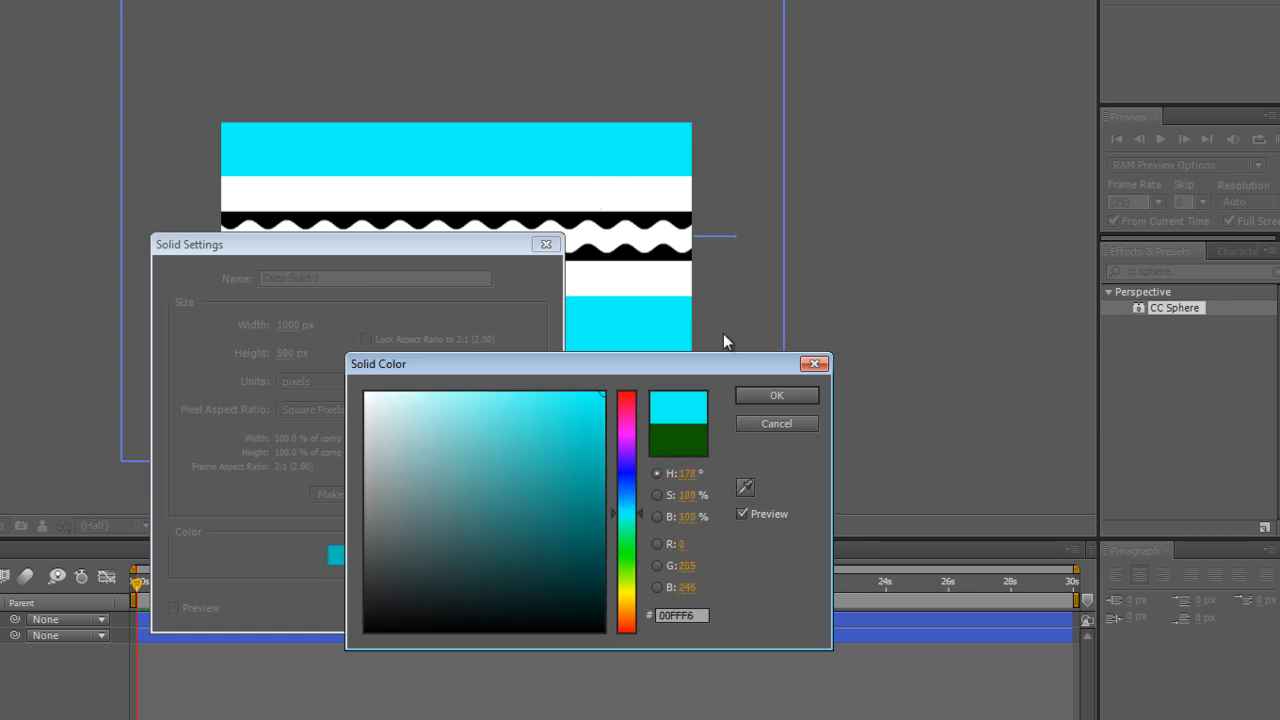
left_click(776, 396)
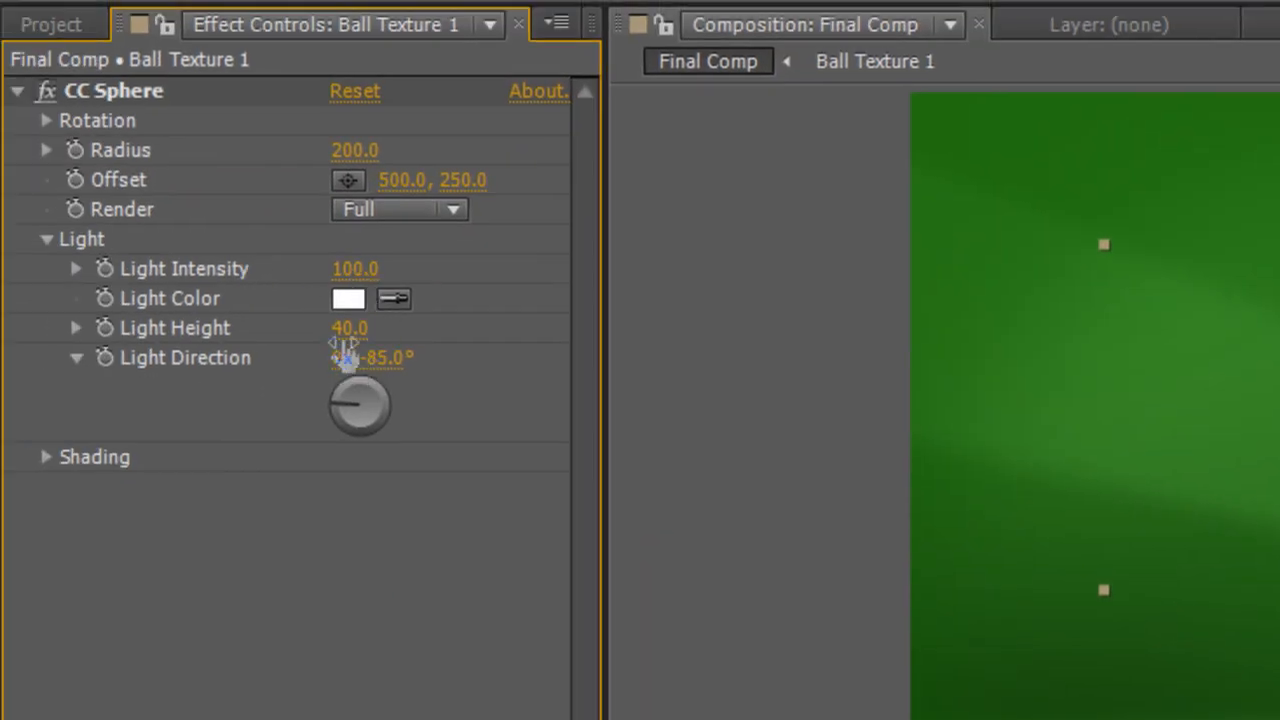
Set the CC Sphere light direction to -35° and reveal its shading settings
left_click_drag(380, 356, 372, 356)
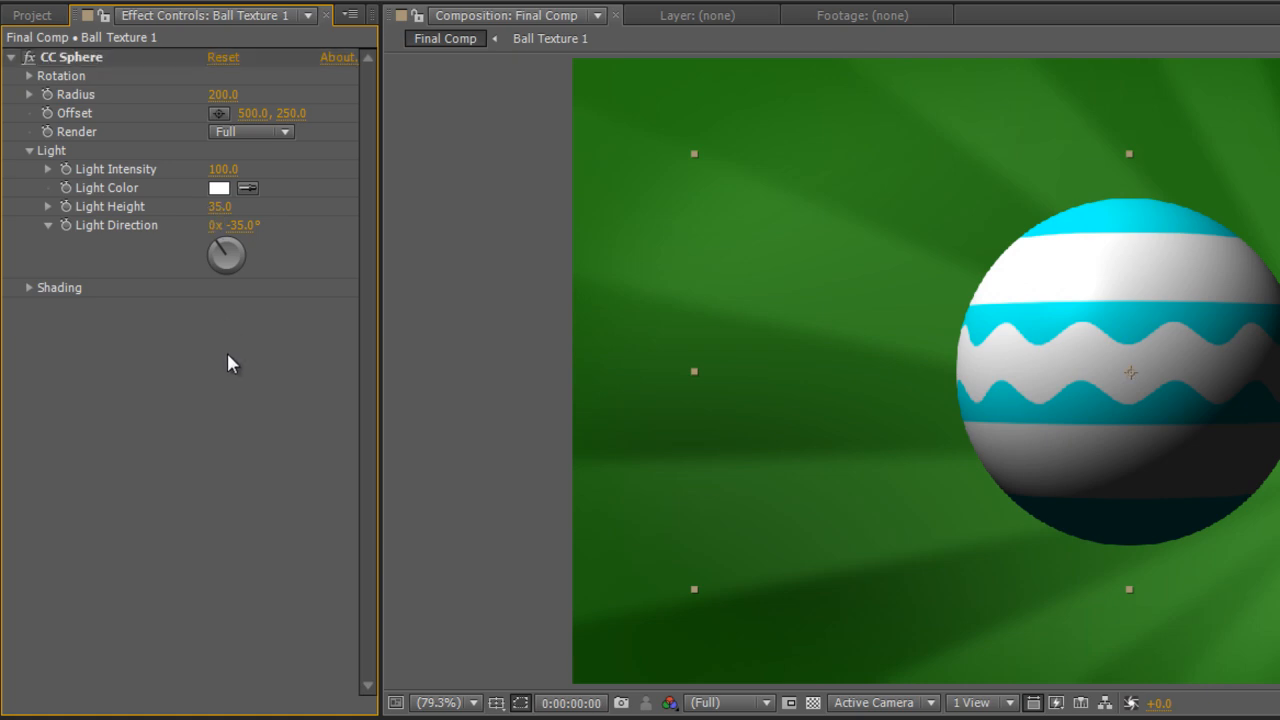
left_click(28, 288)
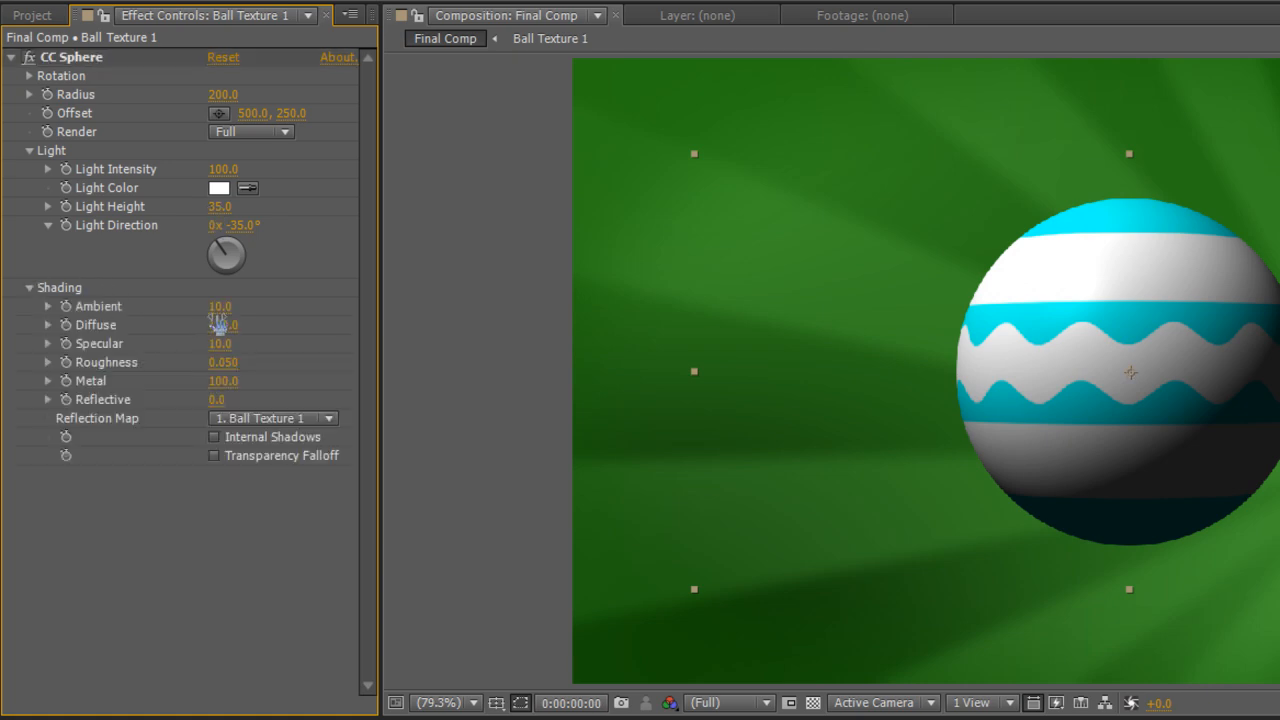
Raise CC Sphere ambient to 22 and set Reflective to 8.0
left_click_drag(220, 306, 240, 306)
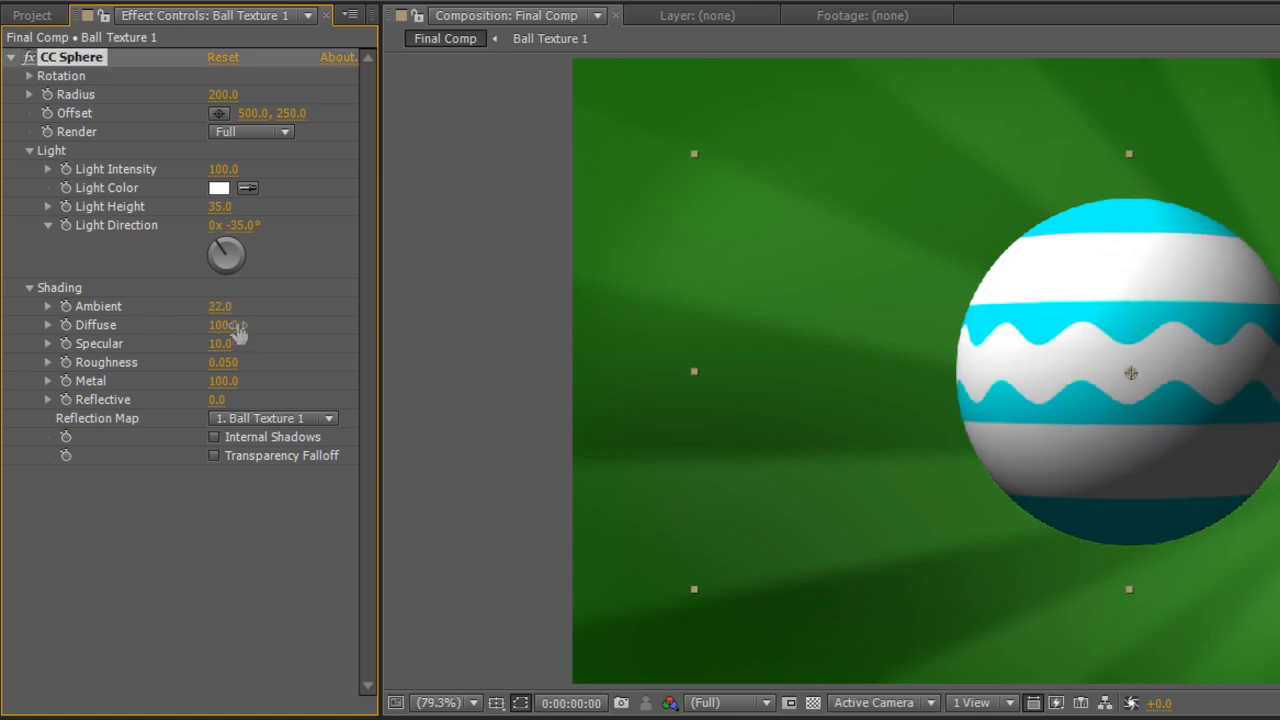
mouse_move(248, 324)
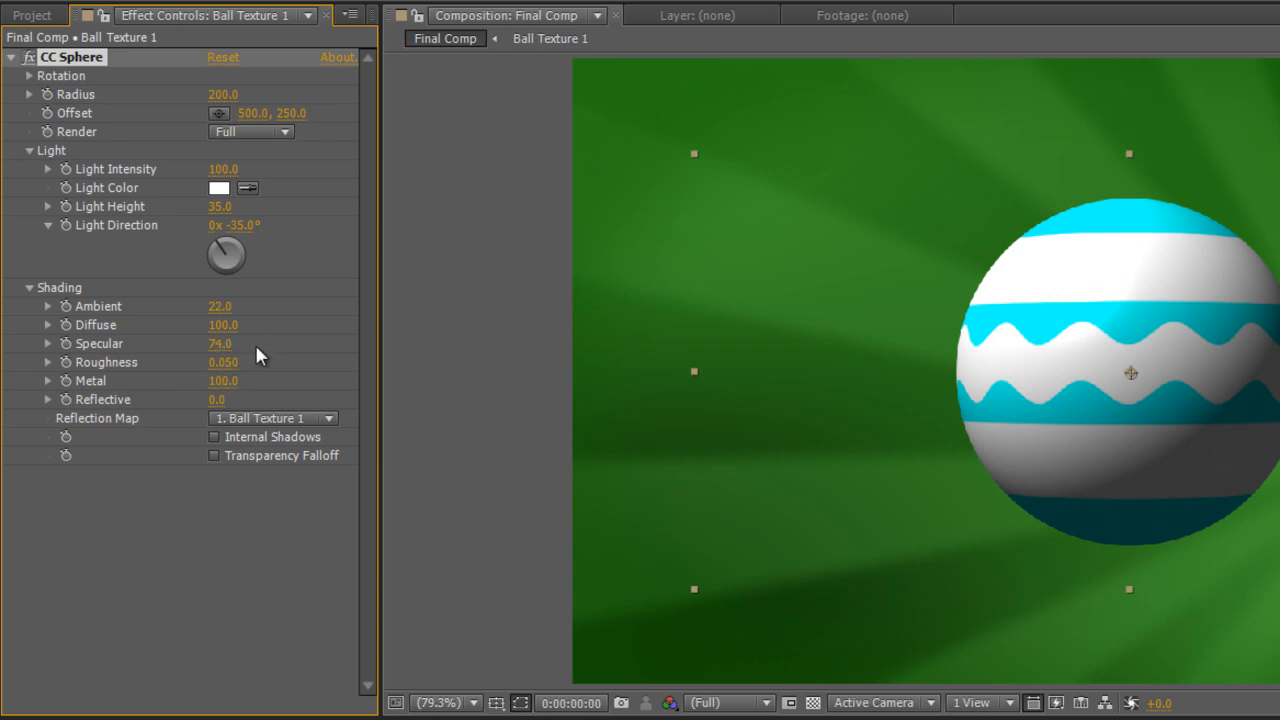
mouse_move(272, 352)
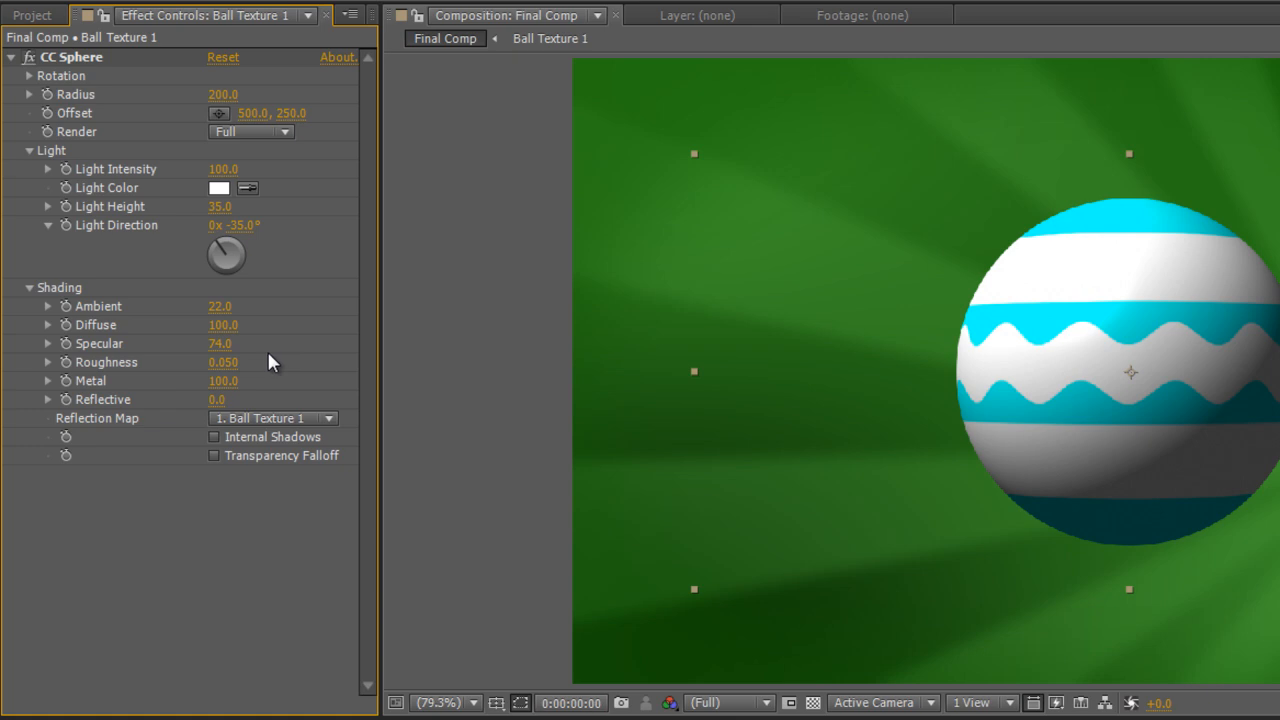
mouse_move(244, 414)
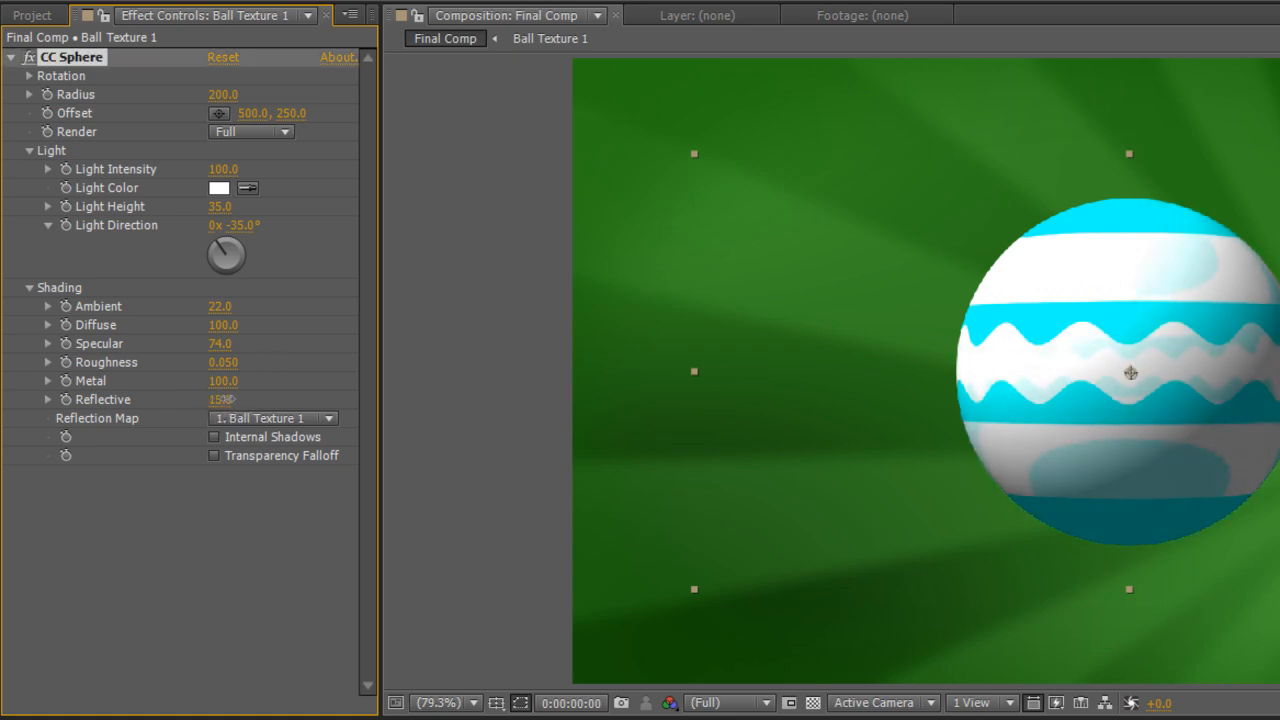
double_click(222, 400)
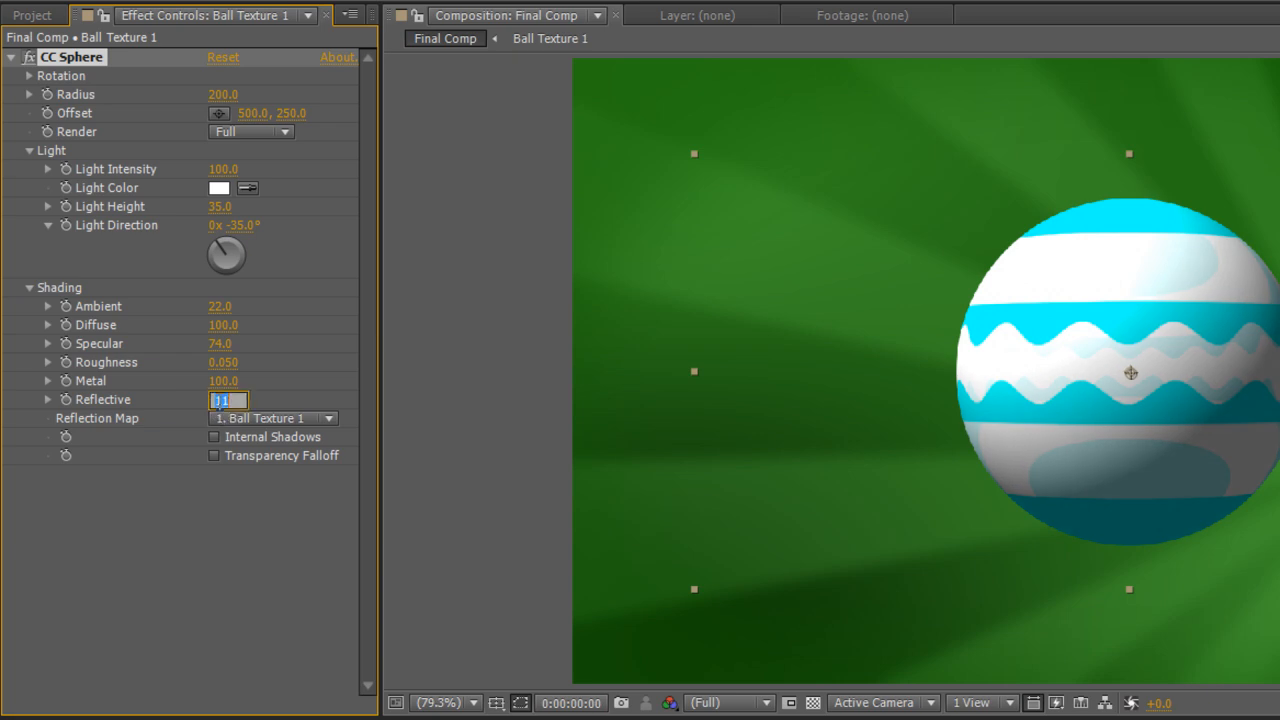
type("8.0")
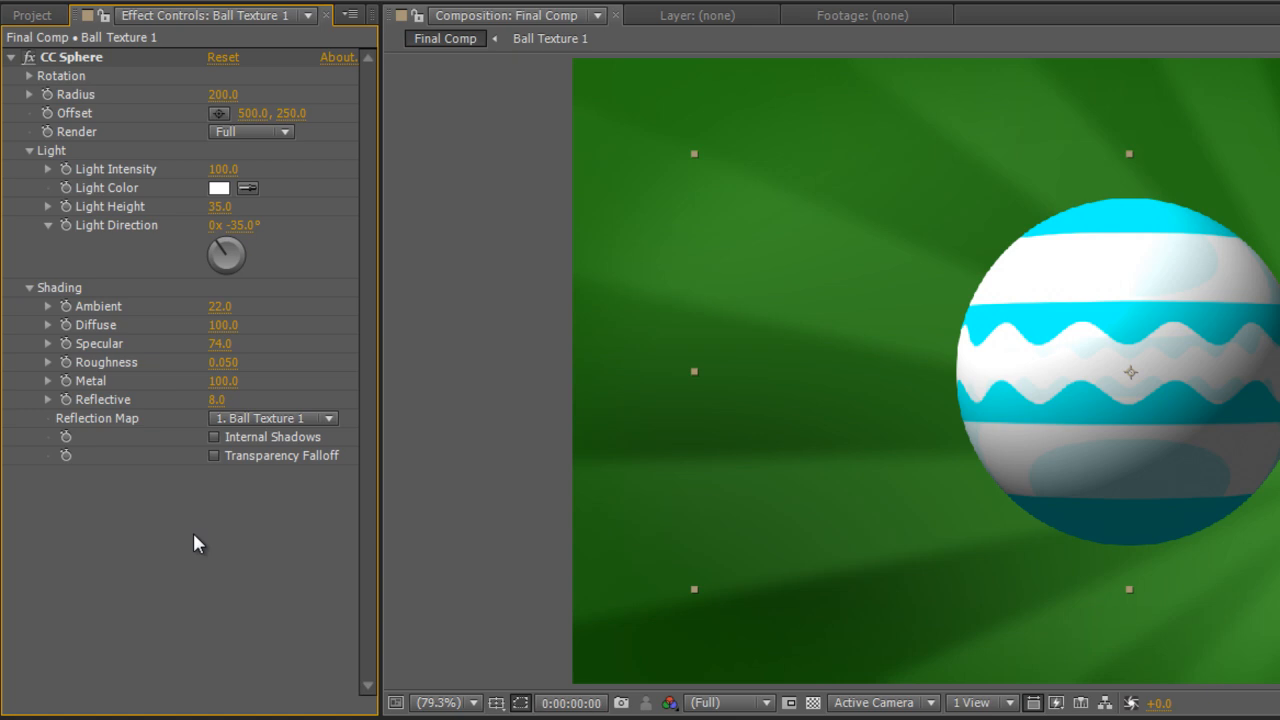
left_click(30, 288)
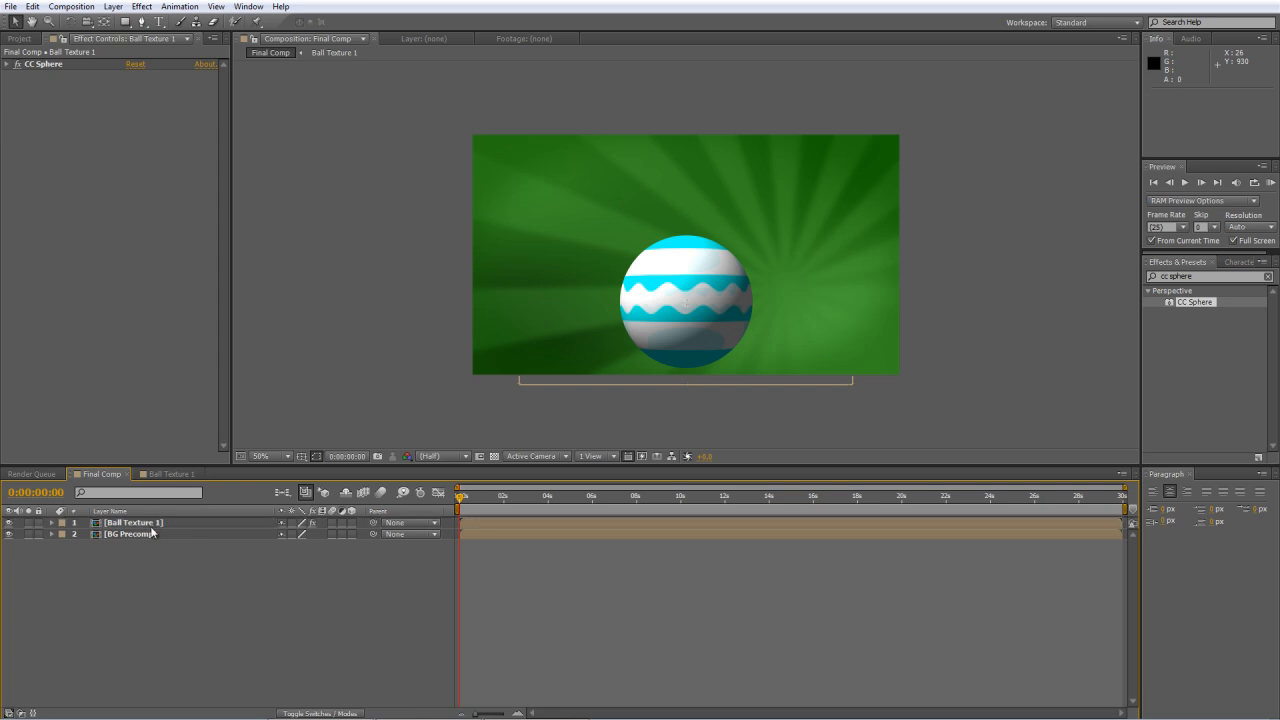
Add pink circle and magenta wavy ball textures flanking the cyan ball
left_click(132, 522)
type("fractal")
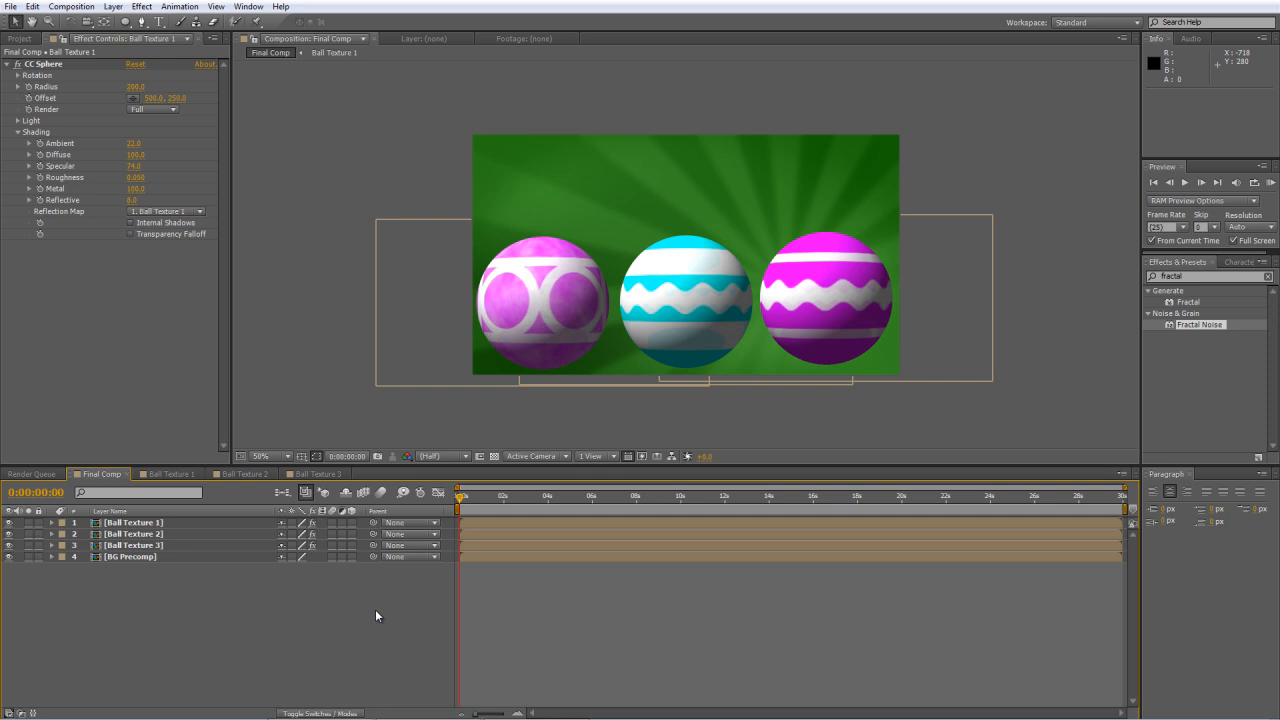
left_click(142, 20)
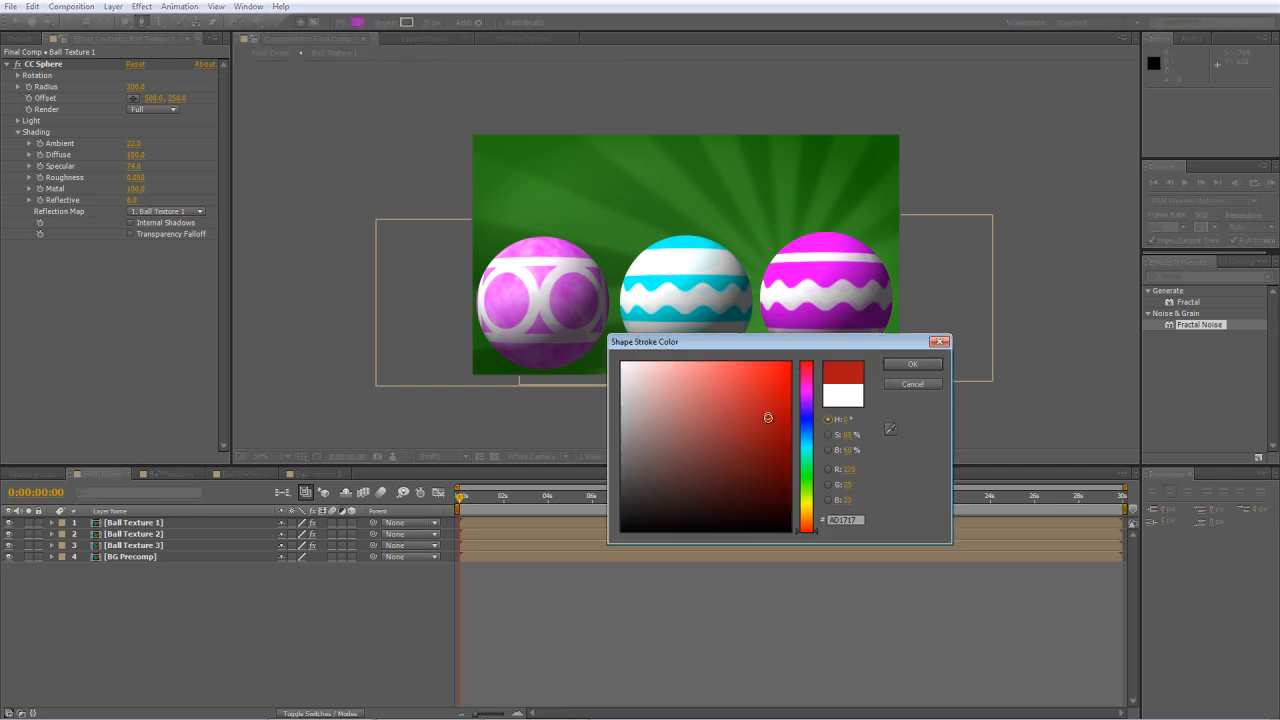
Draw dark red ribbon strokes above the balls and move them beneath the ball layers
left_click(912, 364)
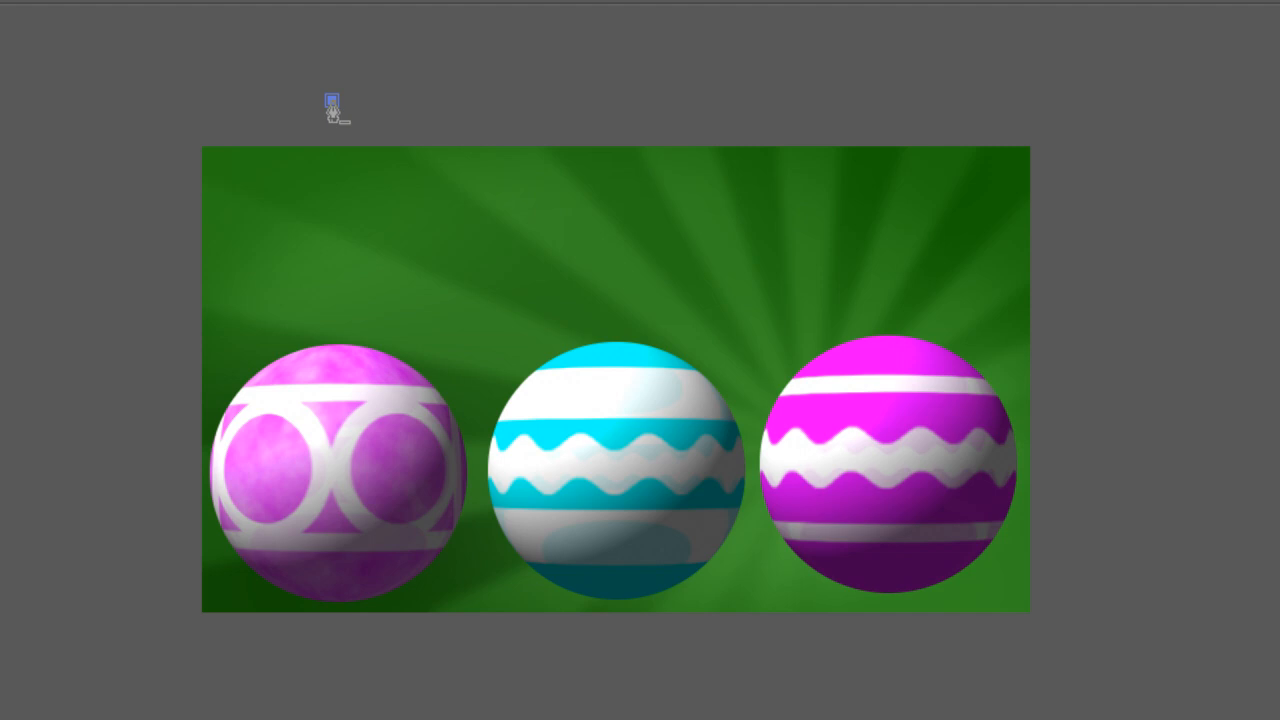
left_click_drag(332, 100, 332, 390)
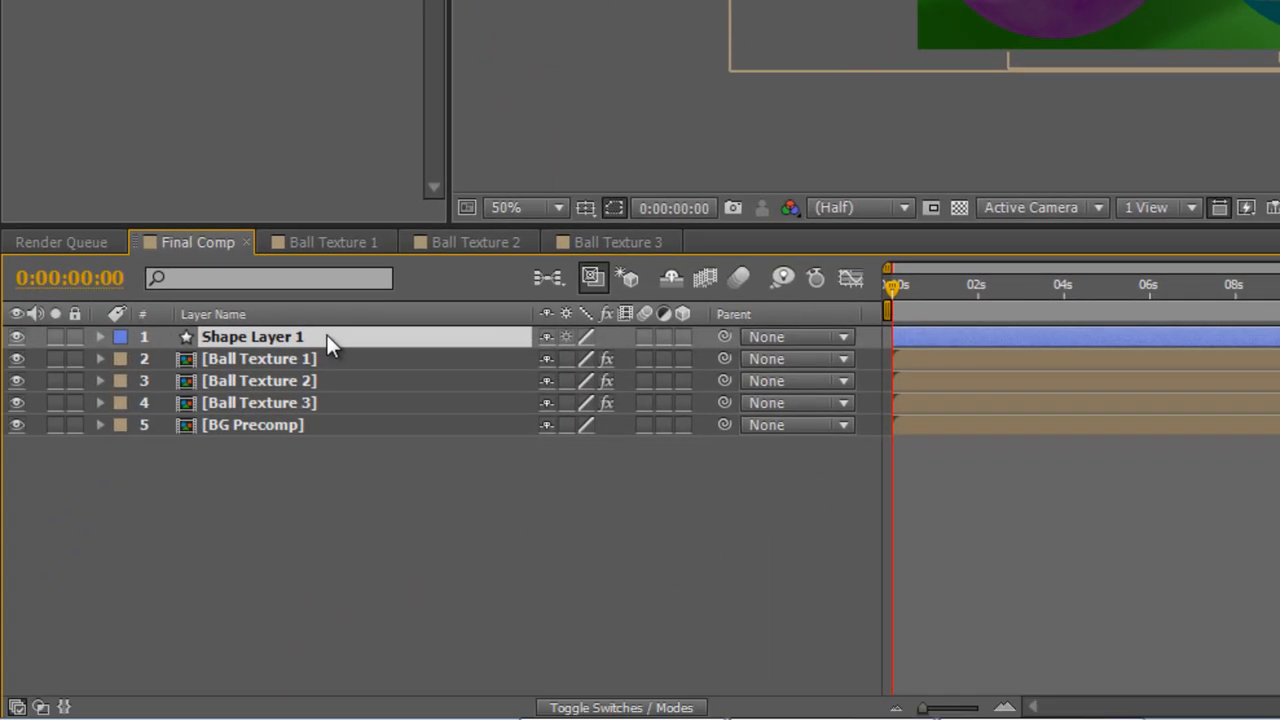
left_click_drag(252, 336, 252, 360)
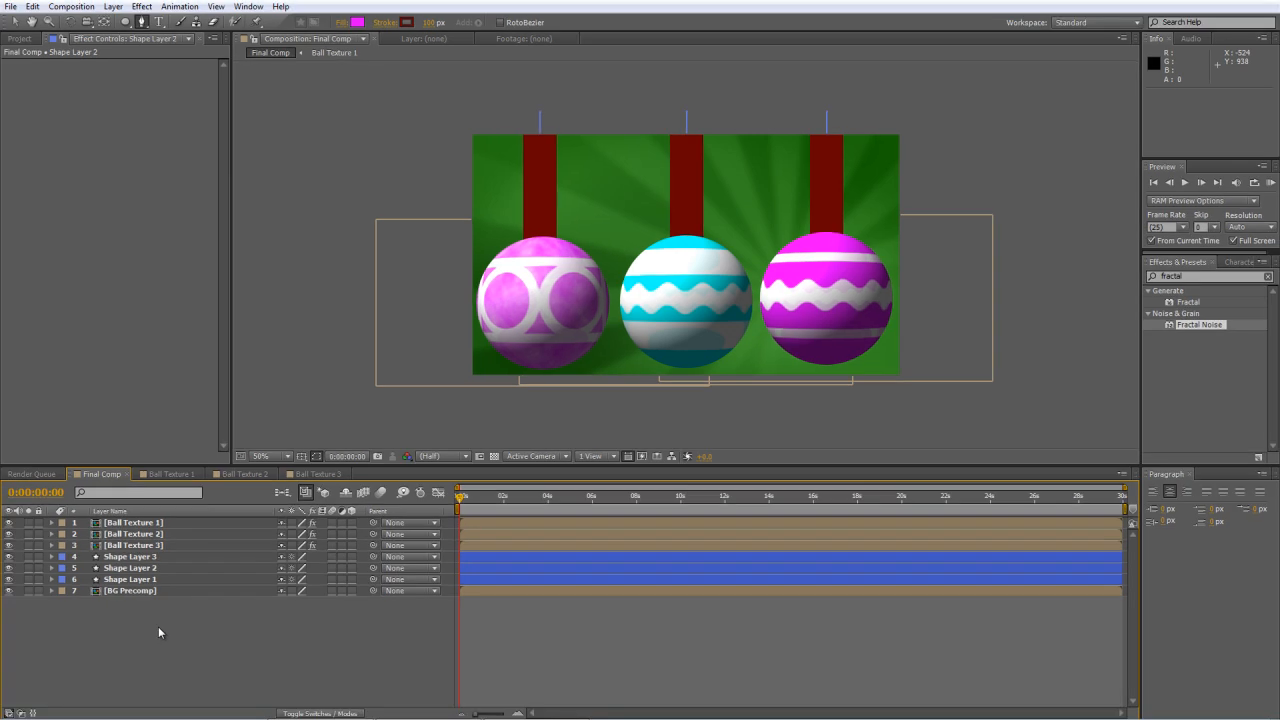
Import bow.psd and place a red bow atop each ball's ribbon
left_click(20, 38)
type("level")
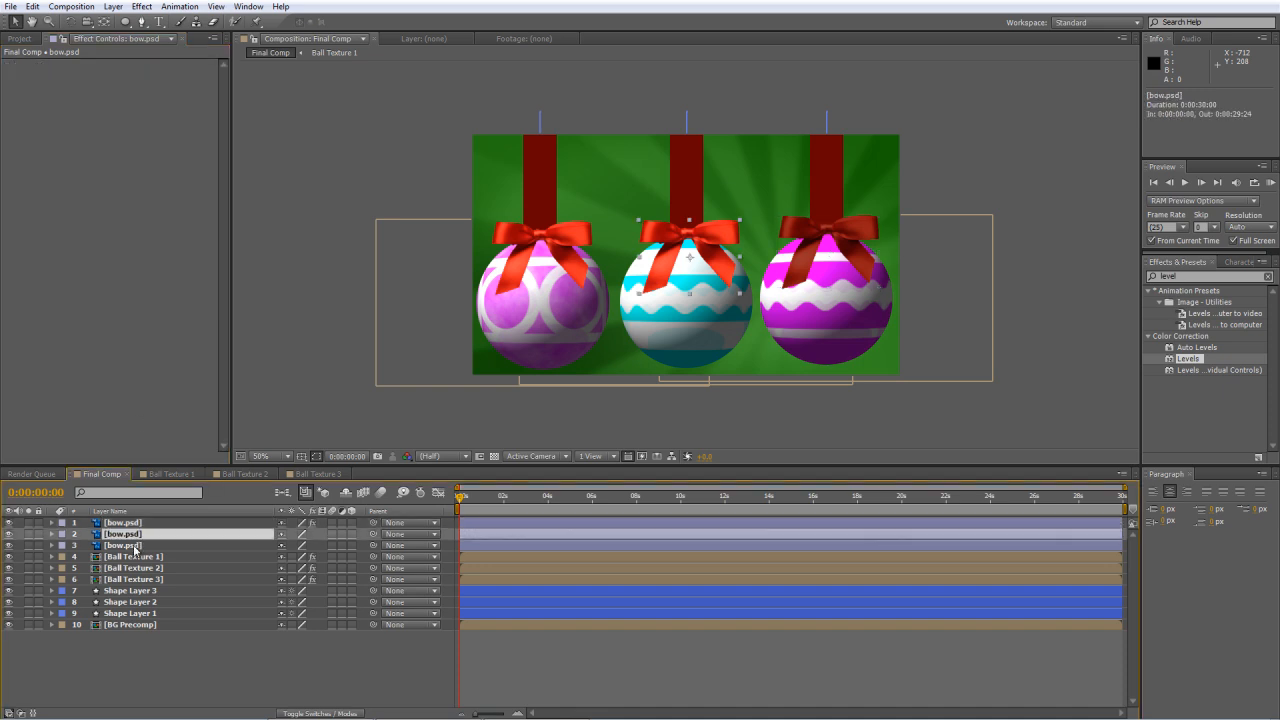
left_click(136, 534)
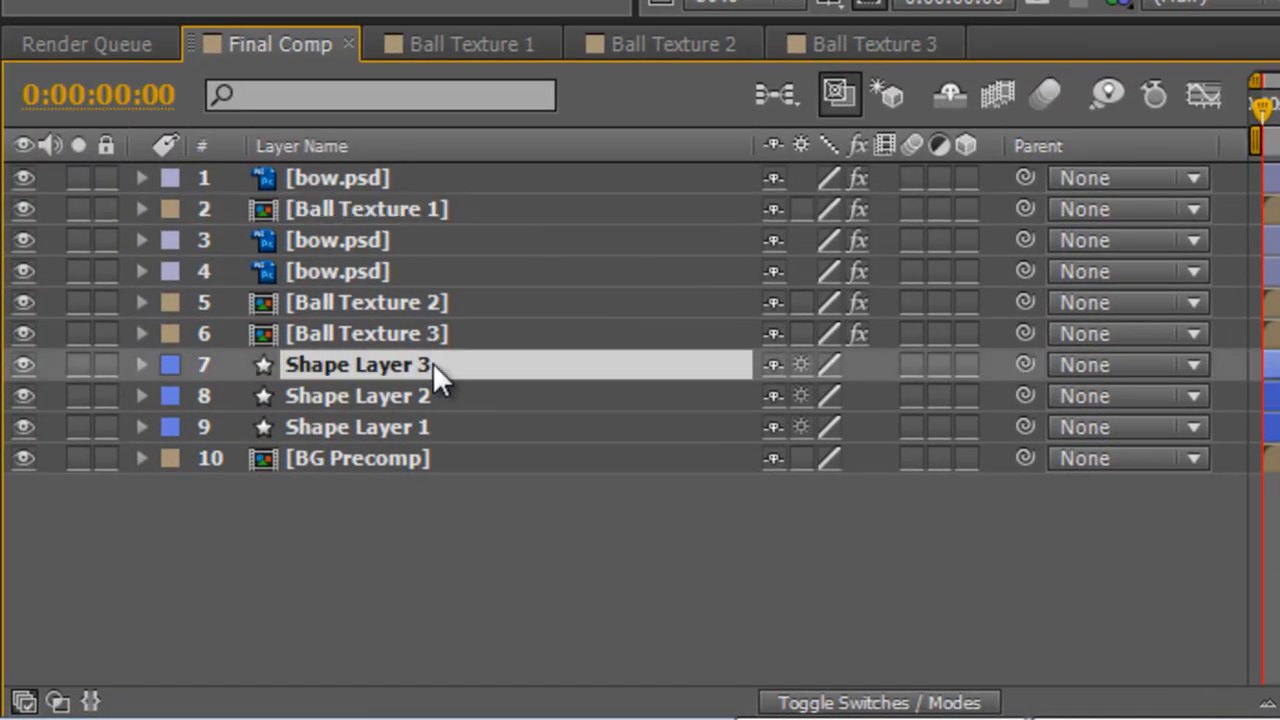
mouse_move(420, 244)
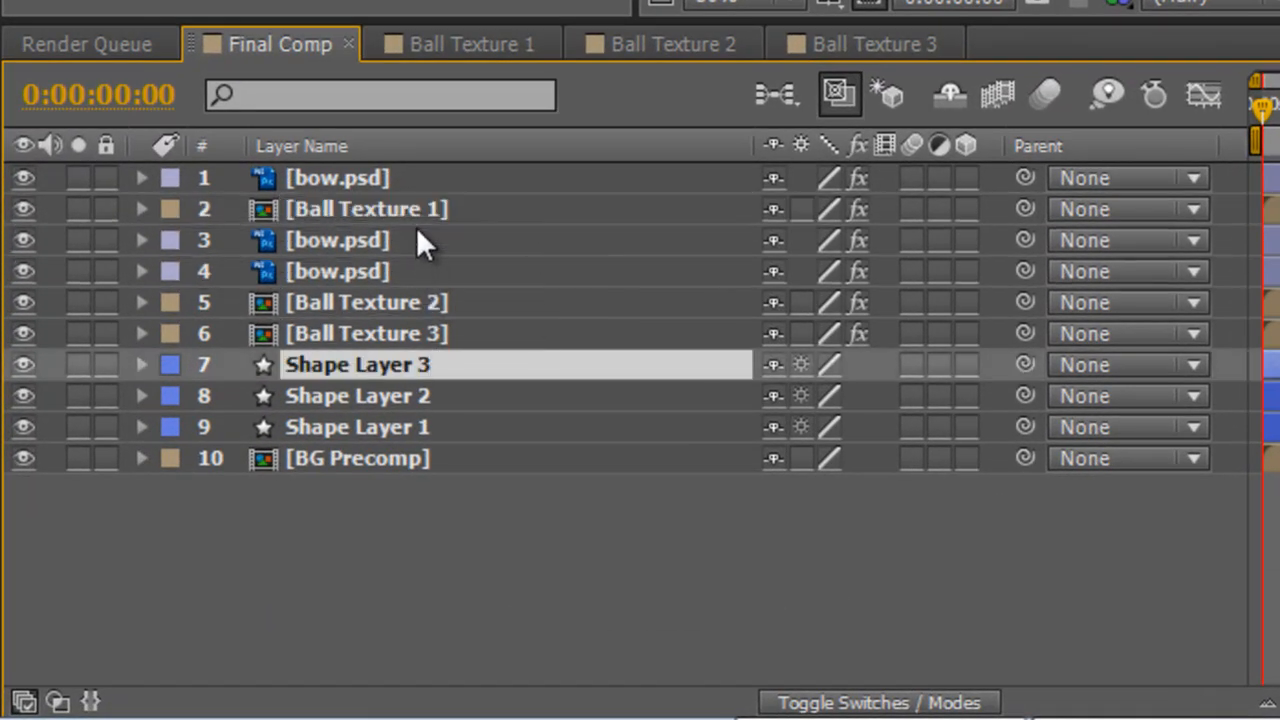
Move a ribbon shape layer so it sits directly beneath its ball texture layer
left_click_drag(356, 364, 356, 240)
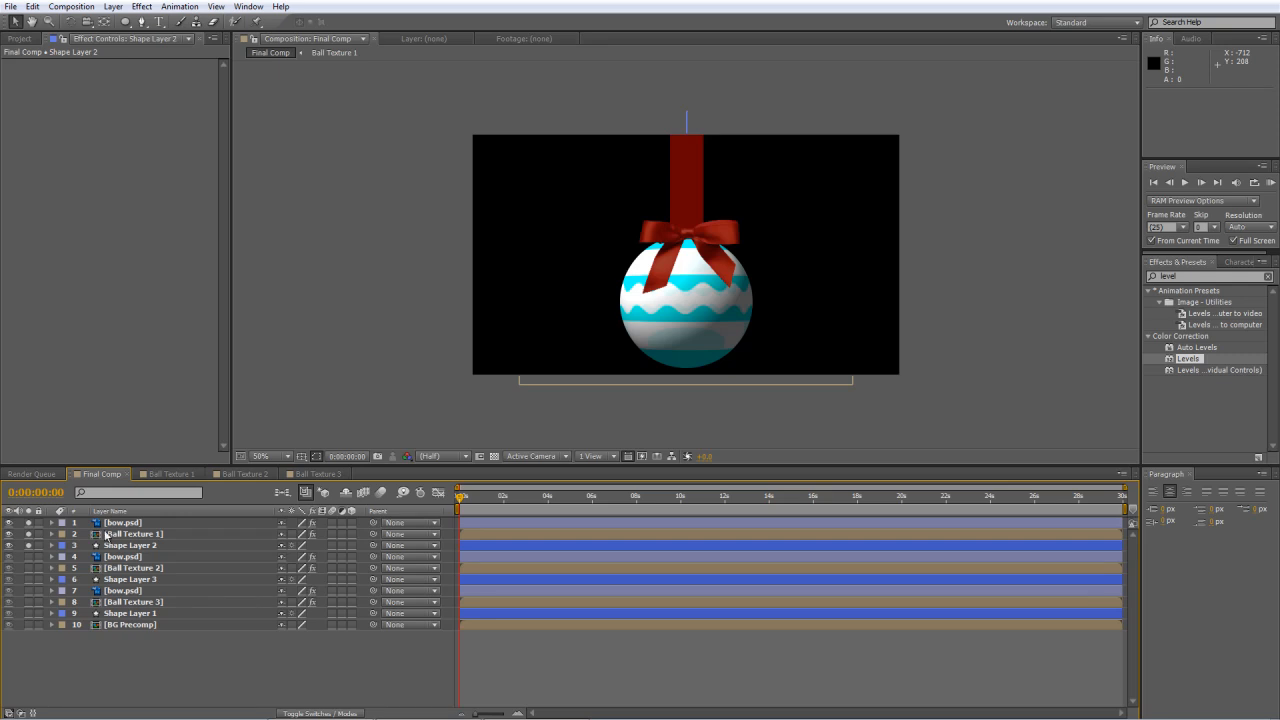
Add an Inner Glow layer style to Ball Texture 1 and expand its settings
left_click(132, 532)
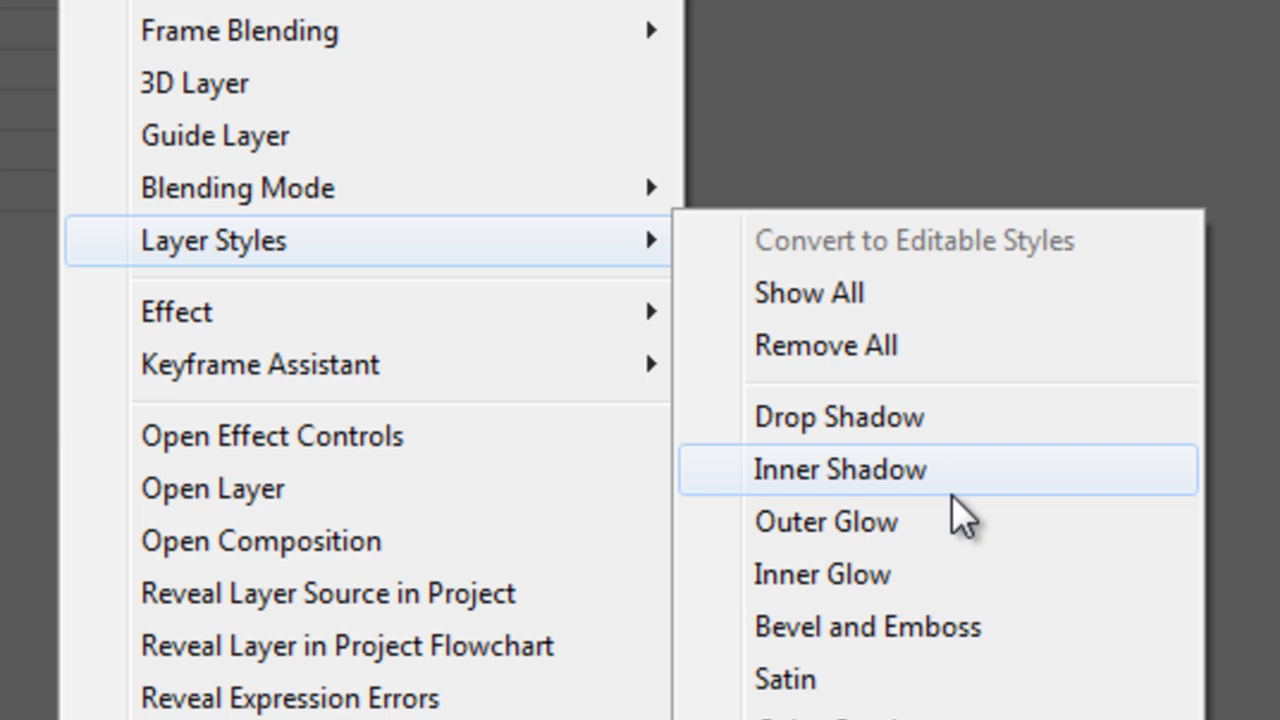
left_click(822, 572)
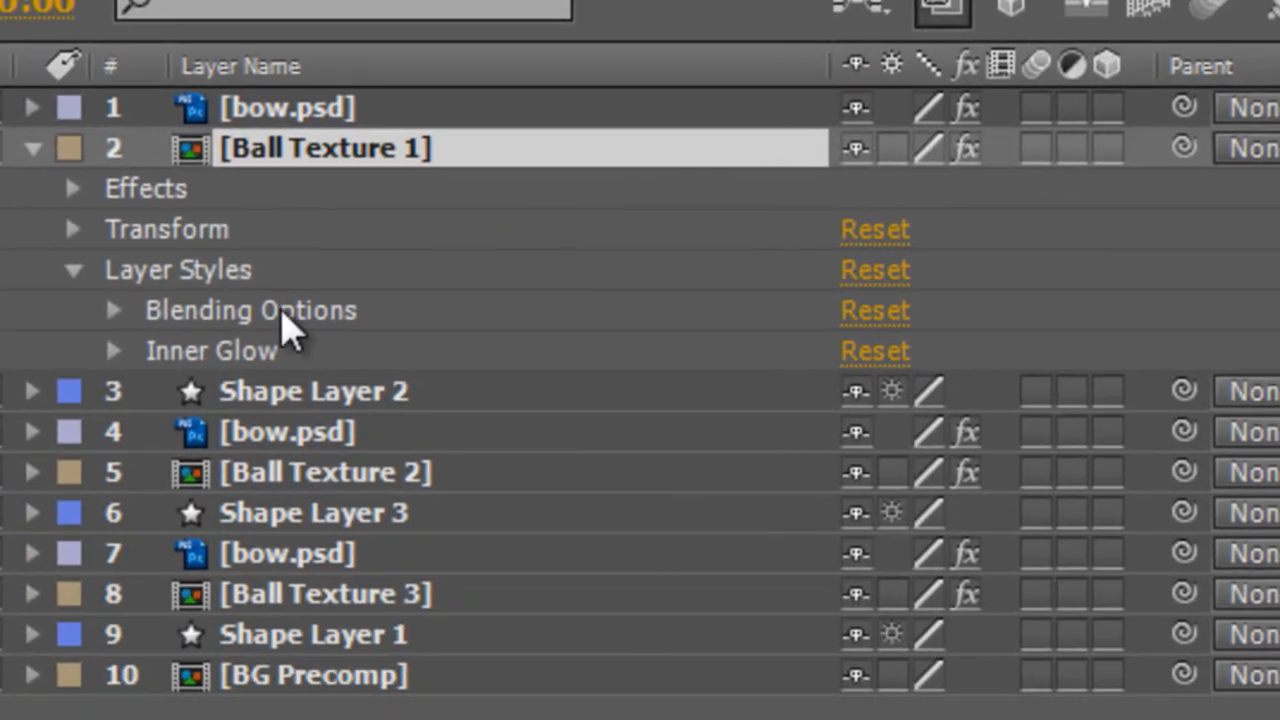
left_click(112, 350)
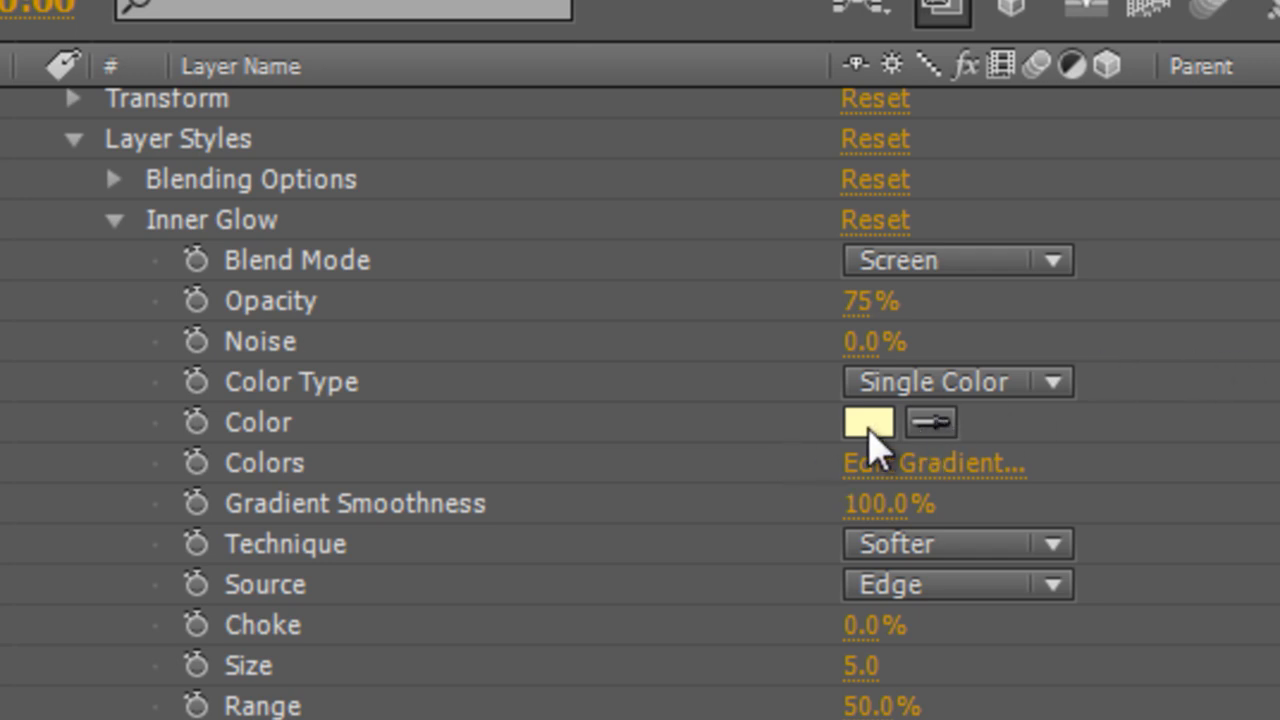
Set the inner glow colour to pale mint #C5F2DF and lower its opacity
left_click(866, 422)
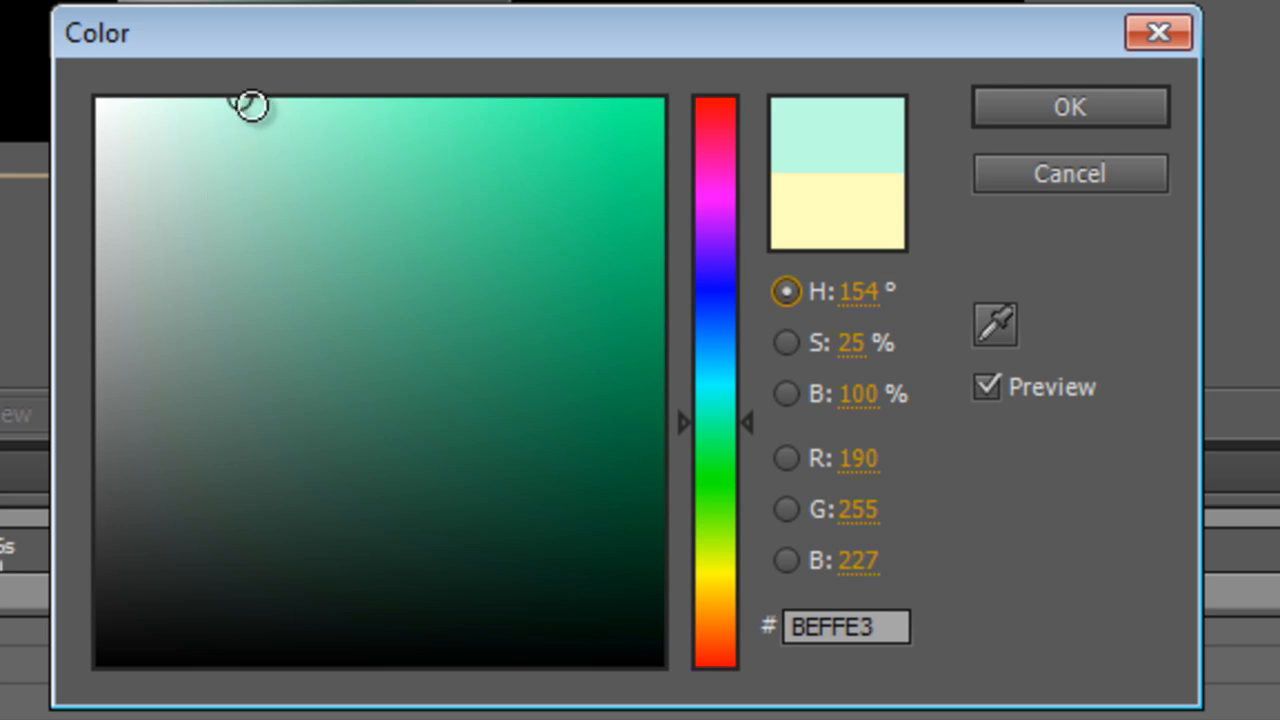
left_click_drag(250, 104, 200, 128)
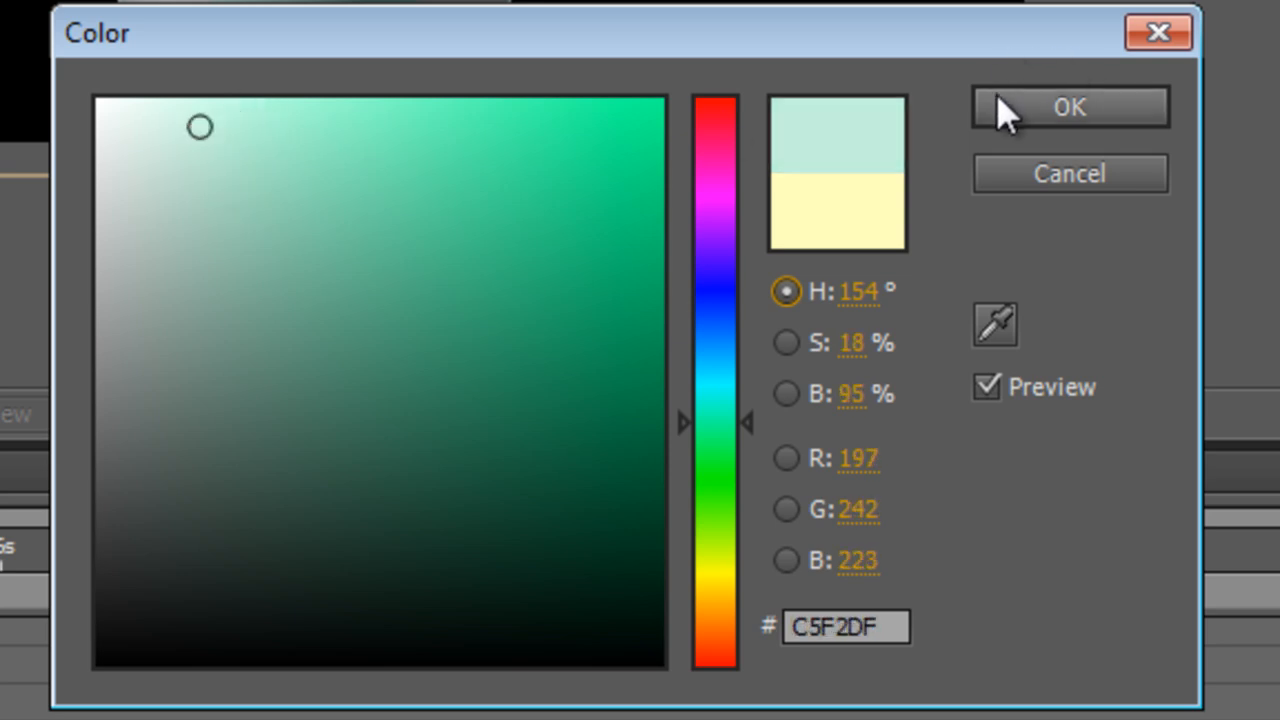
left_click(1068, 108)
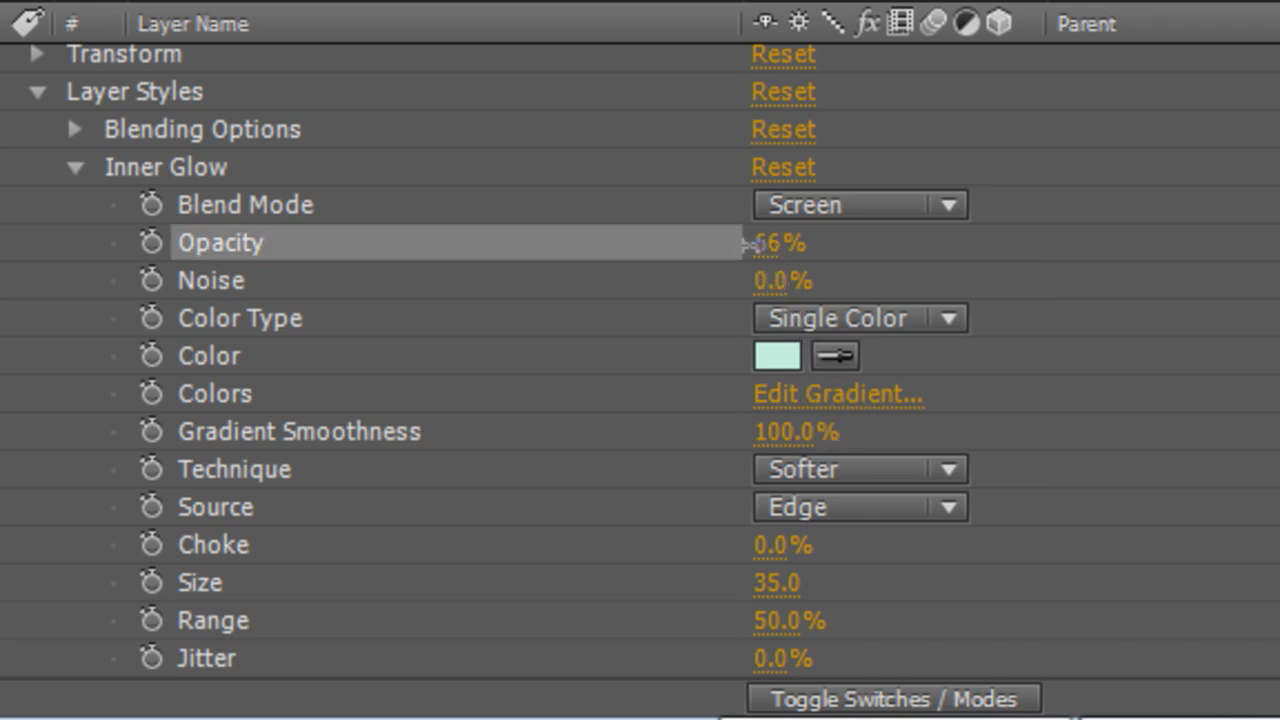
left_click_drag(780, 242, 756, 242)
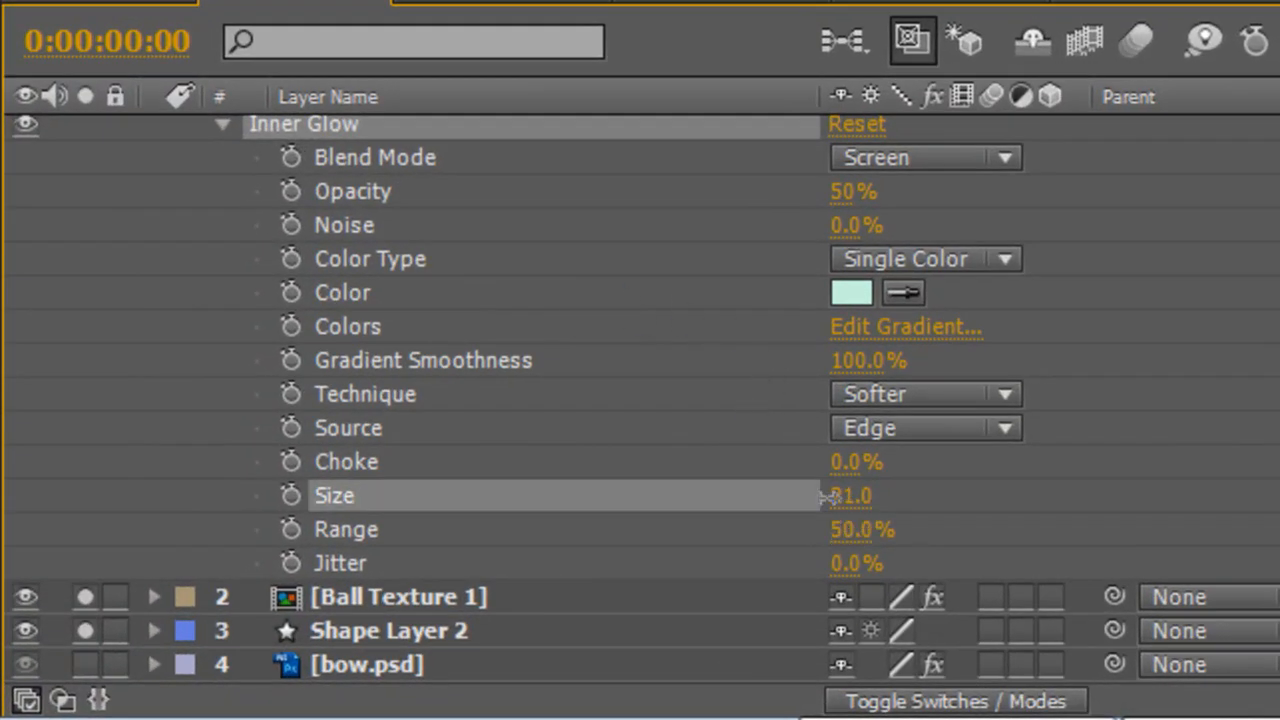
Set the inner glow size to about 81 at 50% opacity and collapse the layer
double_click(856, 496)
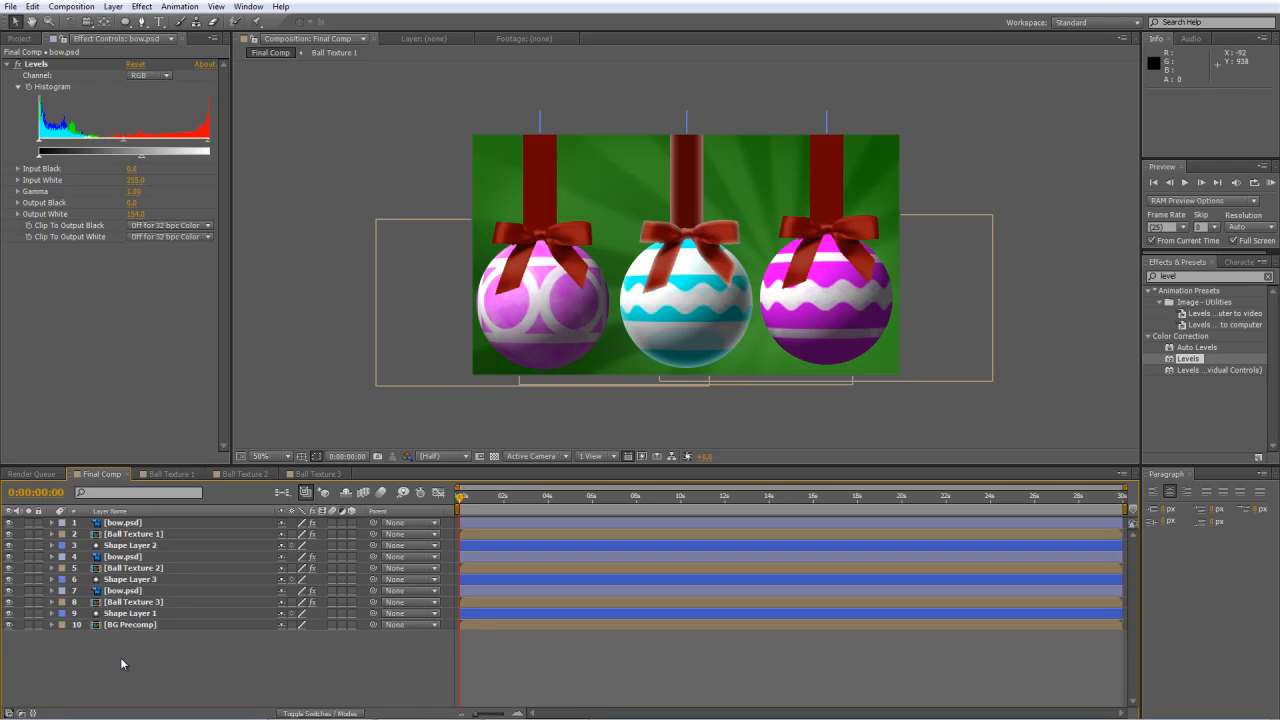
mouse_move(148, 600)
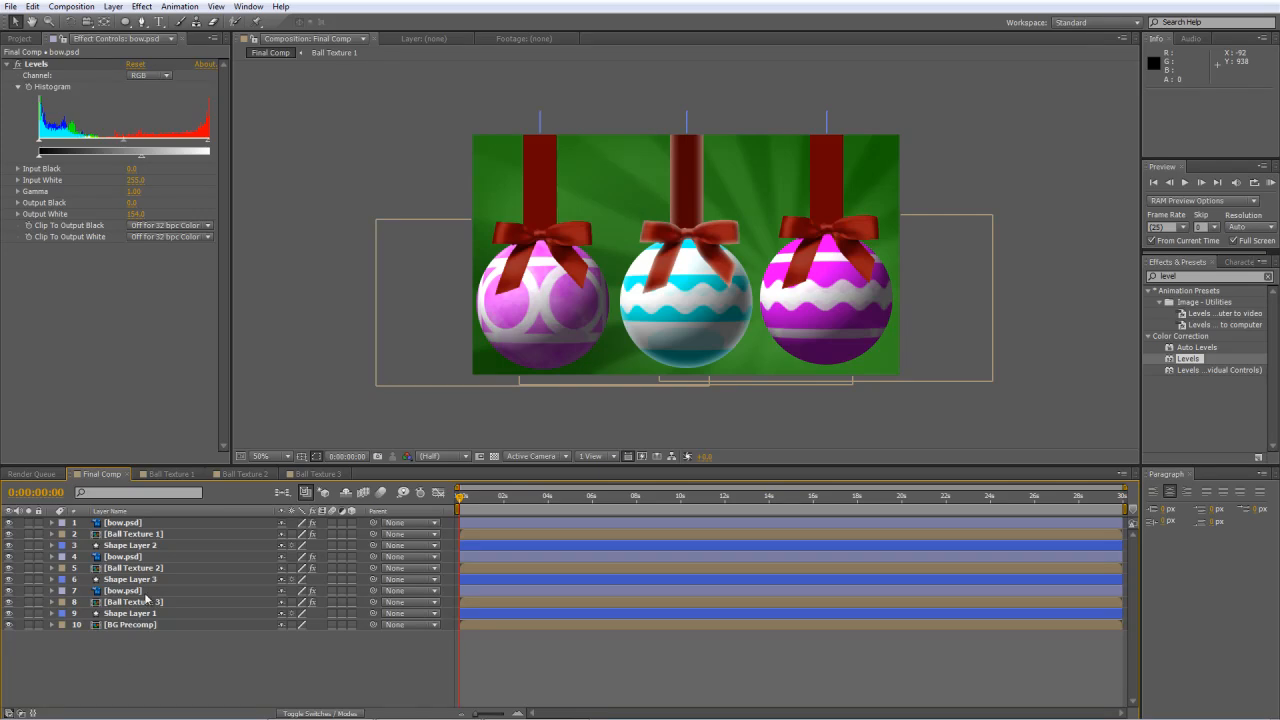
left_click(122, 556)
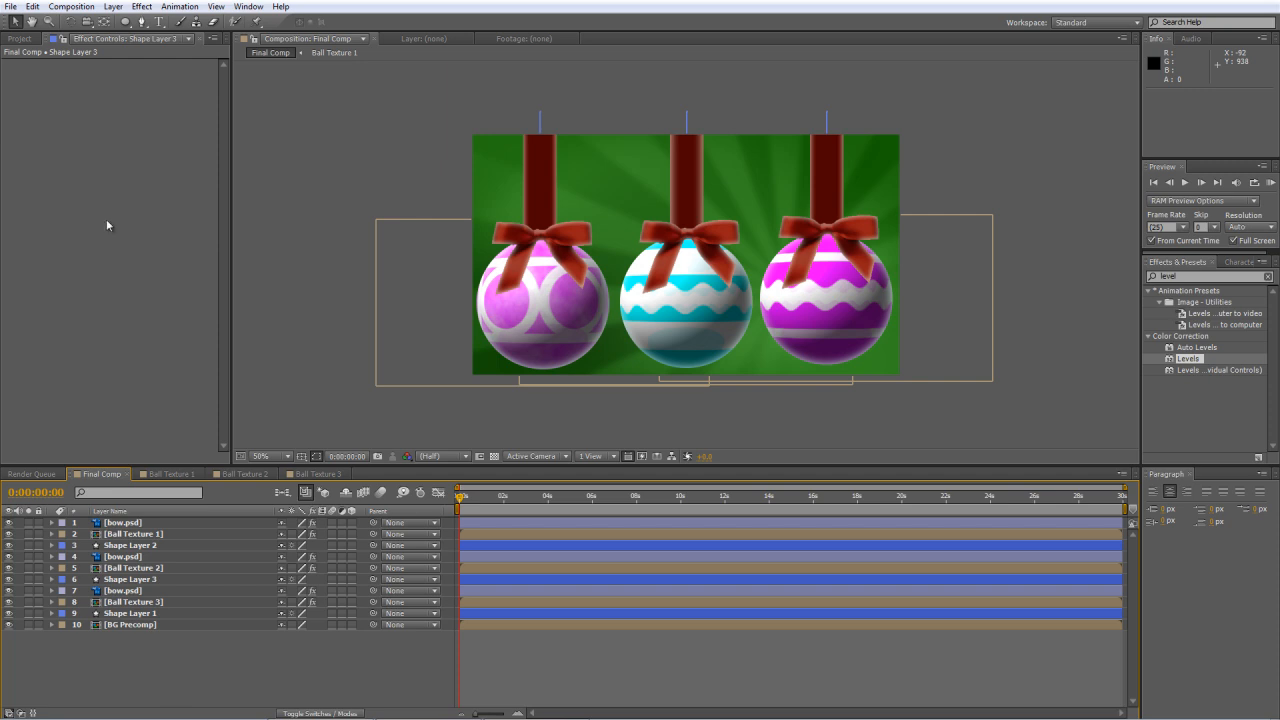
Draw a white, stroke-less ellipse on the middle bauble's lower half and search for Fast Blur
left_click(124, 22)
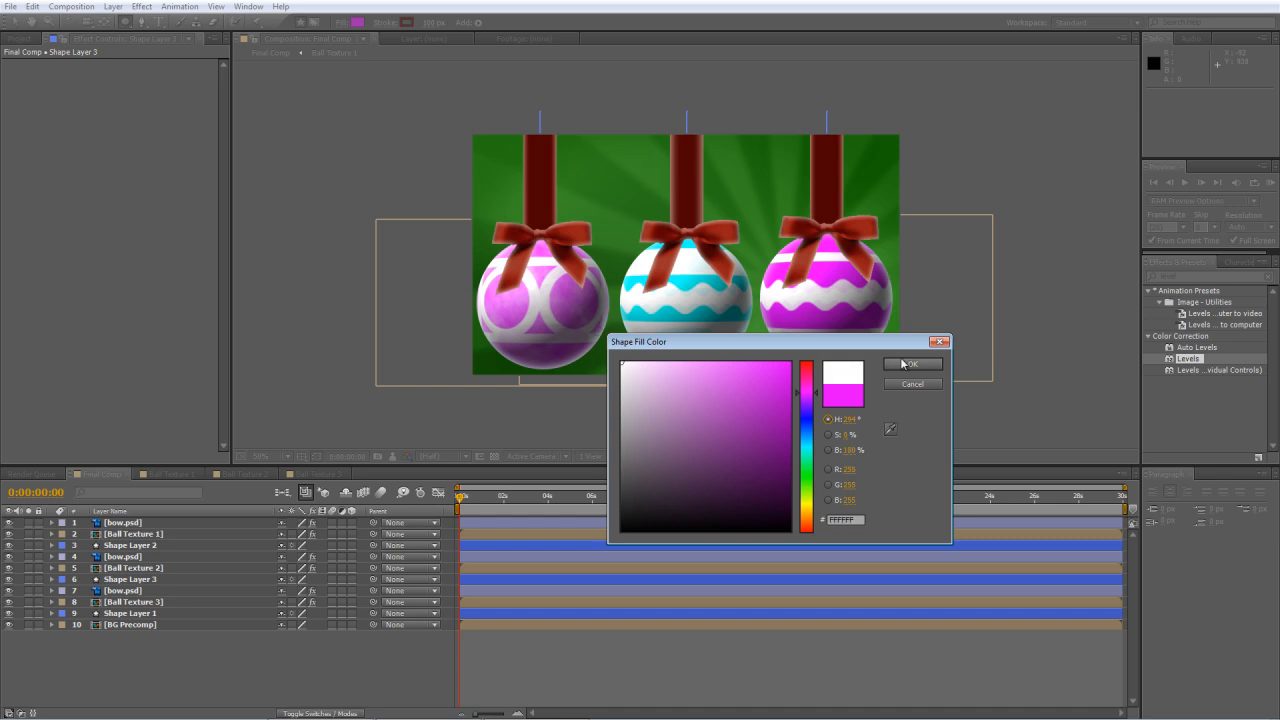
left_click(912, 364)
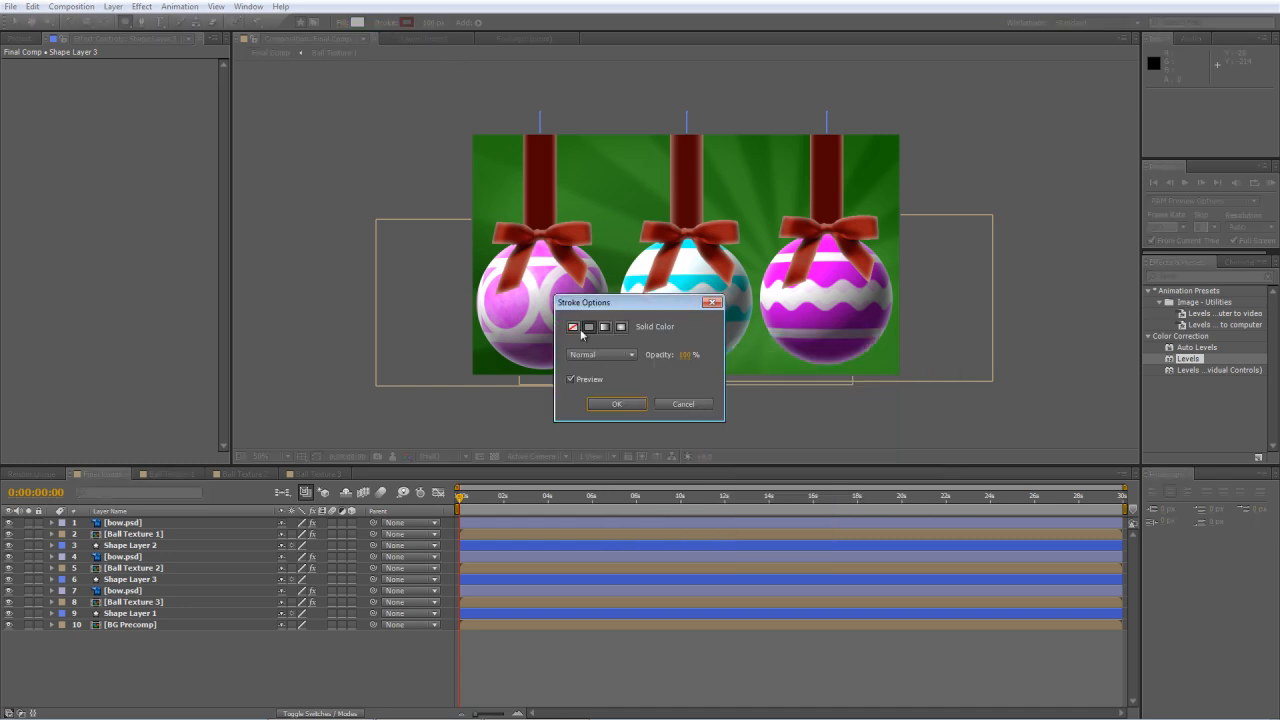
left_click(616, 404)
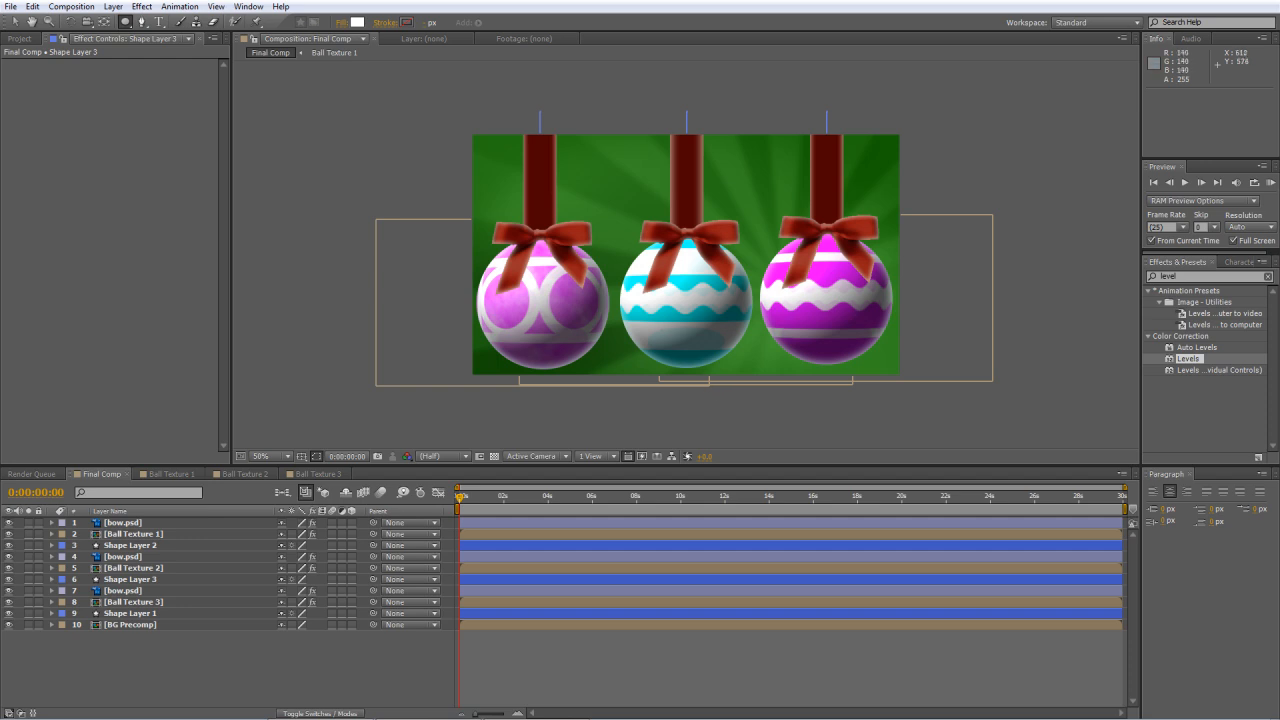
left_click_drag(644, 324, 728, 356)
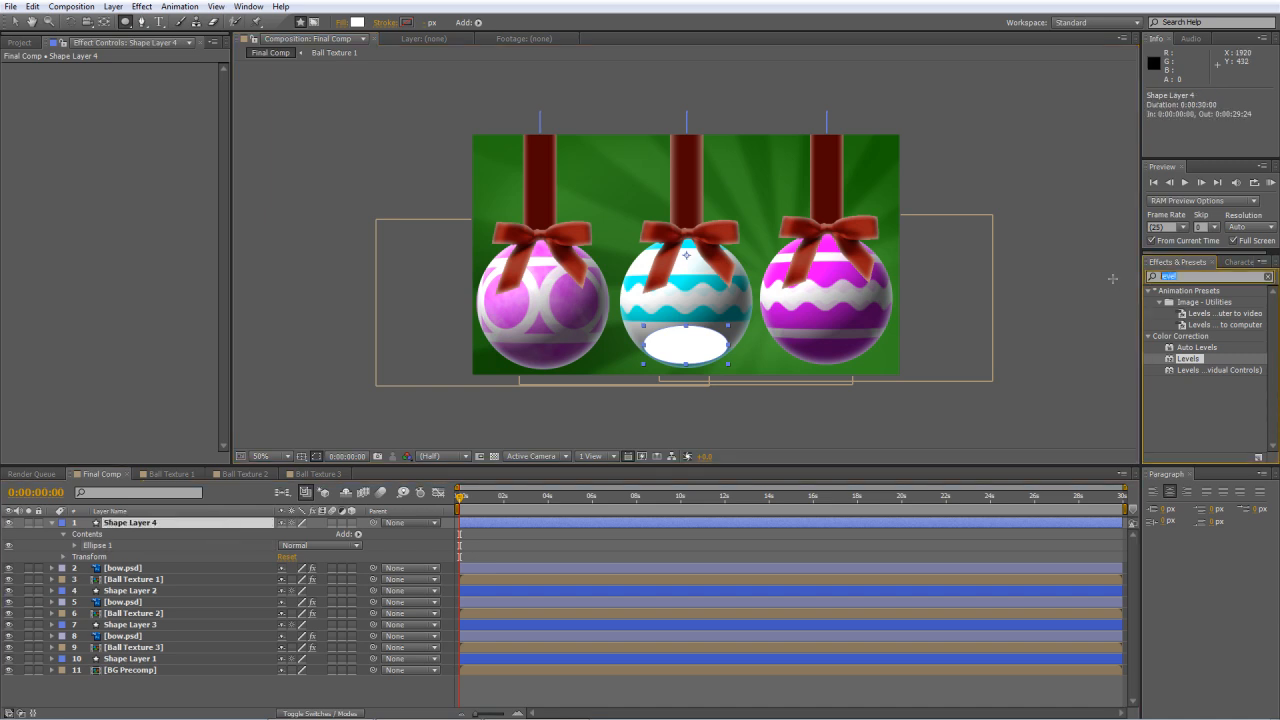
type("fast")
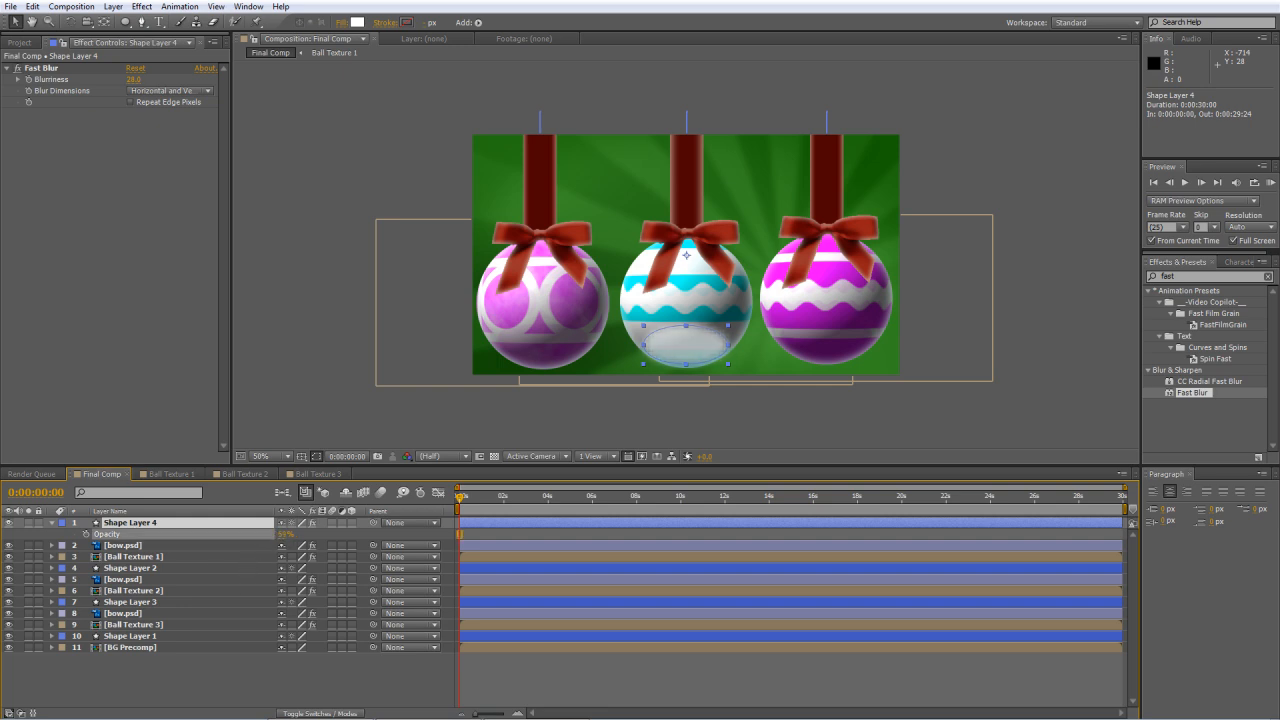
Apply Fast Blur to the ellipse layer to soften it into a highlight
double_click(130, 522)
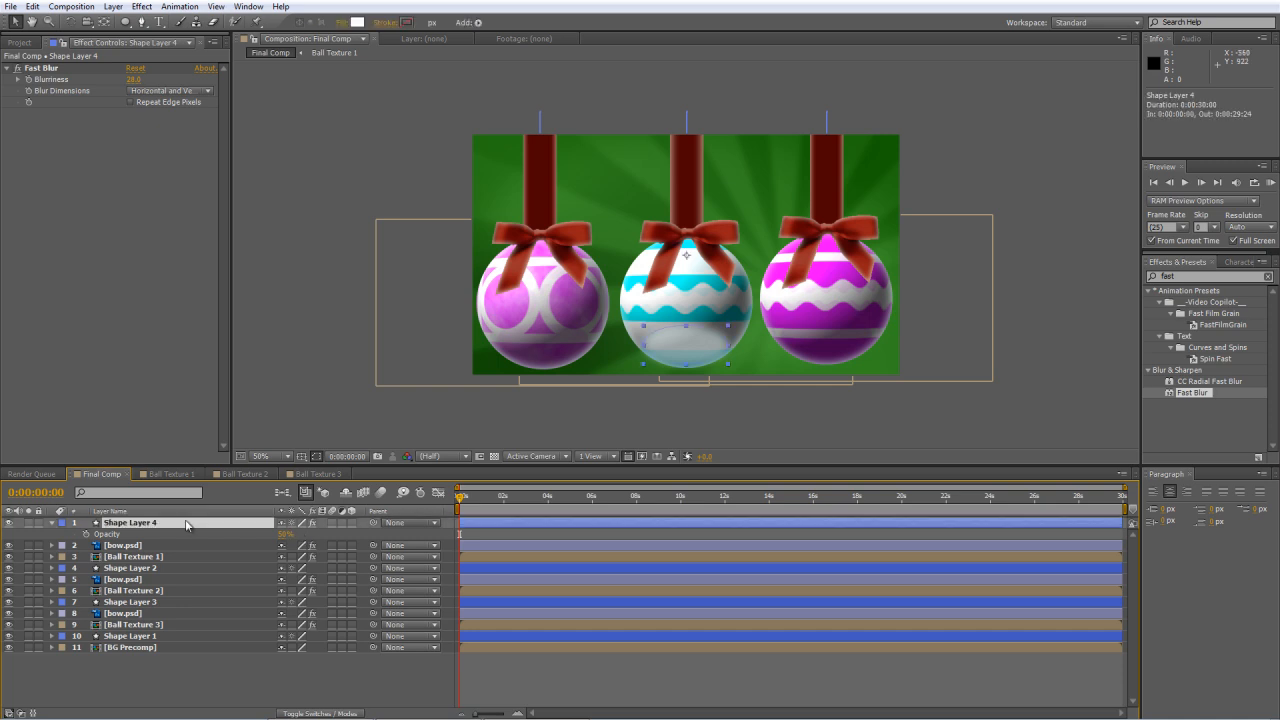
right_click(184, 524)
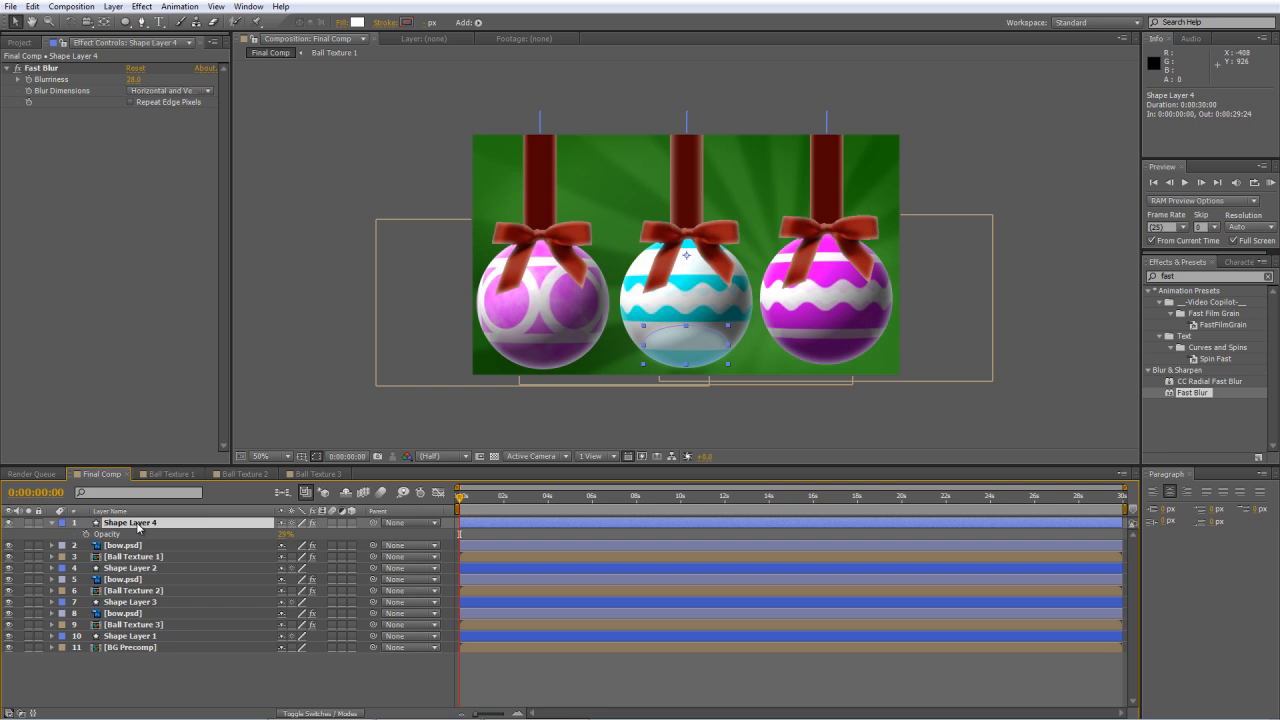
mouse_move(146, 536)
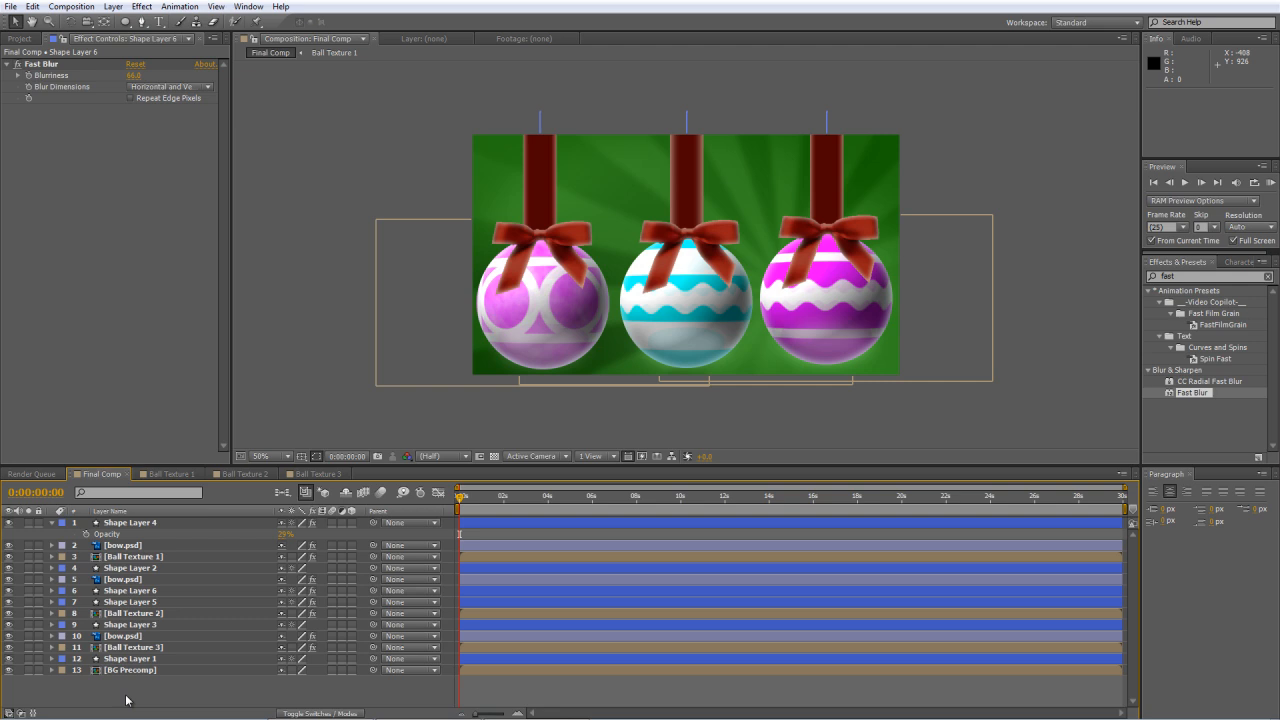
Fade Shape Layer 4's highlight to 29% opacity
left_click(132, 556)
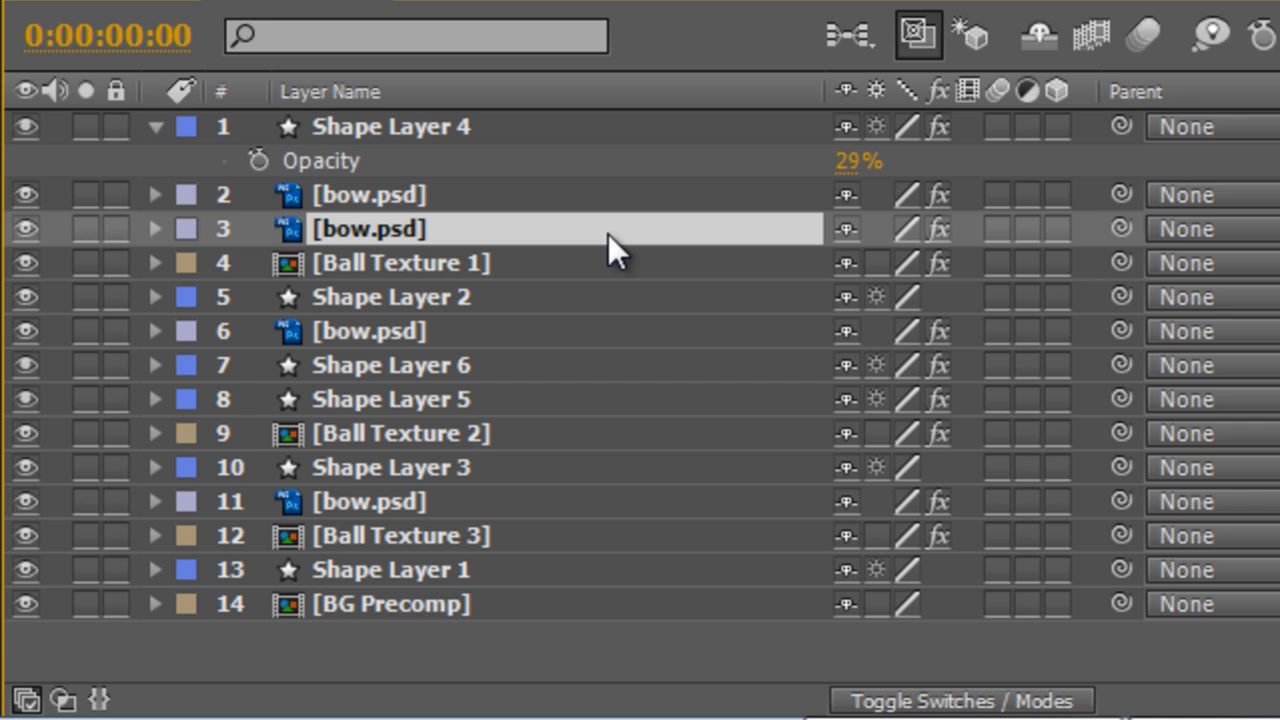
right_click(368, 228)
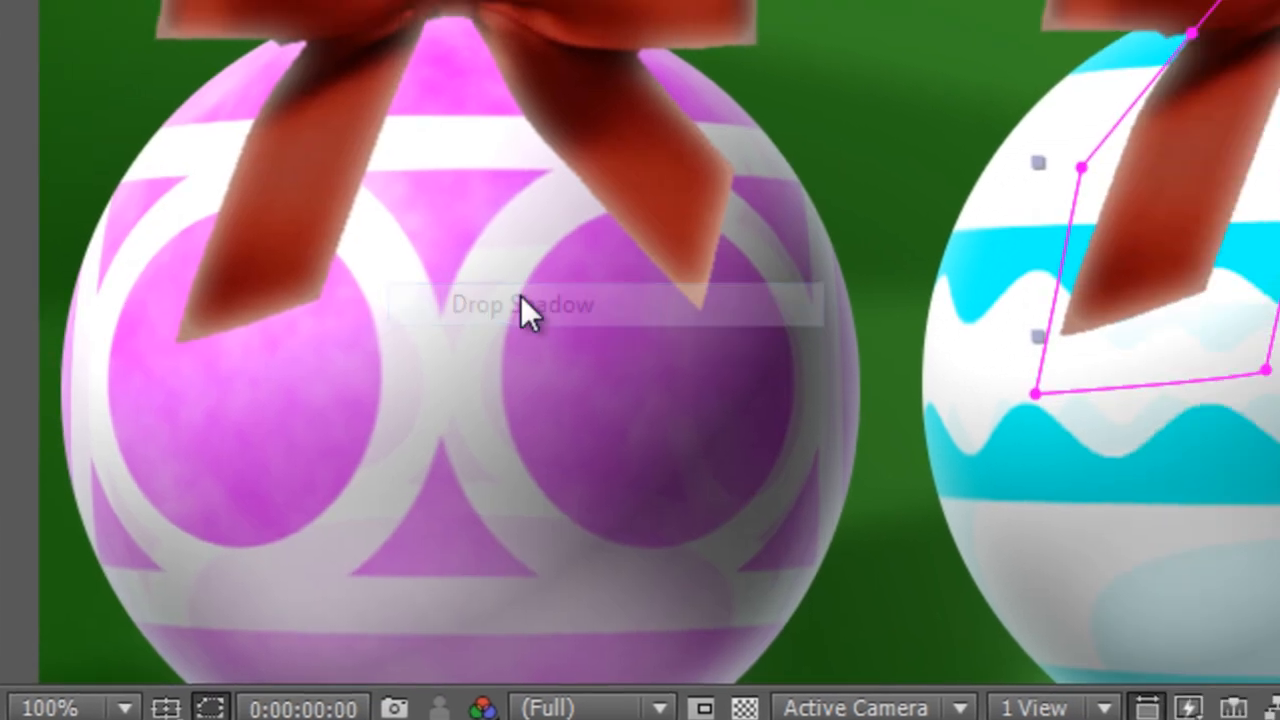
Give the bow.psd layer a Drop Shadow with size 26 and 63% opacity
left_click(212, 168)
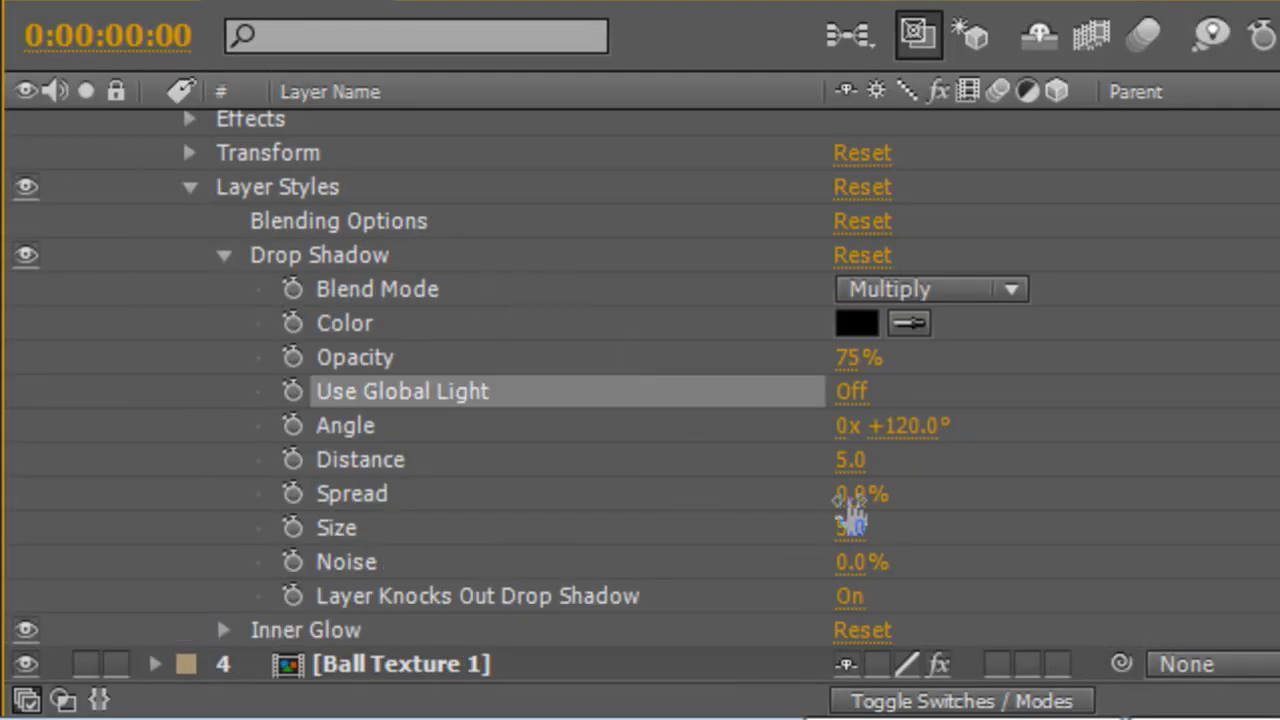
left_click_drag(860, 528, 900, 528)
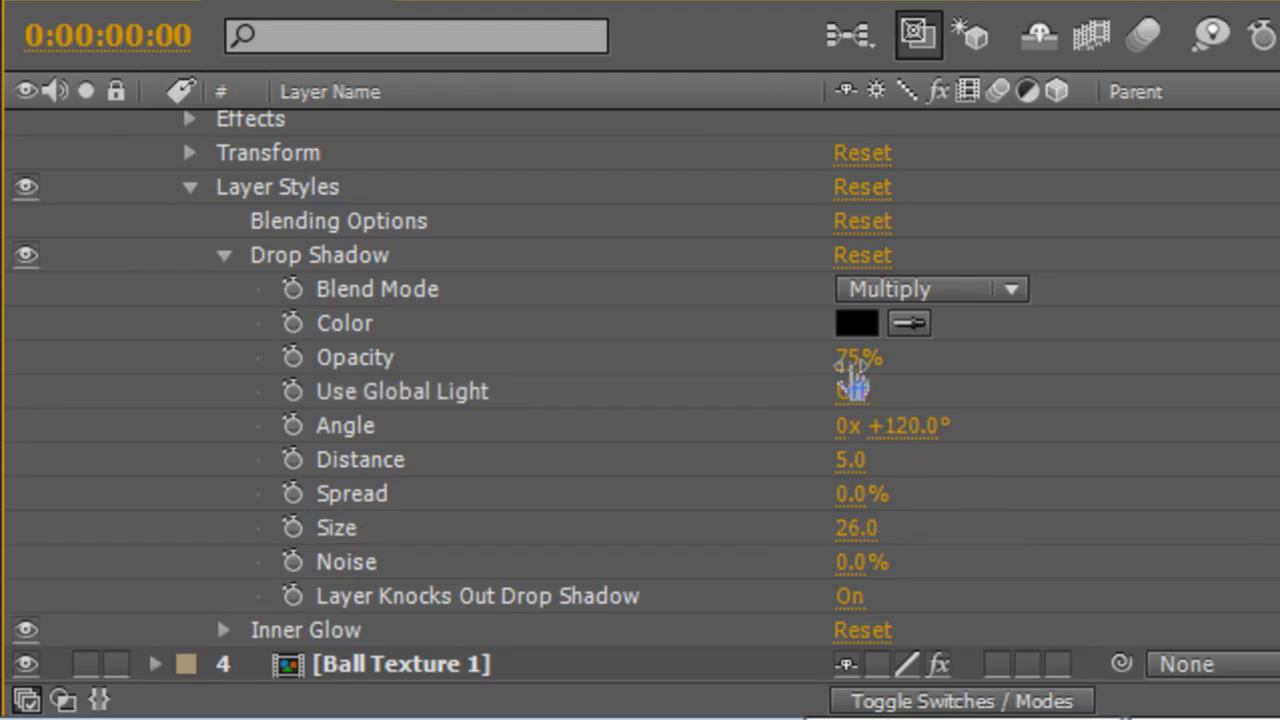
left_click_drag(858, 356, 844, 356)
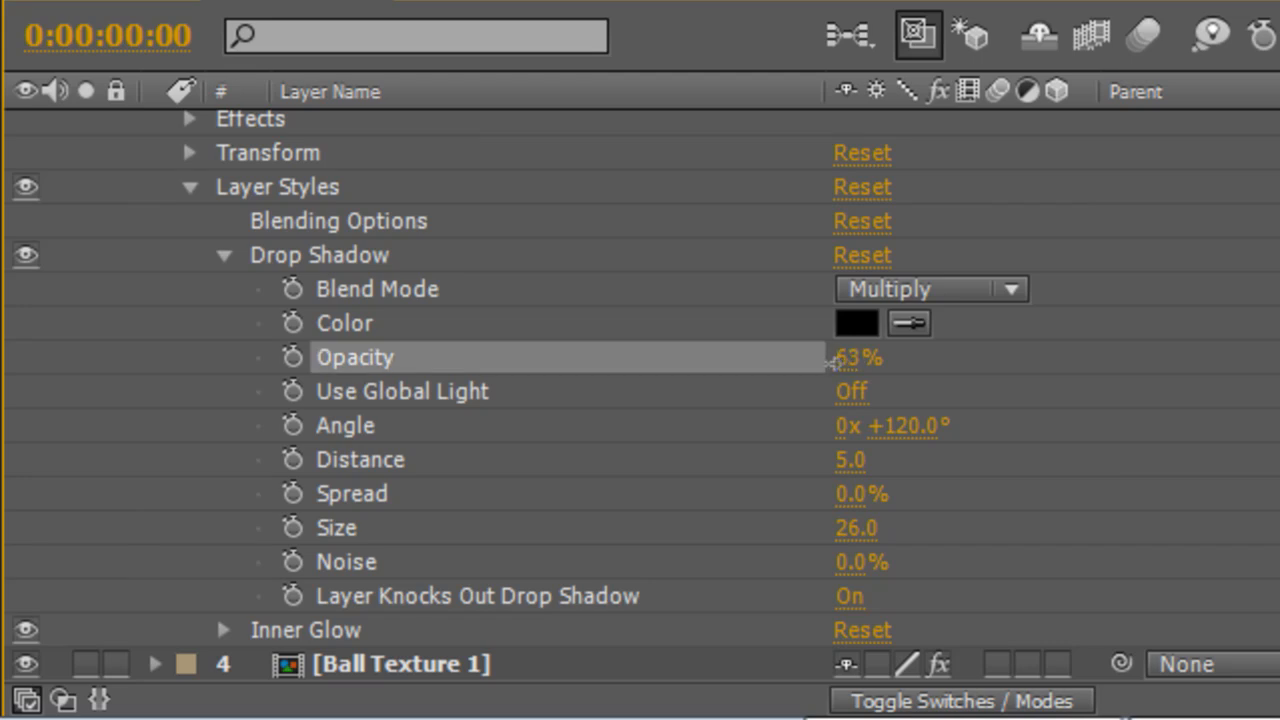
left_click_drag(856, 356, 848, 356)
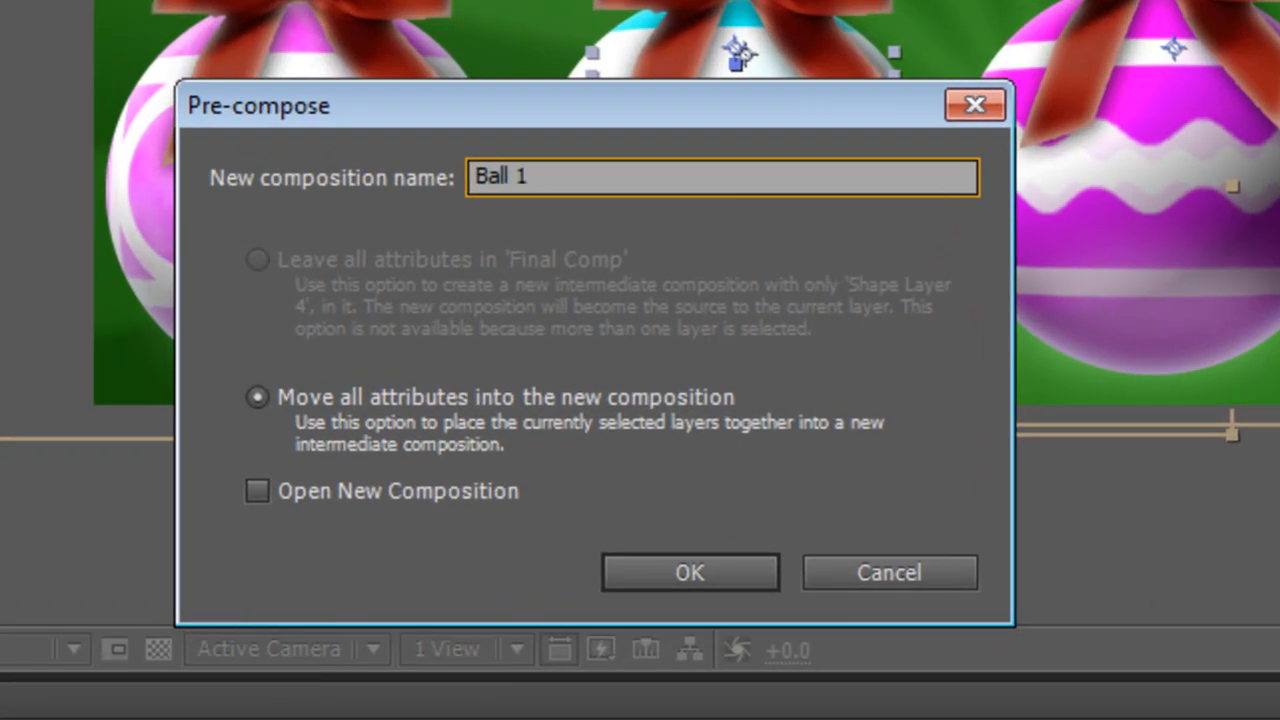
Confirm pre-composing the first bauble's layers into a composition named Ball 1
left_click(688, 572)
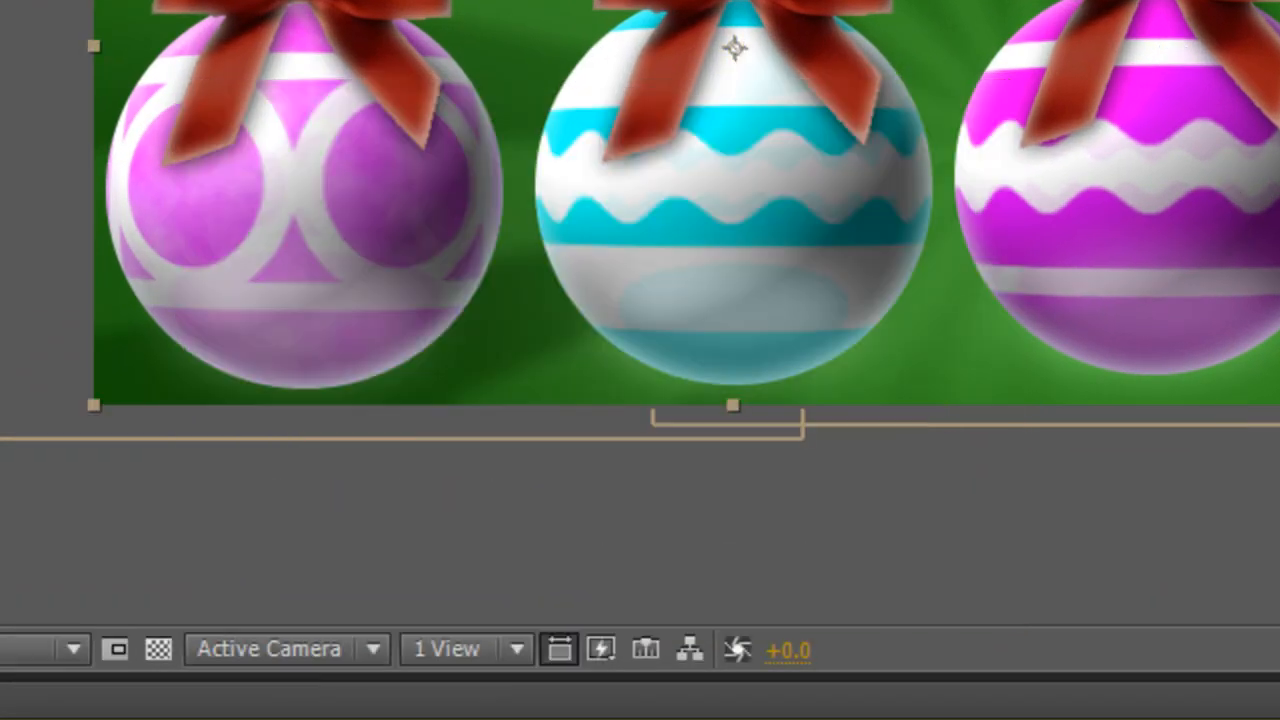